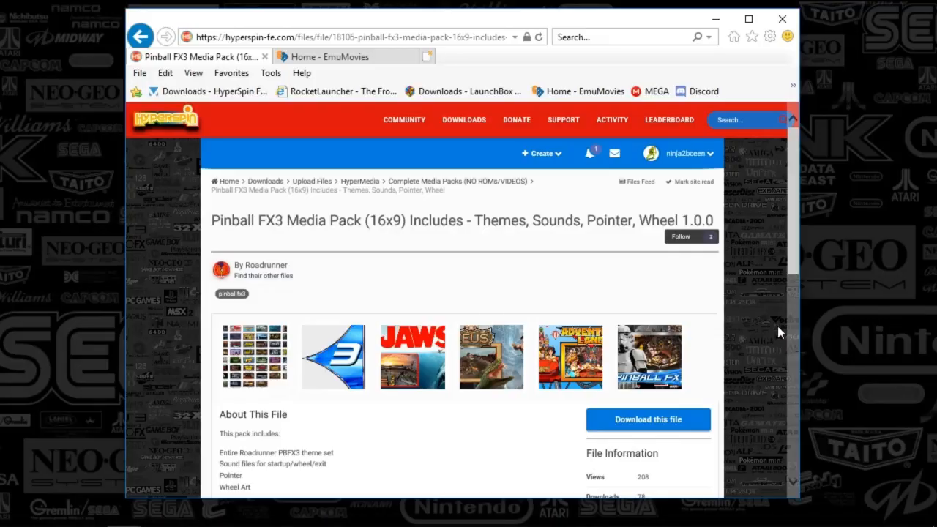
mouse_move(777, 328)
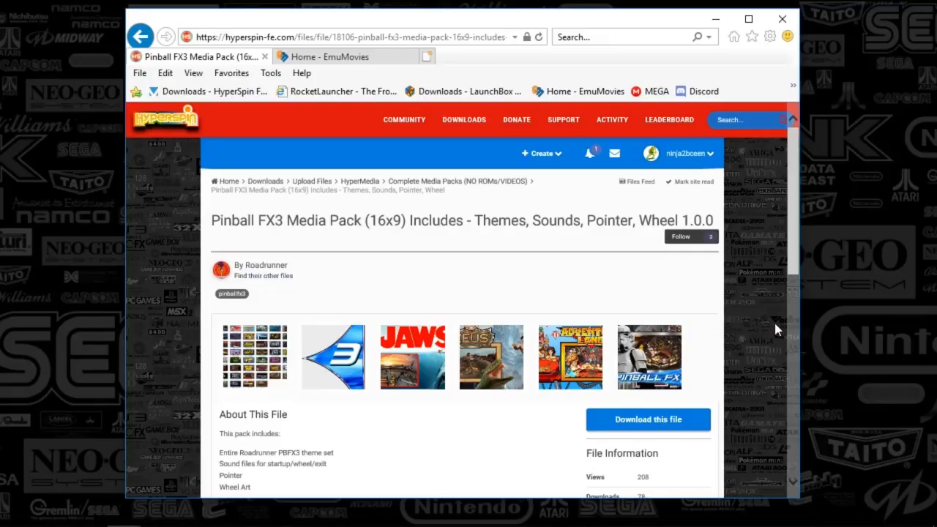
mouse_move(783, 279)
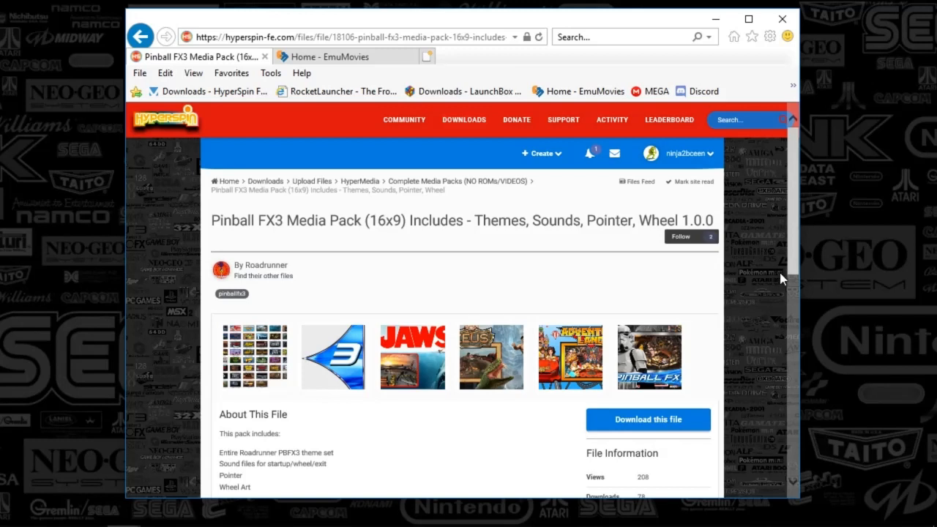
mouse_move(678, 392)
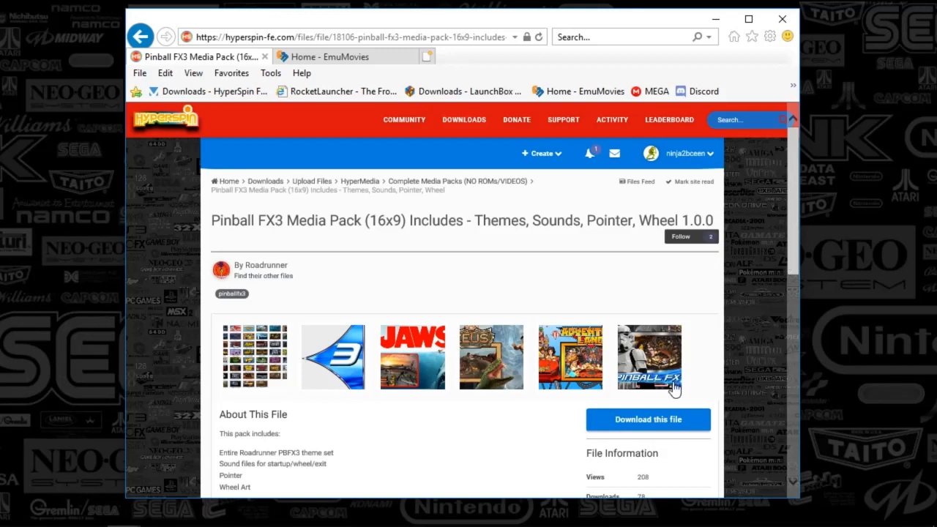
mouse_move(248, 361)
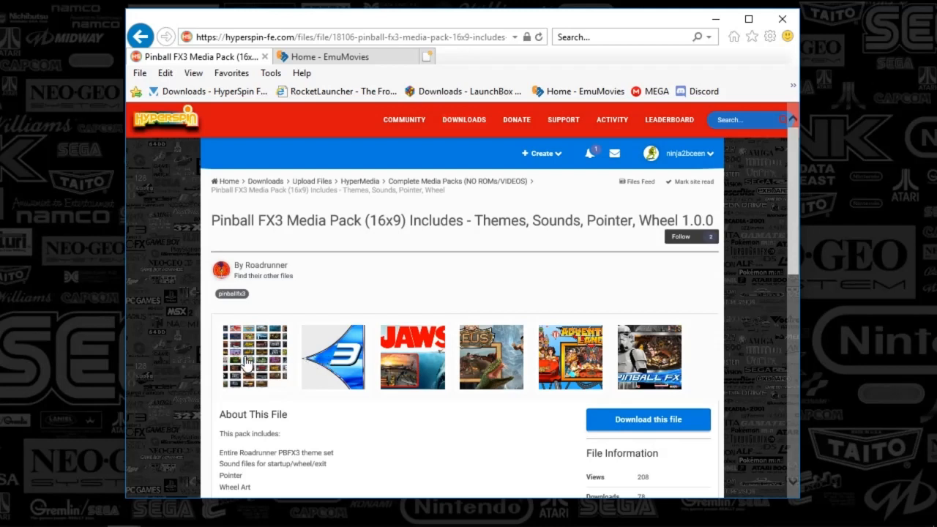
mouse_move(297, 398)
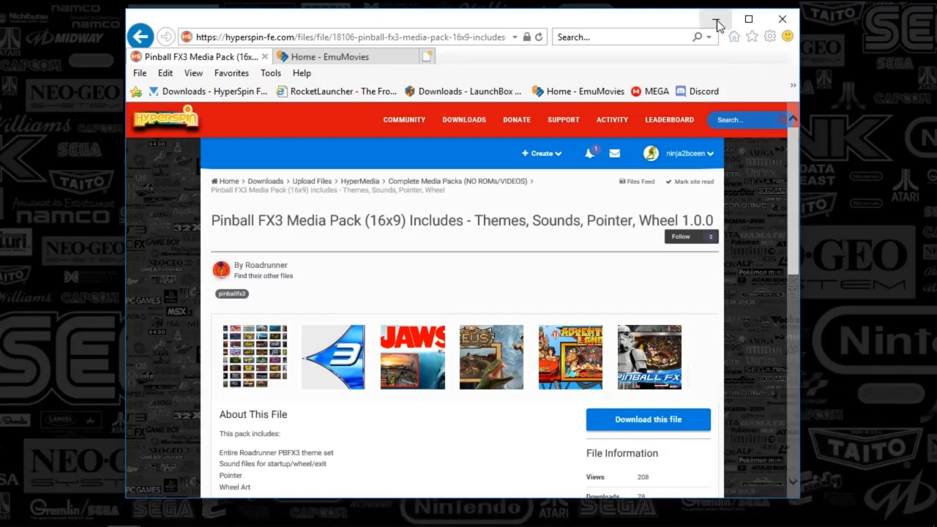
mouse_move(715, 20)
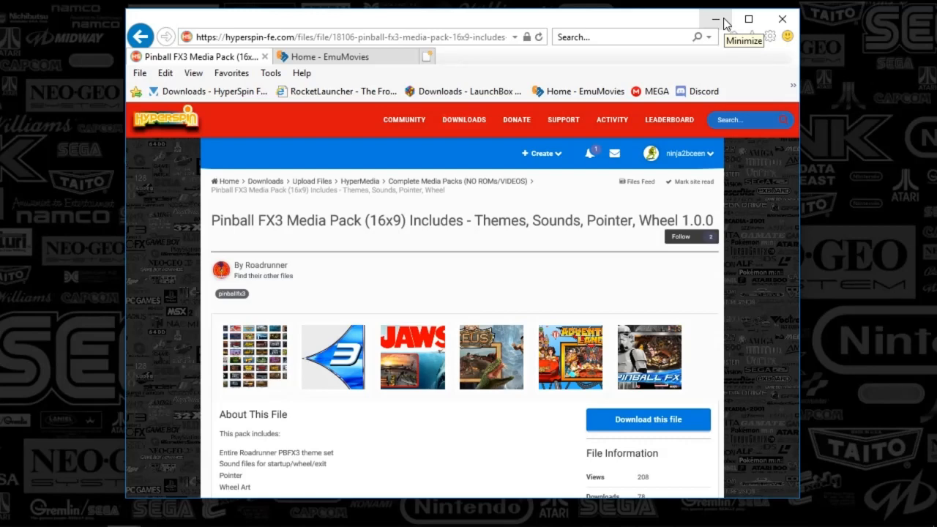
Minimize Internet Explorer and bring up HyperHQ on Pinball FX3's emulator settings
left_click(717, 20)
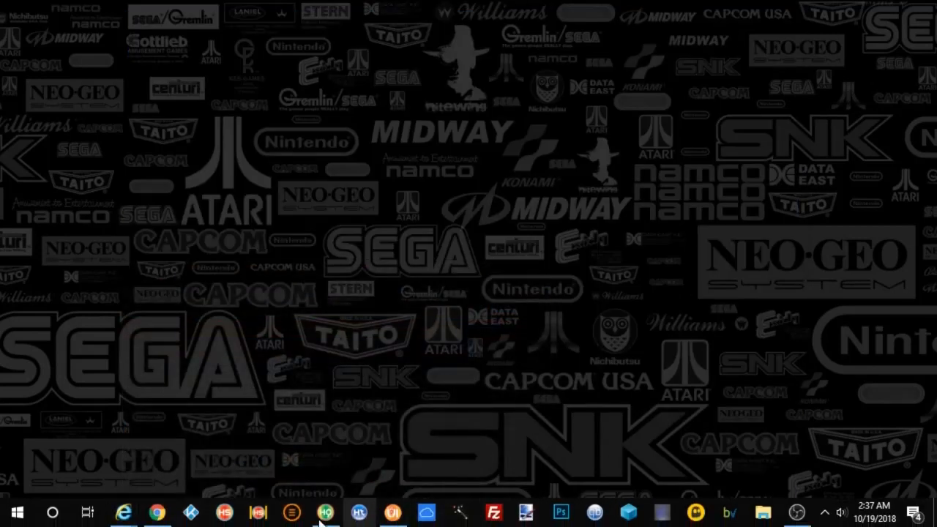
left_click(321, 513)
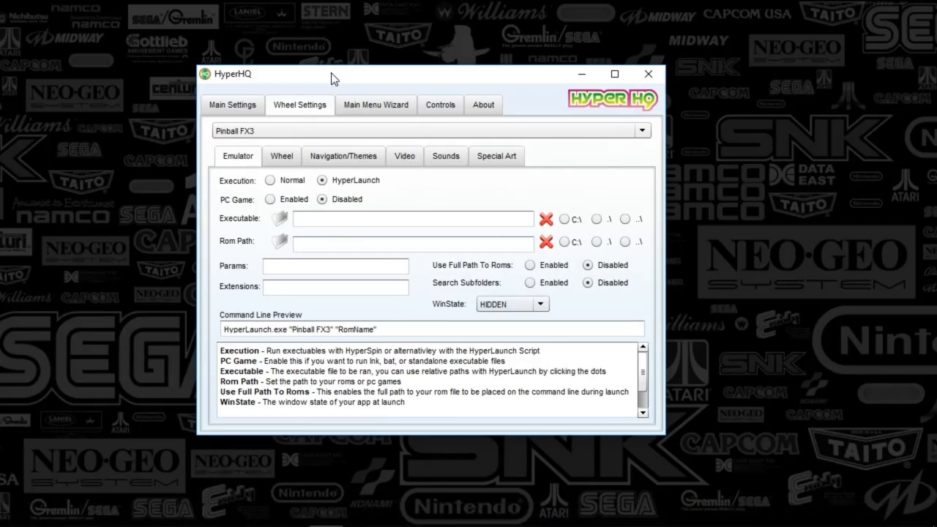
mouse_move(341, 78)
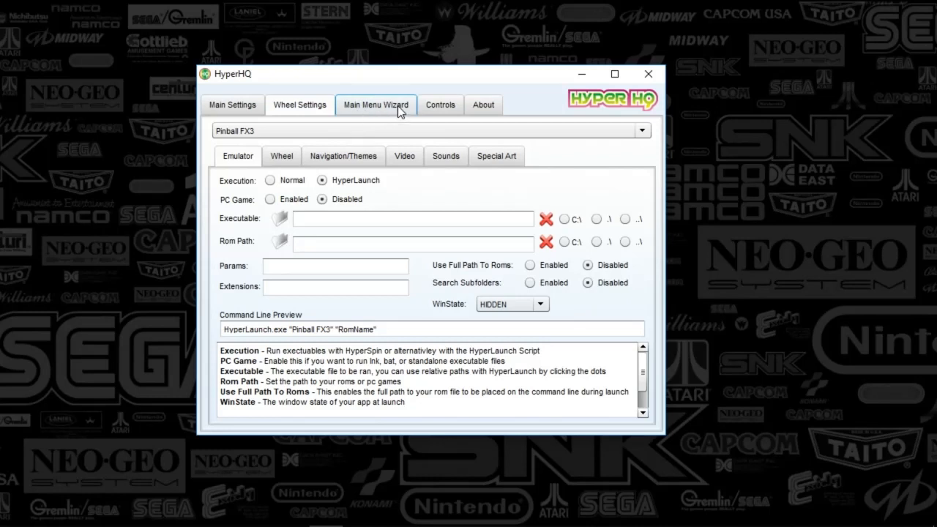
mouse_move(375, 85)
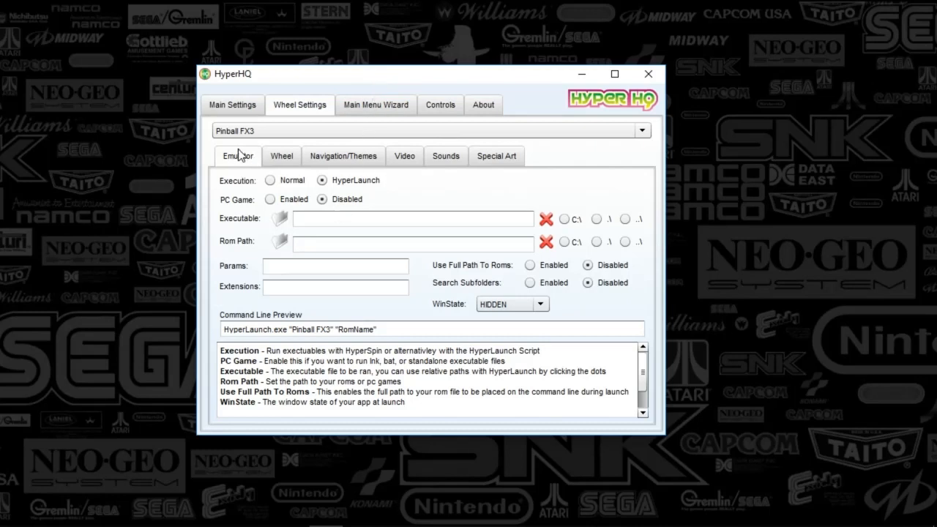
mouse_move(225, 143)
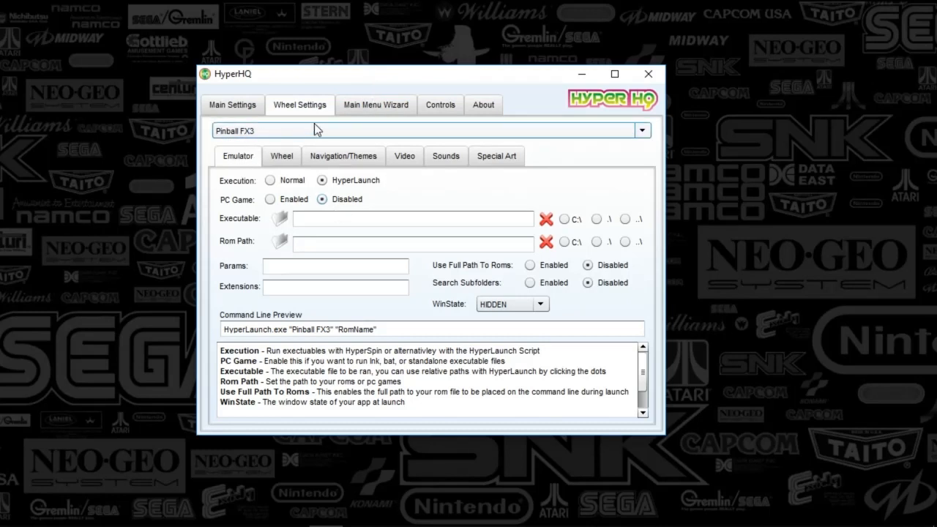
mouse_move(340, 120)
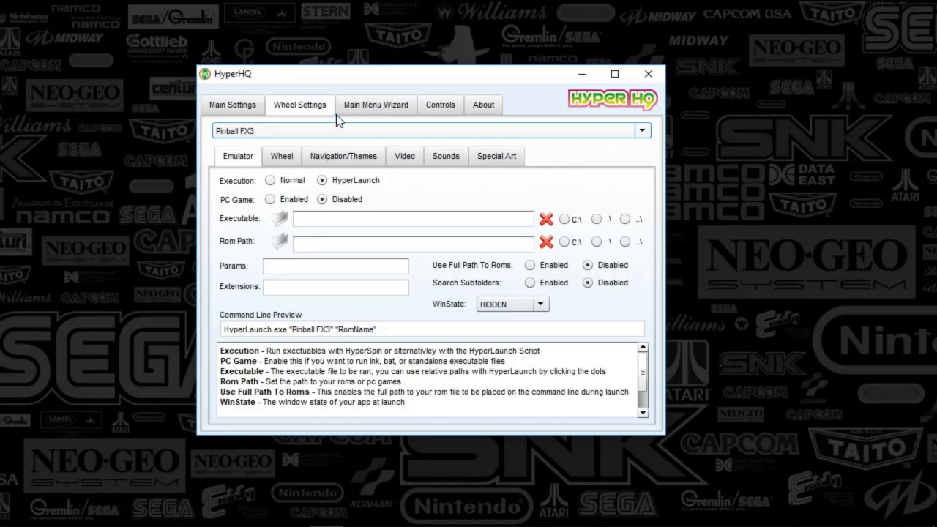
mouse_move(353, 96)
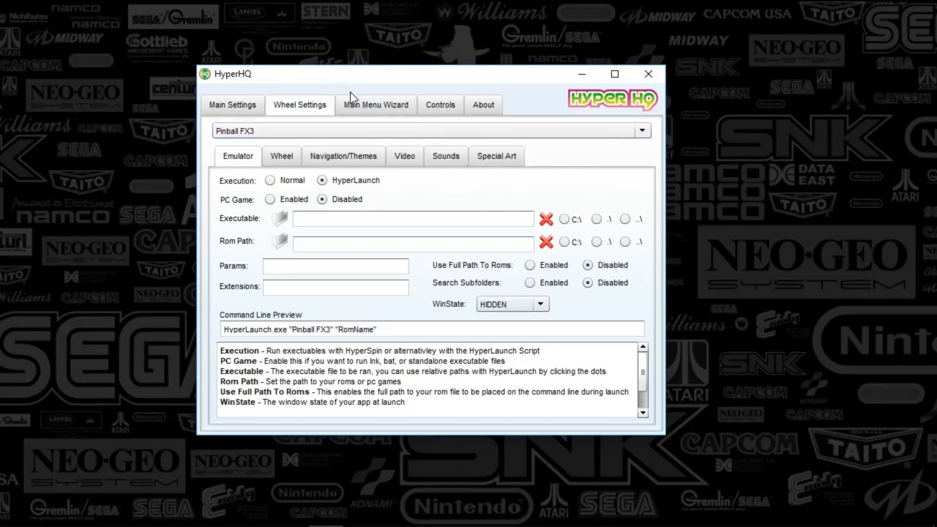
mouse_move(312, 119)
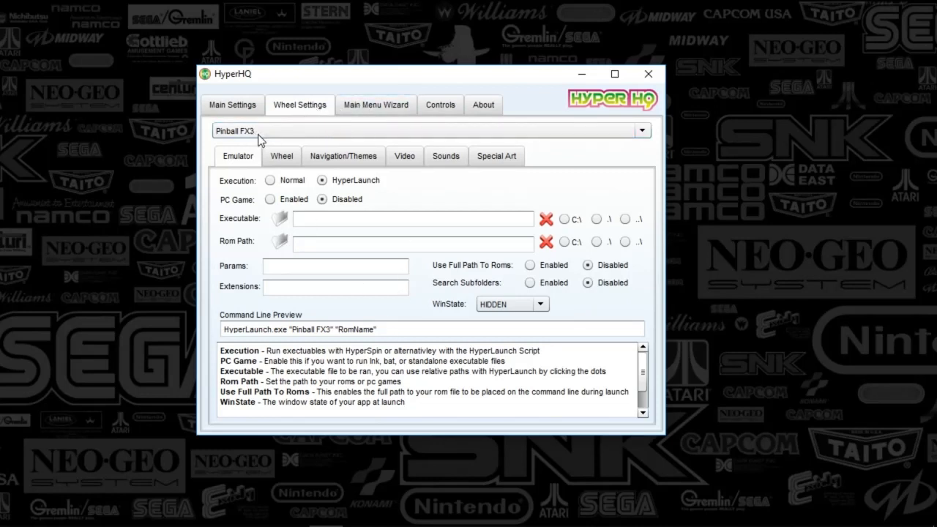
mouse_move(270, 137)
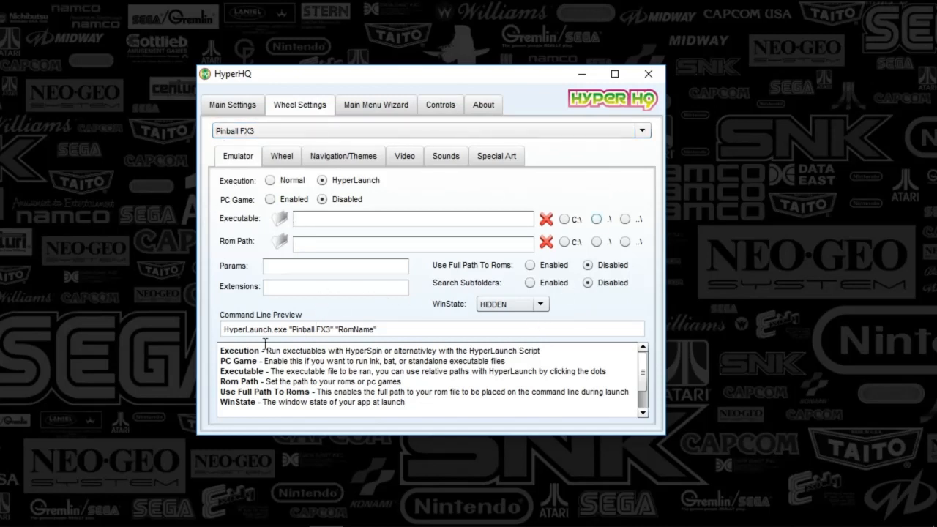
mouse_move(538, 251)
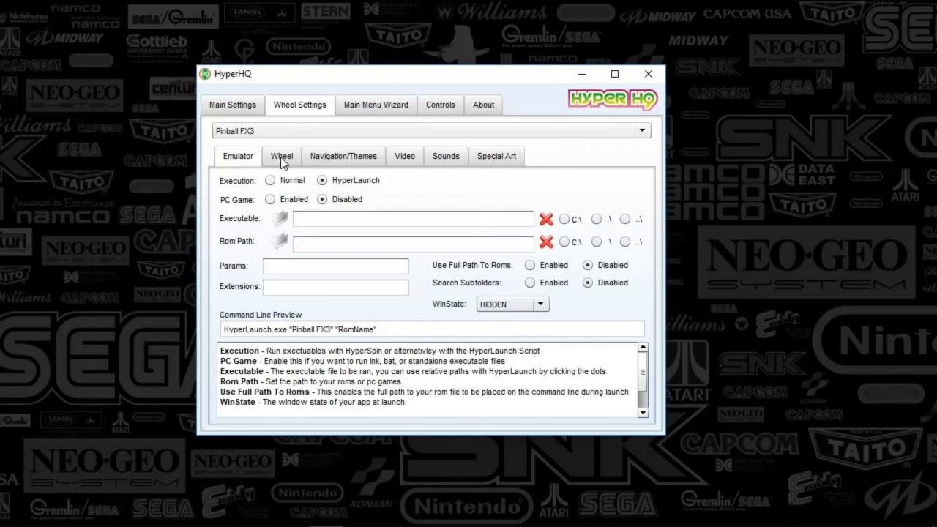
Show the Pinball FX3 wheel's style, speed, position and size settings
left_click(281, 156)
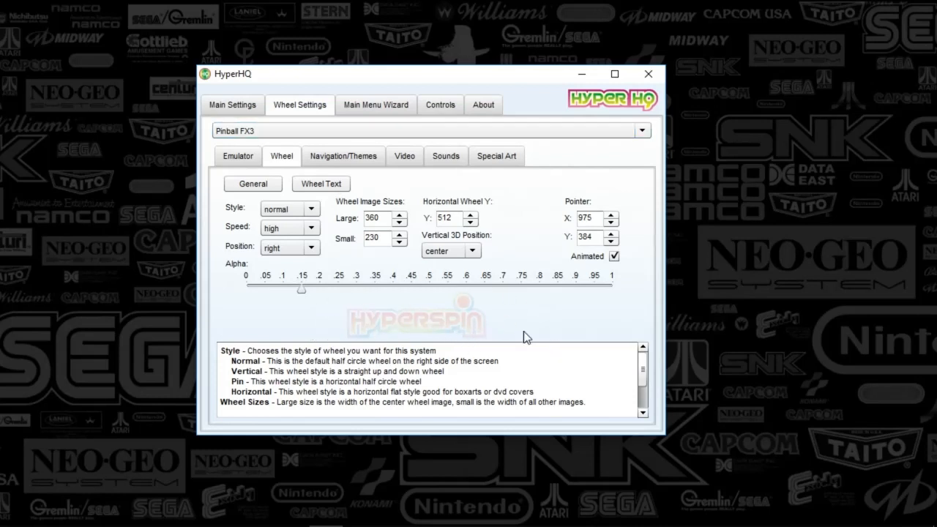
mouse_move(478, 319)
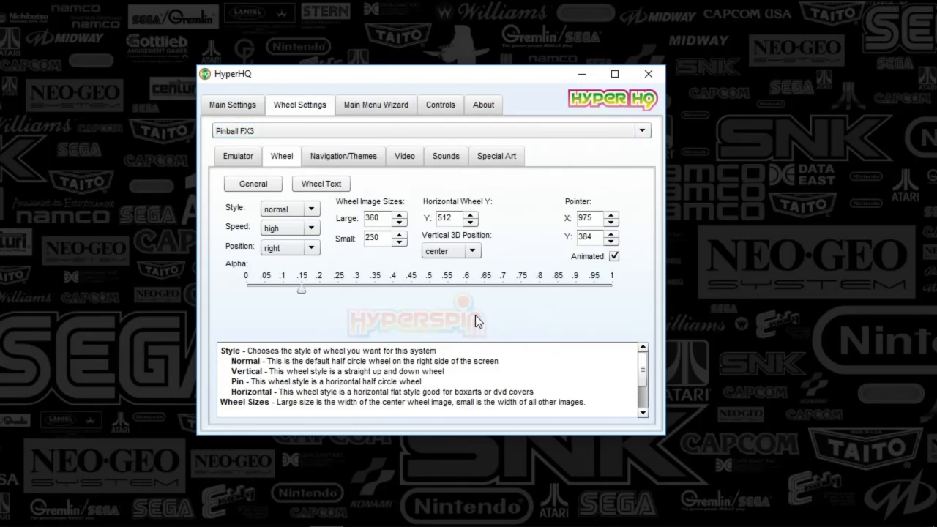
mouse_move(471, 319)
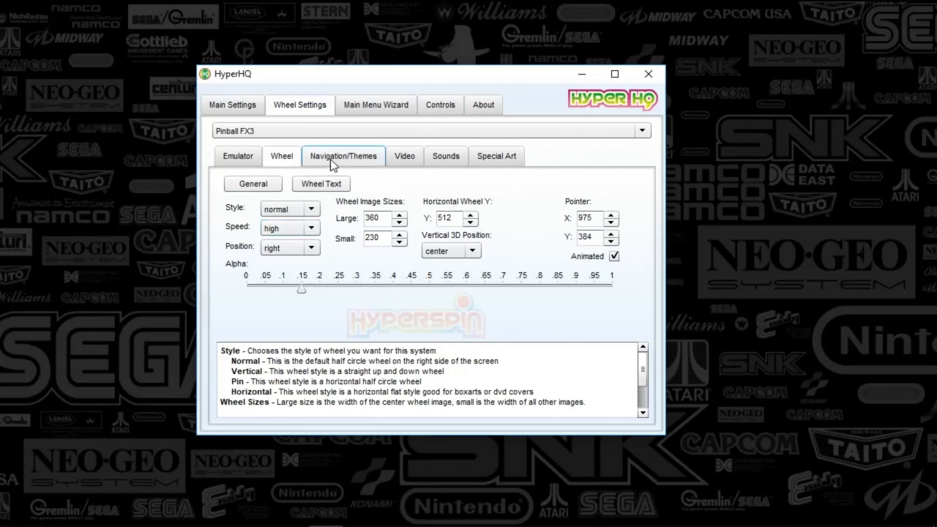
Enable Animate Out Default Themes and Reload Backgrounds in Pinball FX3's Navigation/Themes options
left_click(344, 156)
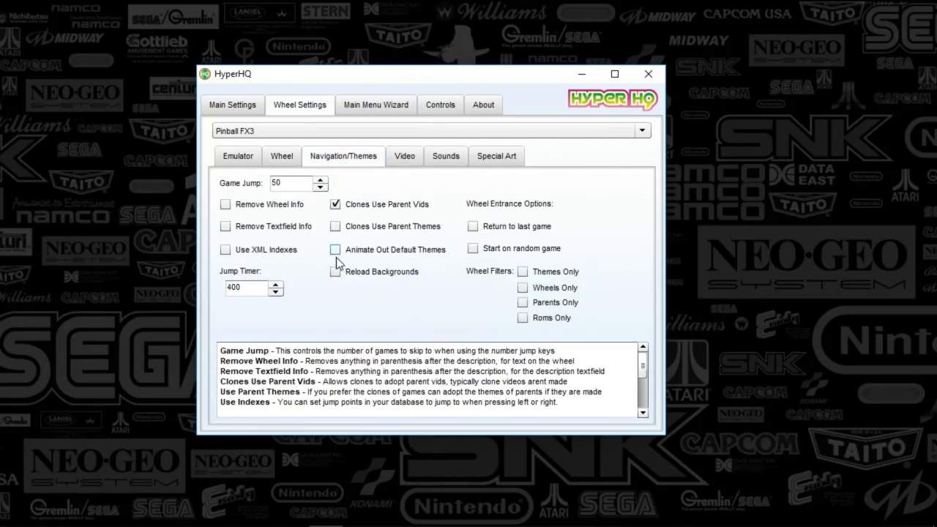
left_click(334, 250)
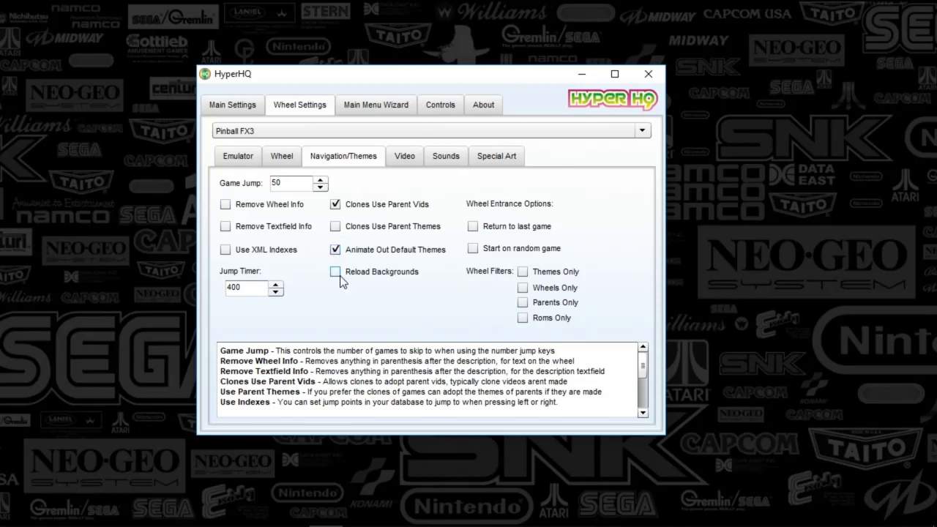
left_click(335, 272)
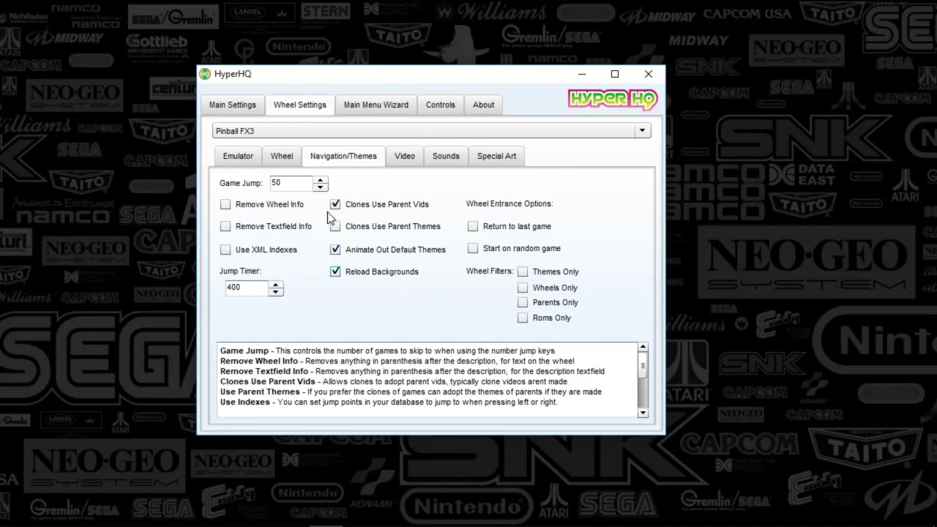
left_click(335, 226)
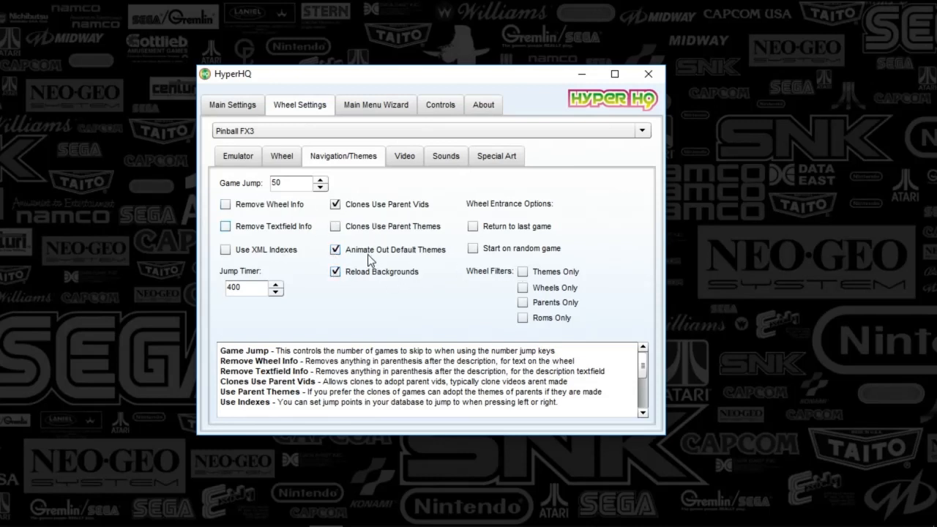
mouse_move(427, 258)
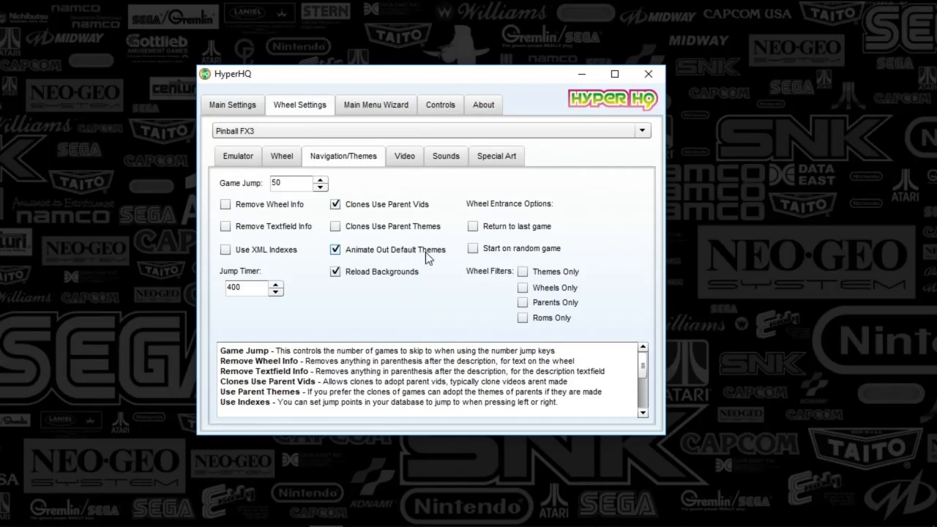
mouse_move(399, 289)
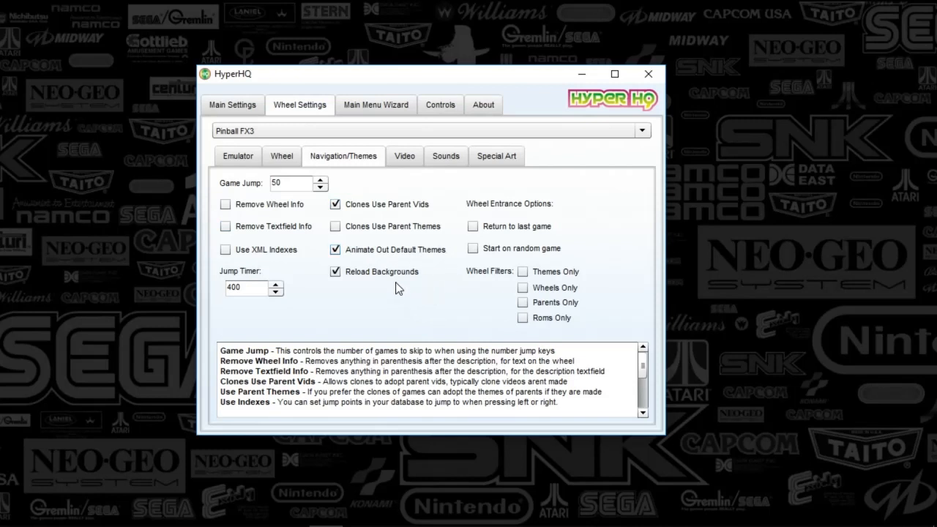
mouse_move(385, 298)
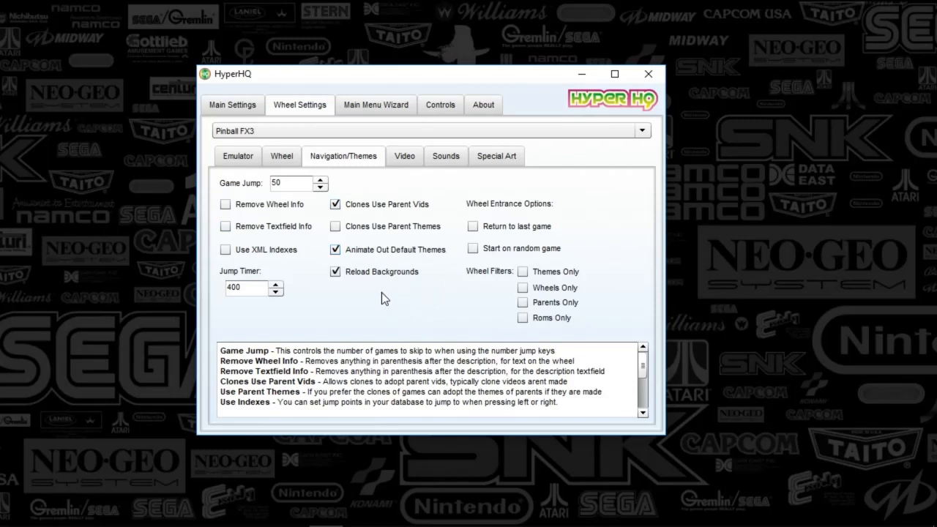
mouse_move(402, 214)
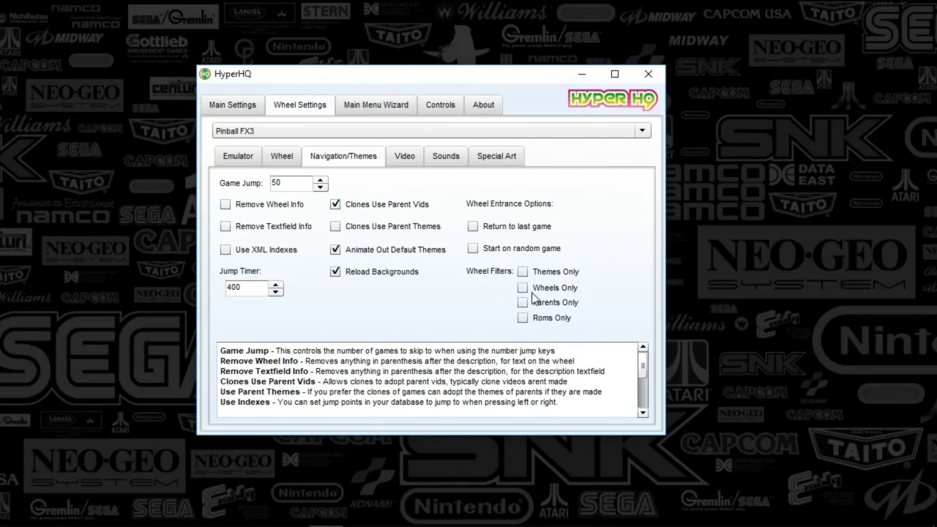
mouse_move(526, 316)
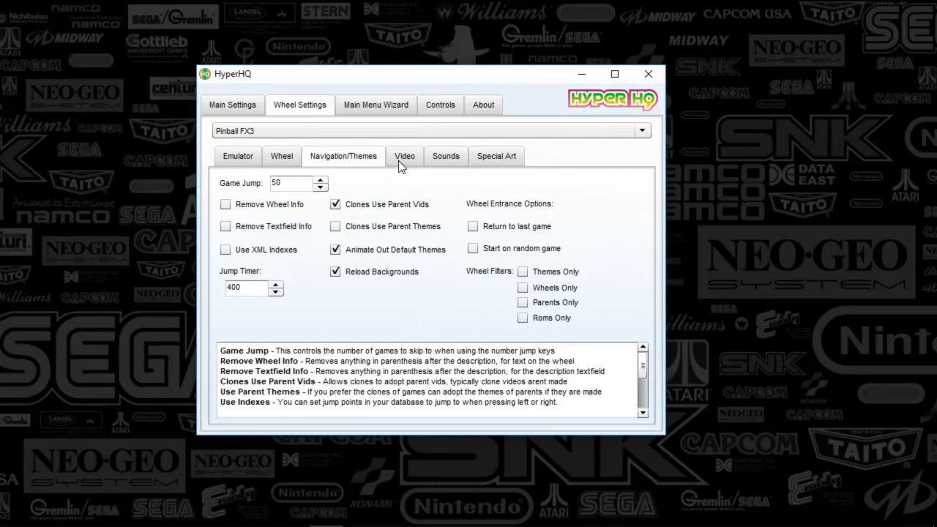
Review Pinball FX3's Video, Sounds and Special Art settings, with artworks A, B, C enabled
left_click(405, 155)
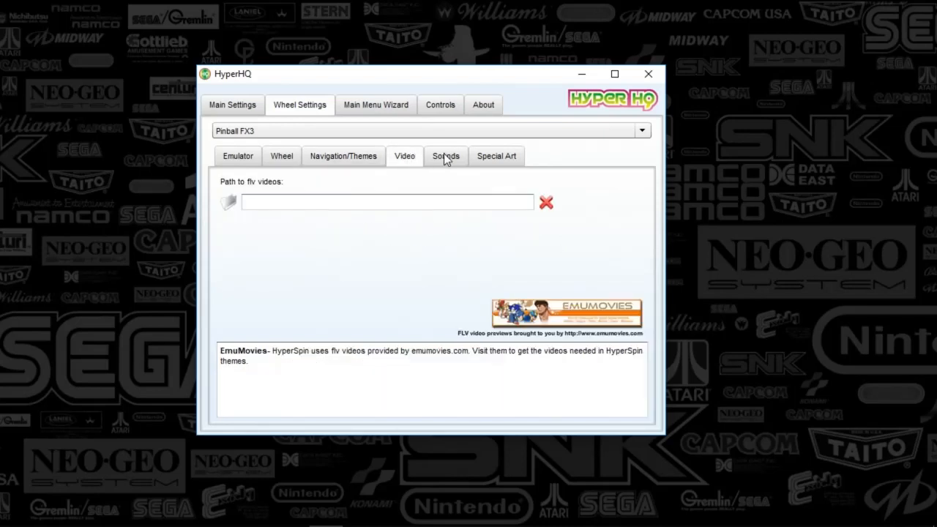
left_click(446, 156)
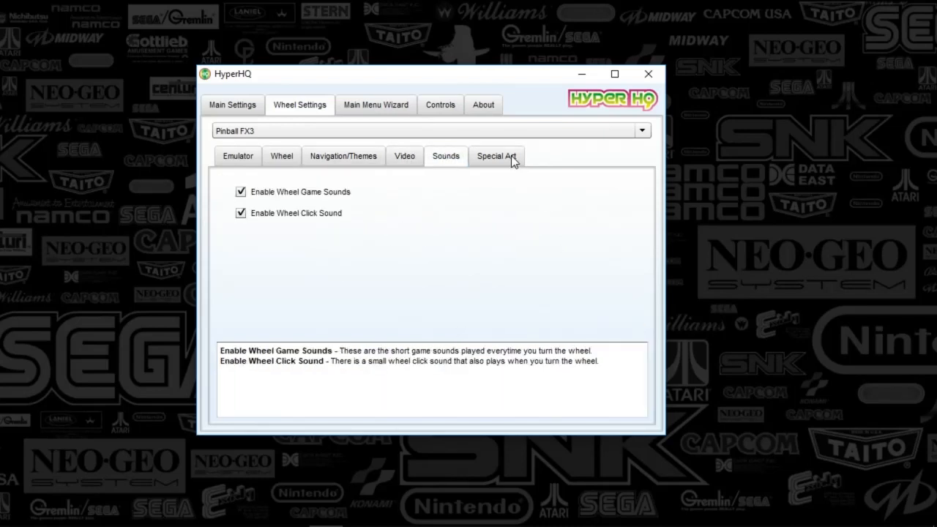
left_click(496, 156)
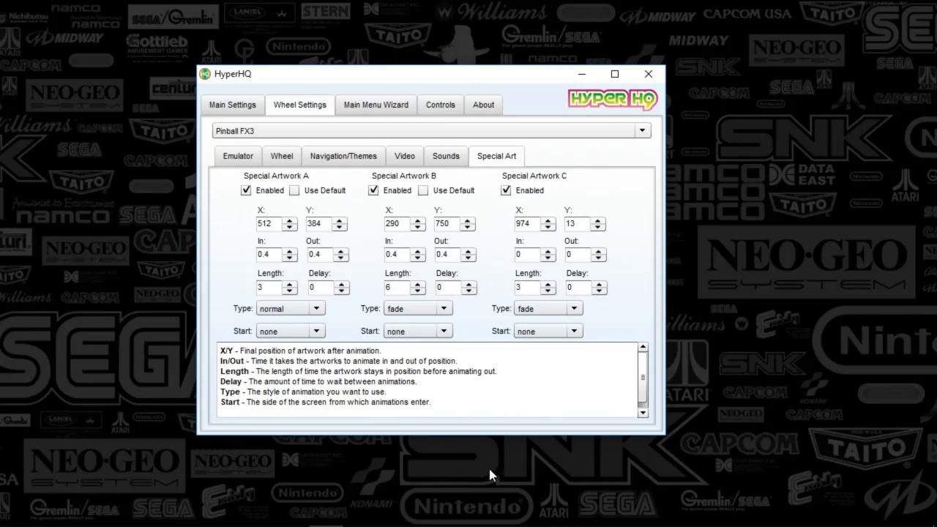
mouse_move(754, 23)
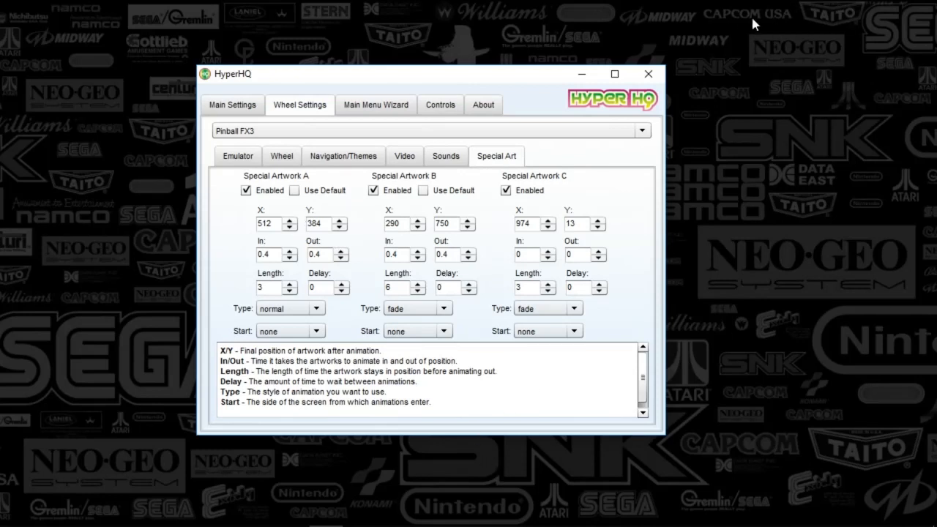
mouse_move(920, 42)
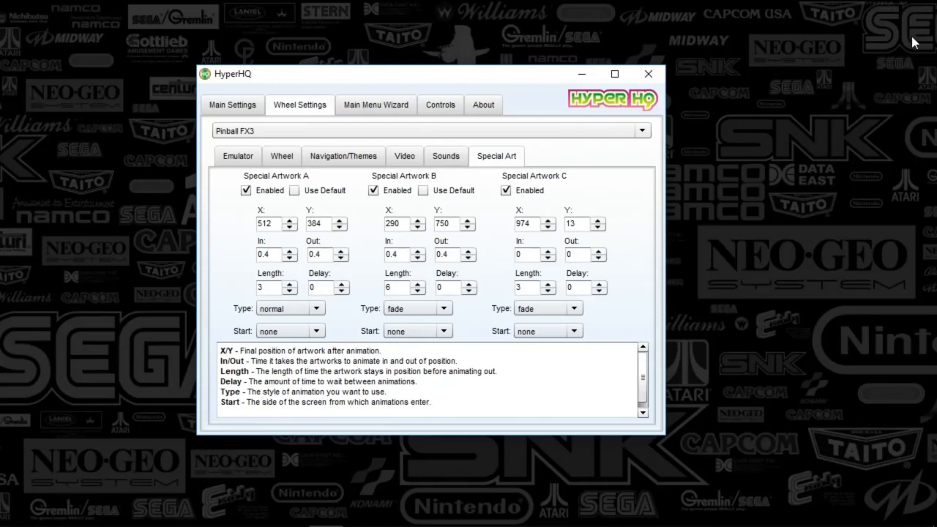
mouse_move(886, 20)
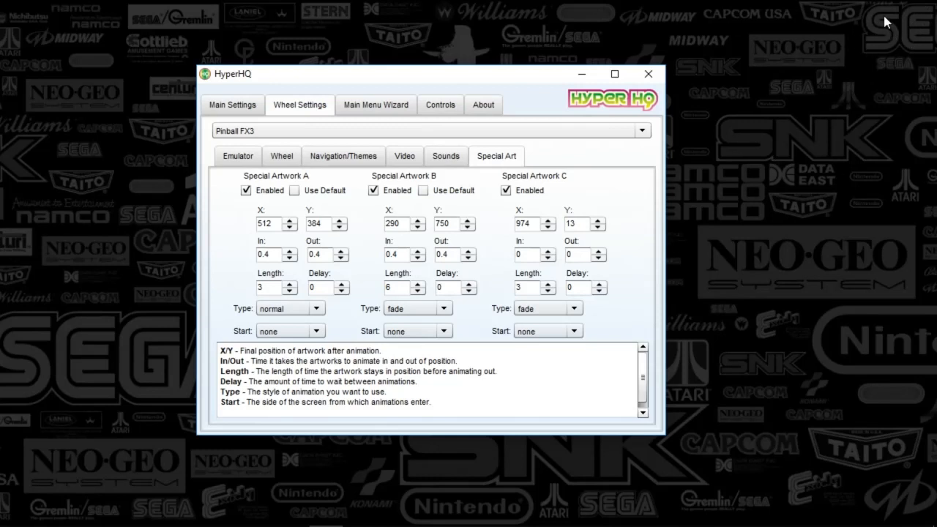
mouse_move(118, 69)
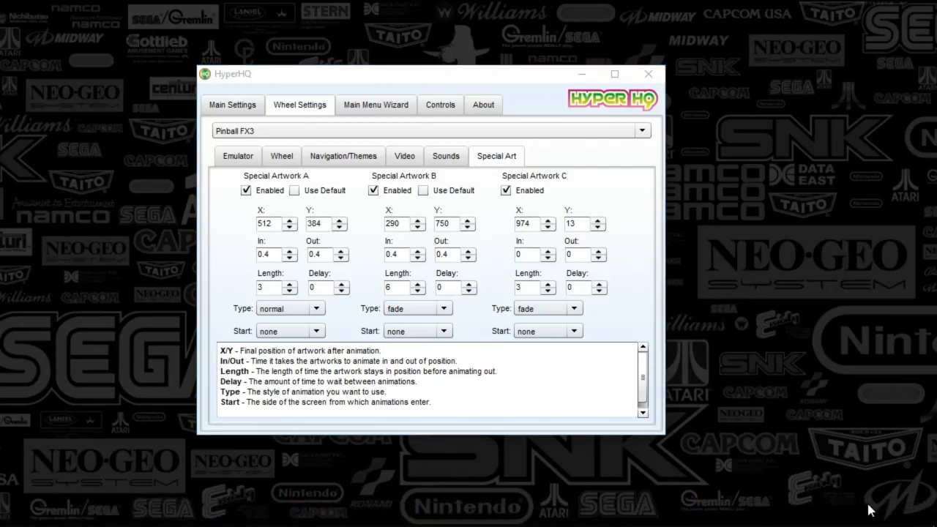
mouse_move(853, 511)
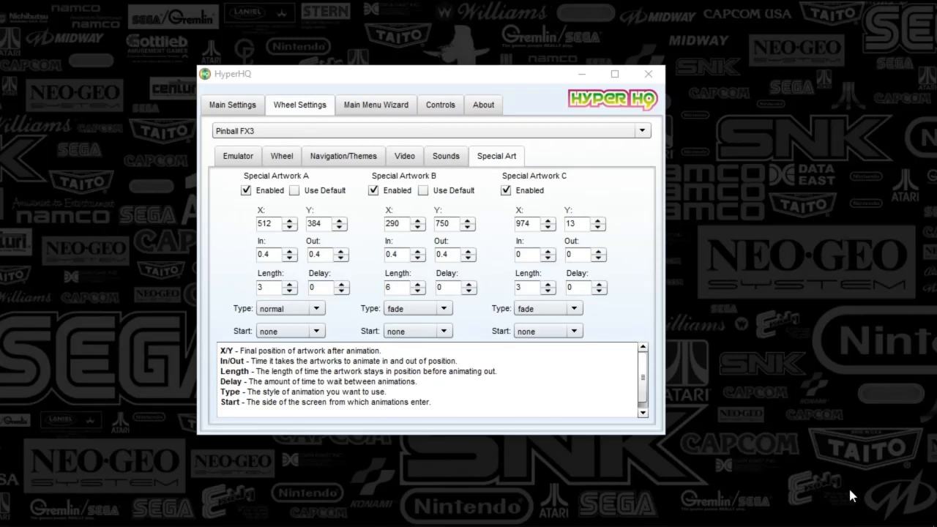
mouse_move(848, 494)
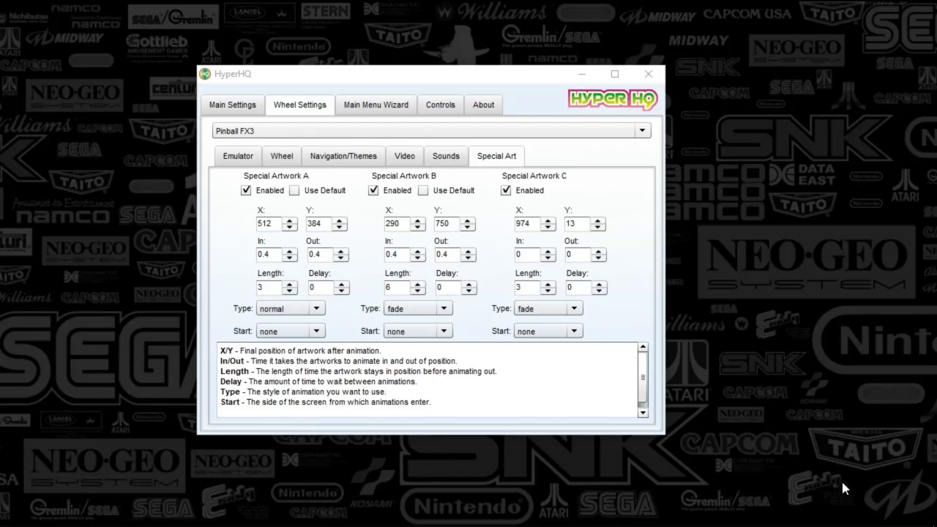
mouse_move(529, 400)
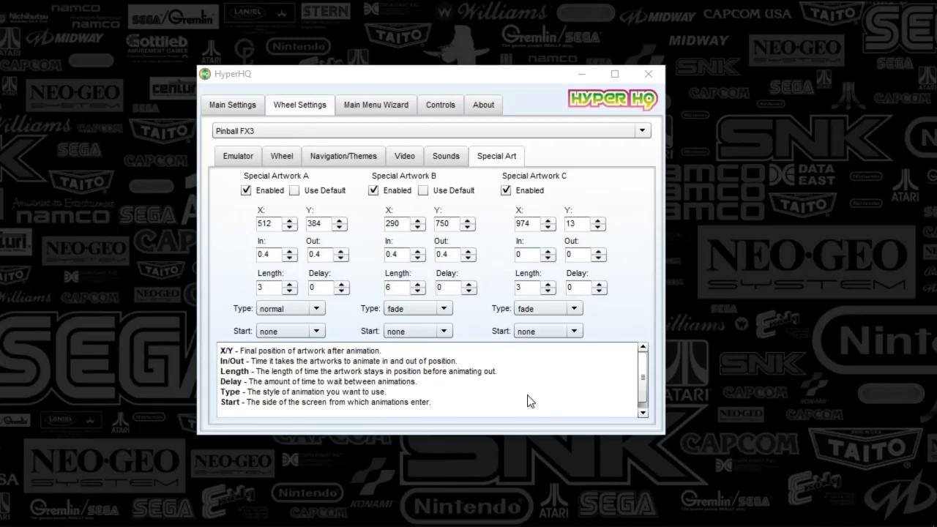
mouse_move(624, 289)
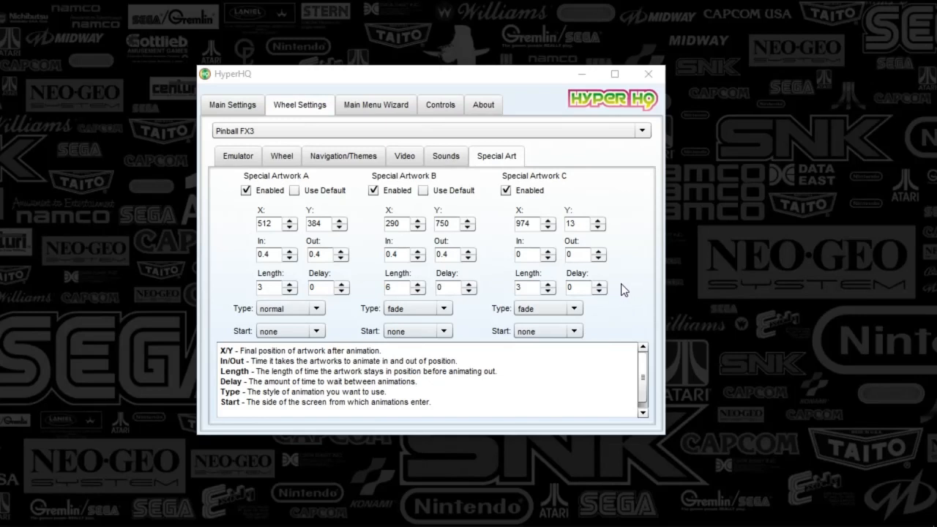
mouse_move(390, 271)
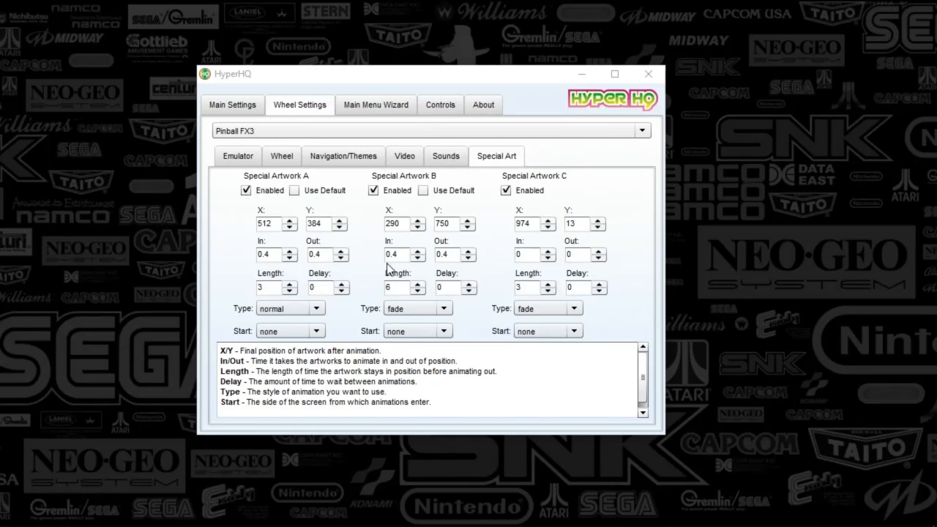
mouse_move(656, 305)
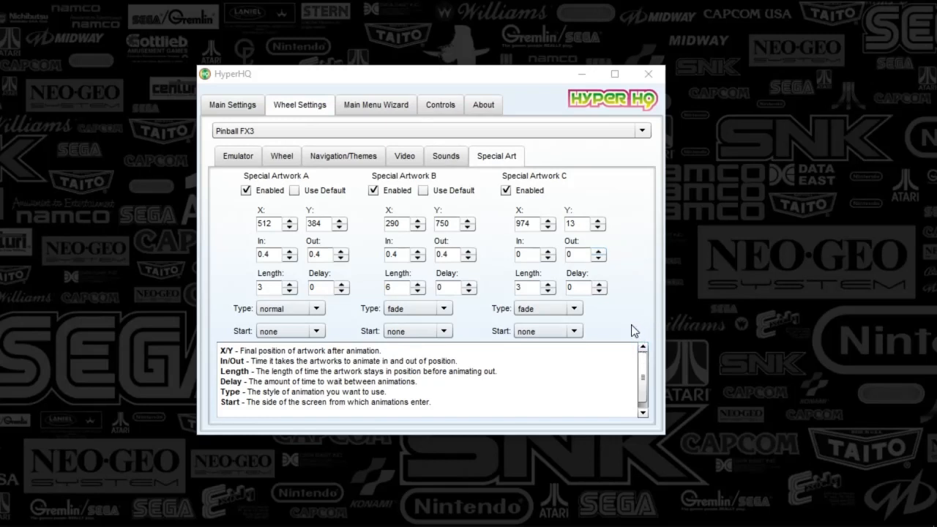
mouse_move(663, 351)
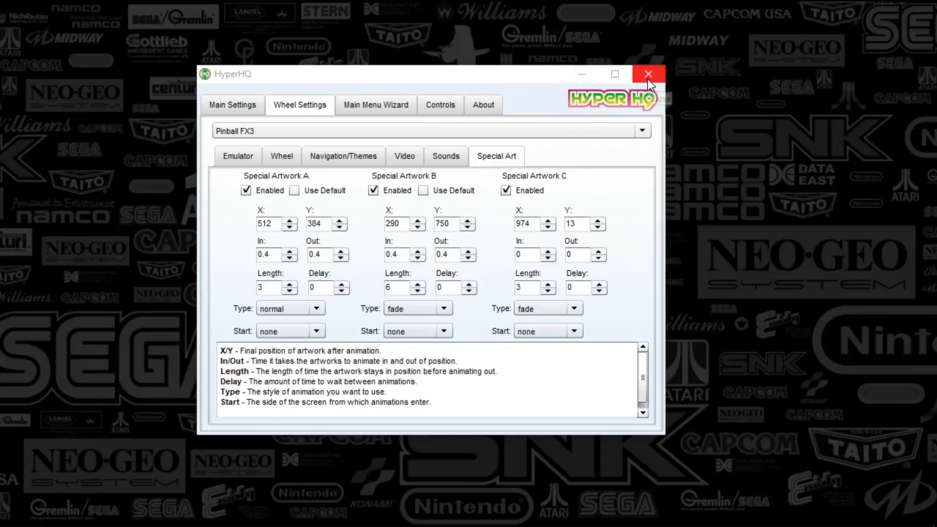
mouse_move(648, 75)
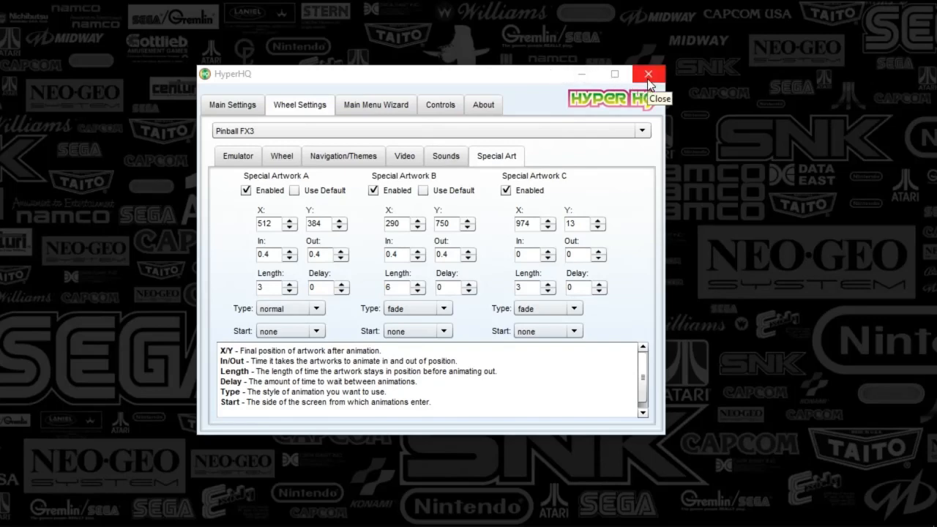
Close HyperHQ and select Pinball FX3 in RocketLauncherUI's Global emulator list
left_click(648, 74)
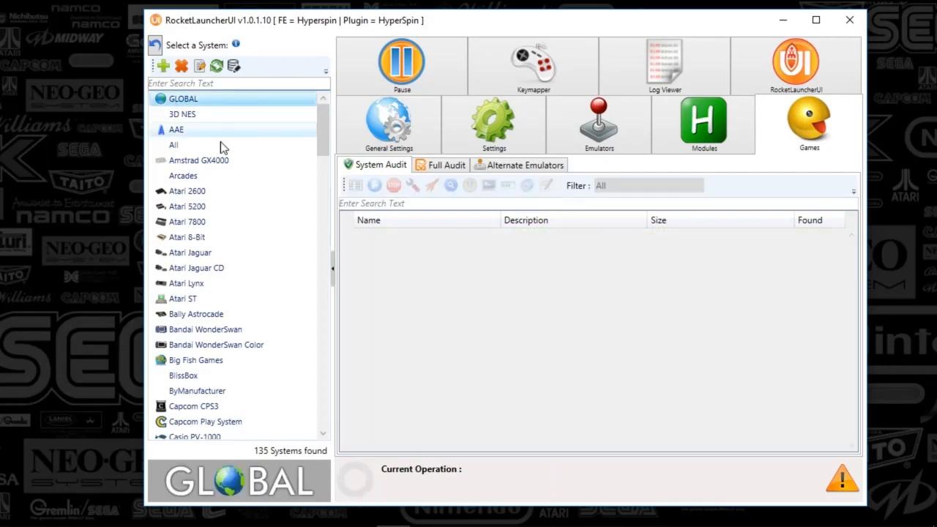
mouse_move(606, 136)
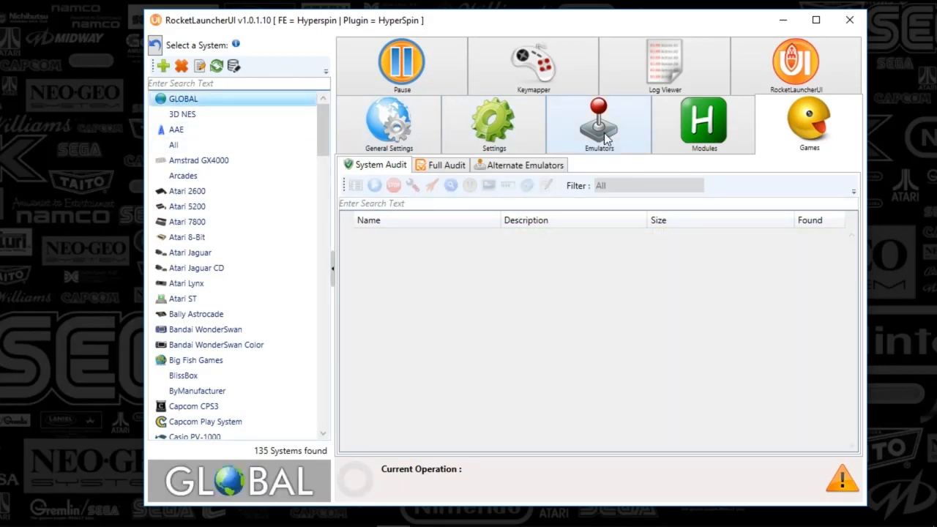
left_click(598, 121)
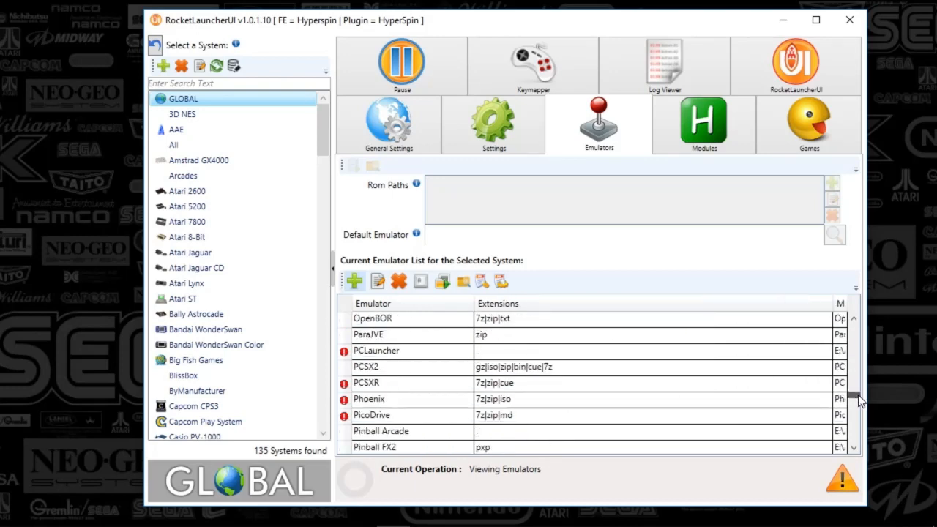
scroll("down", 3)
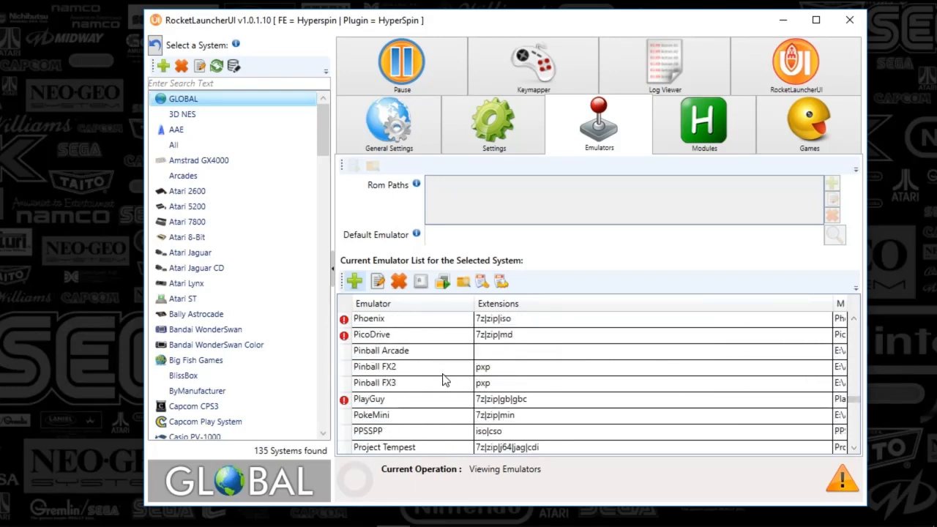
mouse_move(421, 390)
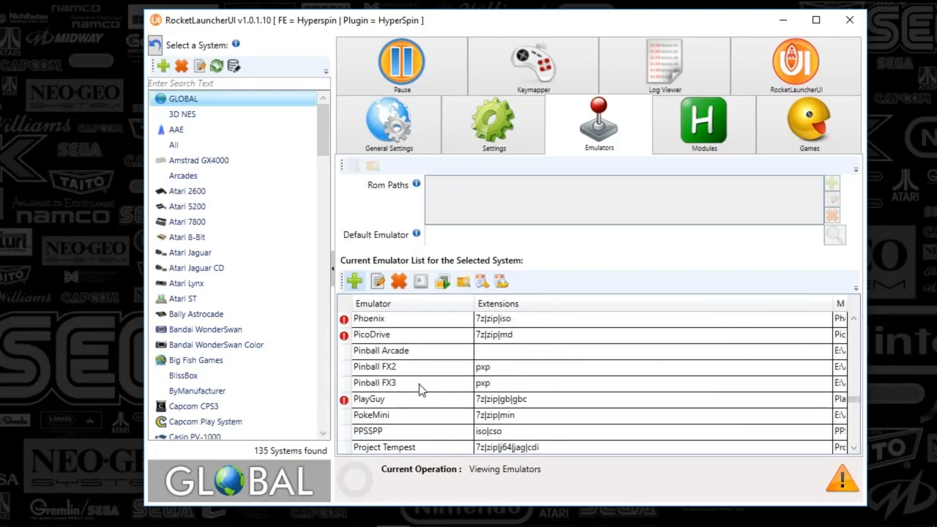
left_click(389, 383)
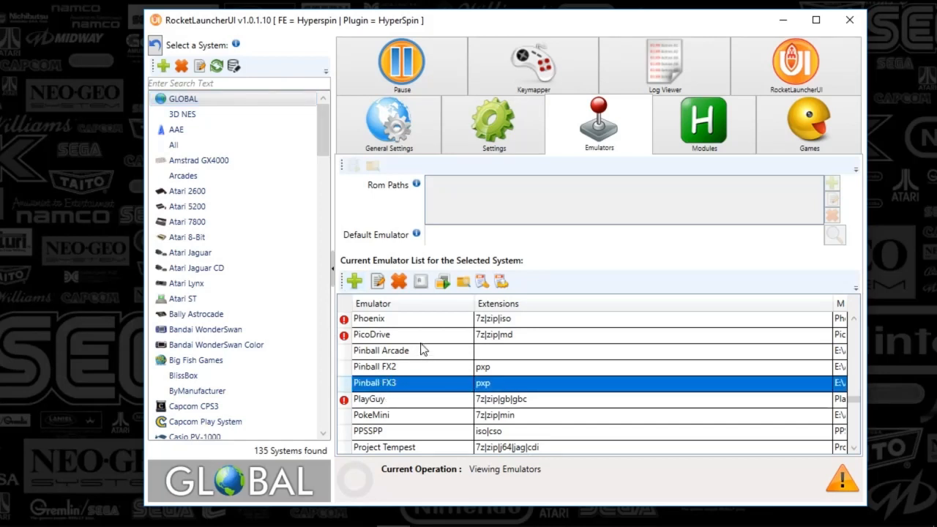
mouse_move(357, 282)
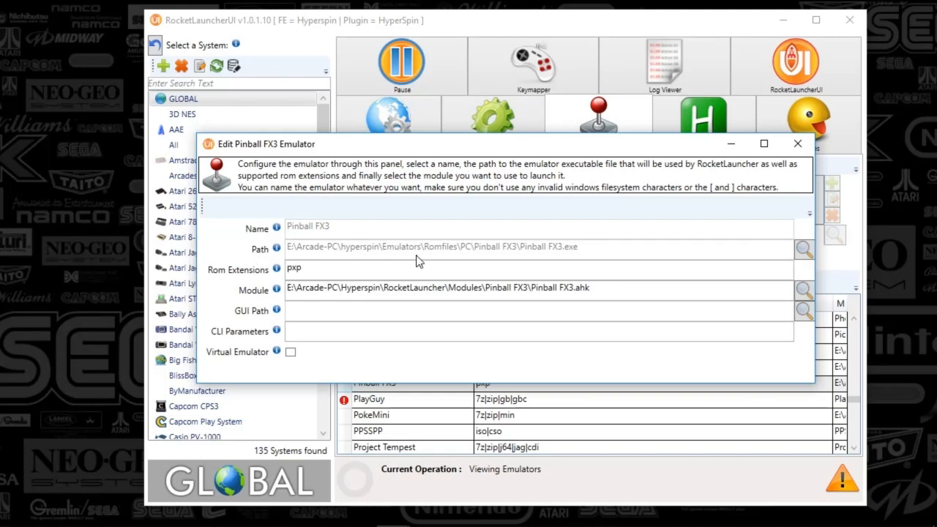
mouse_move(577, 256)
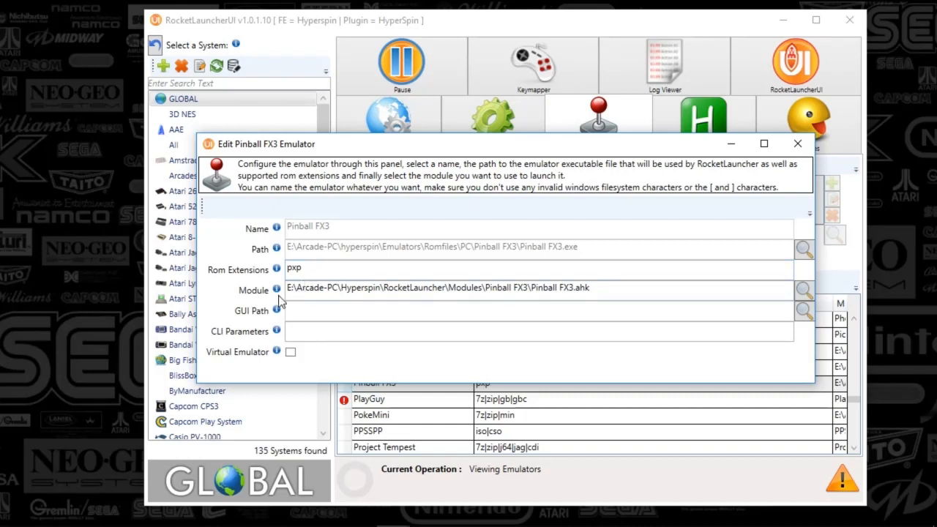
mouse_move(501, 293)
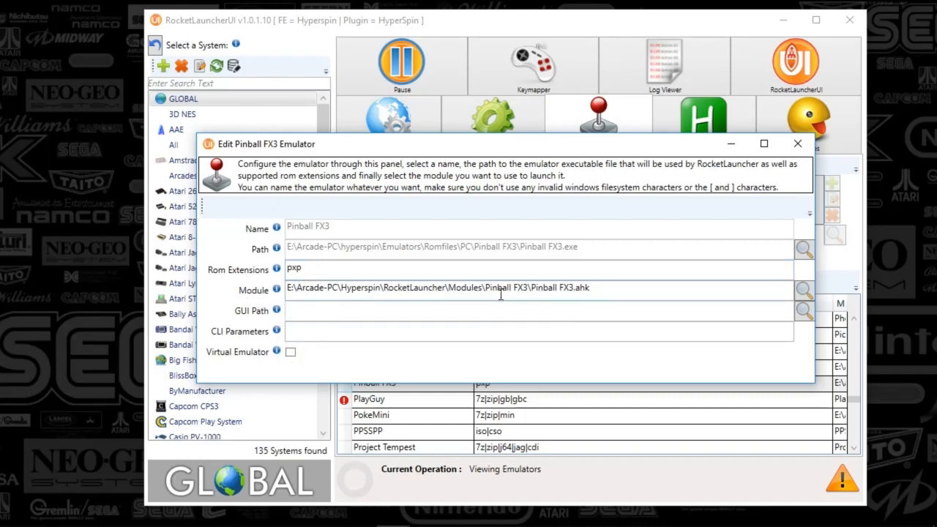
mouse_move(540, 291)
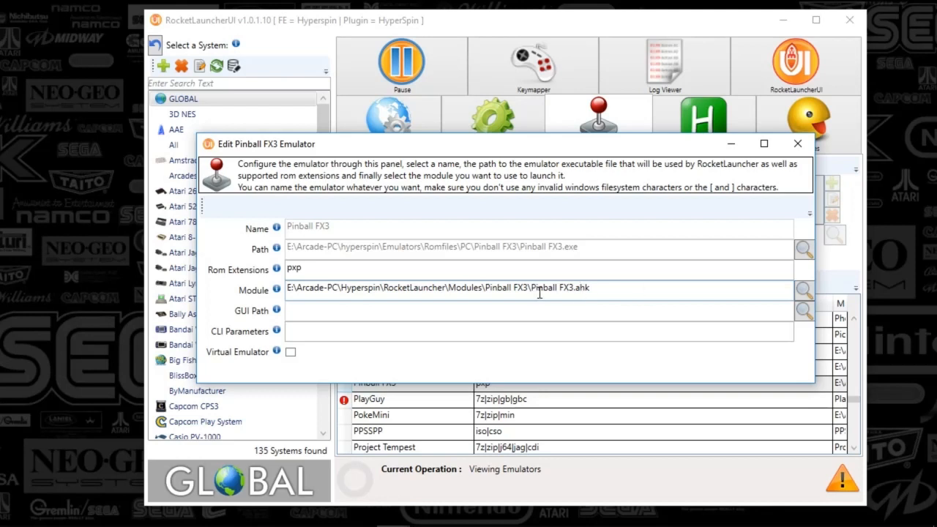
mouse_move(664, 276)
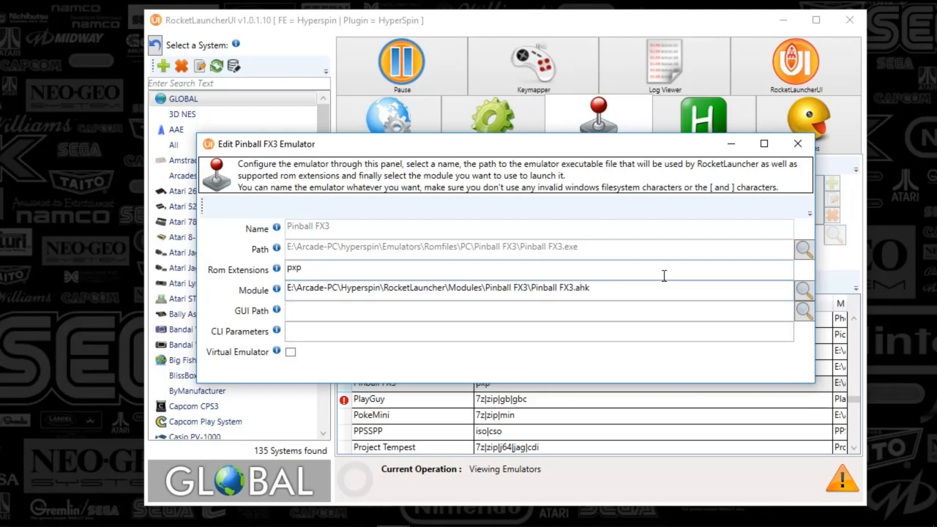
mouse_move(684, 277)
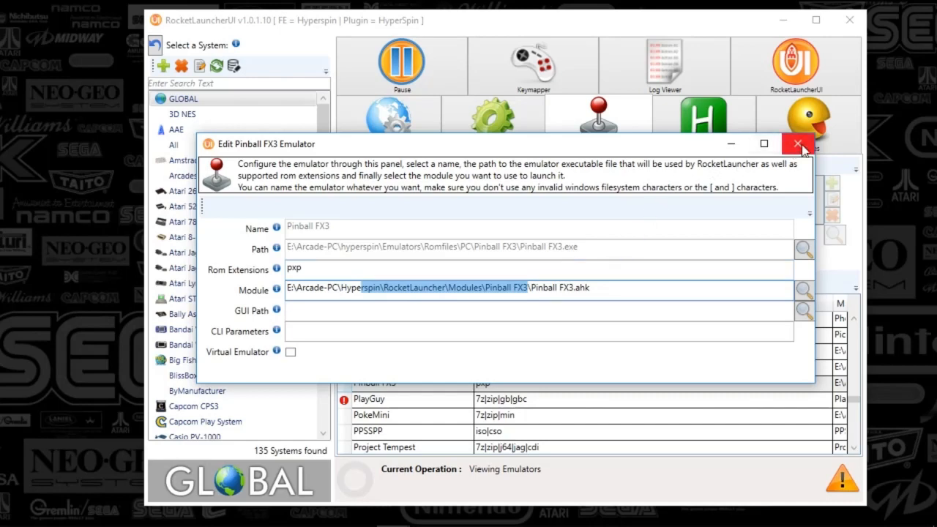
Close the Edit Emulator window and select Pinball FX3 in the system list
left_click(798, 144)
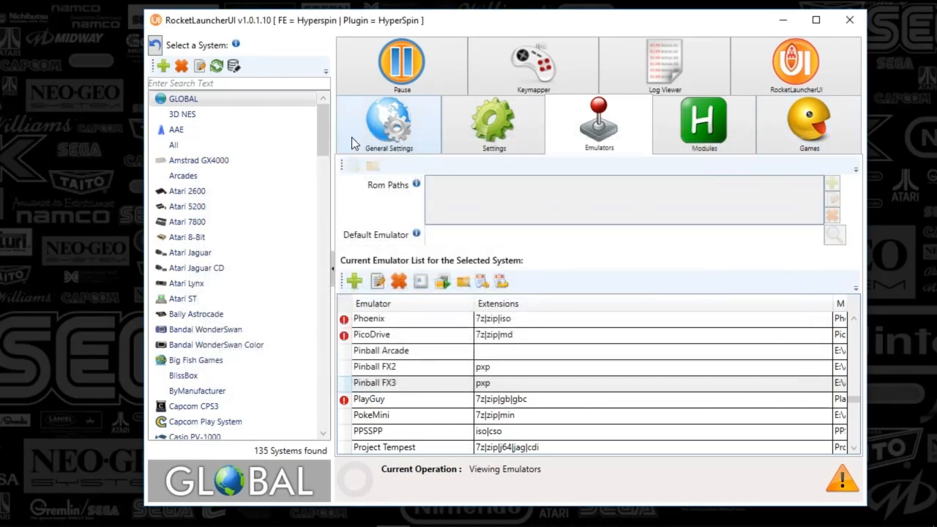
scroll("down", 3)
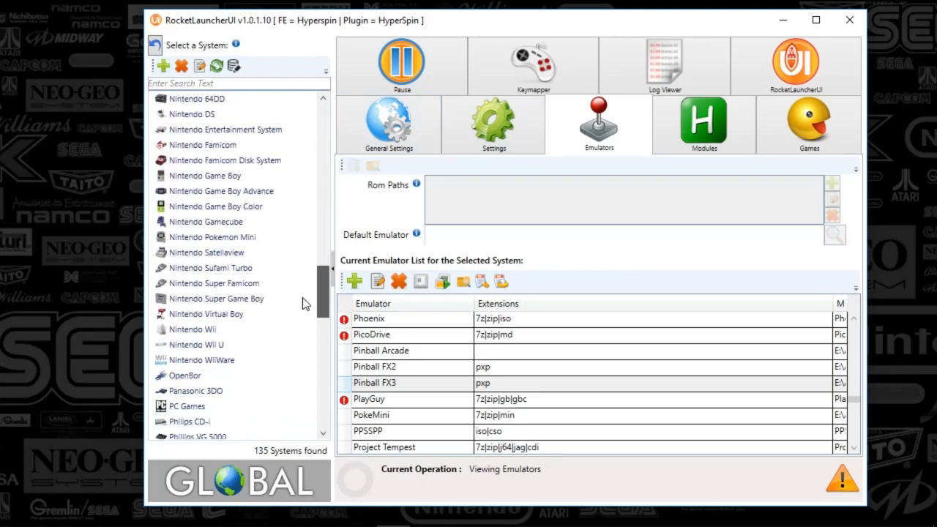
scroll("down", 3)
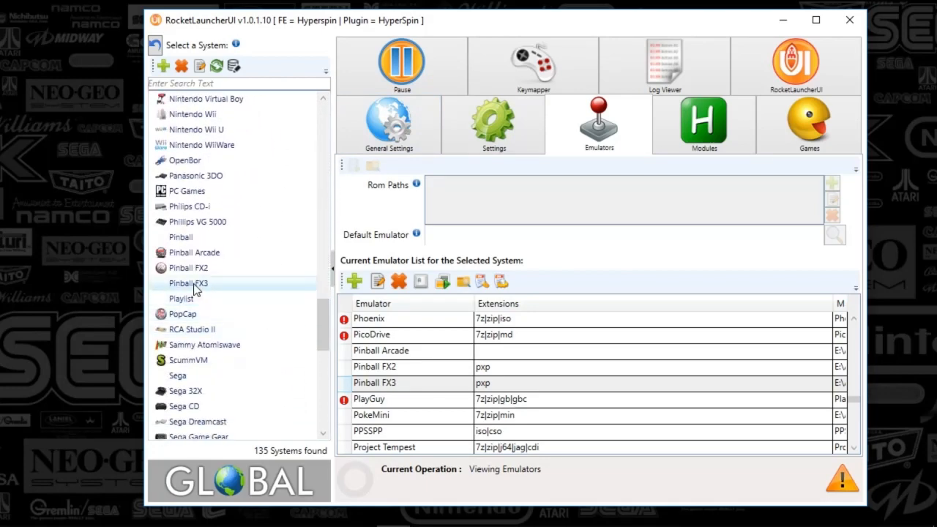
left_click(187, 282)
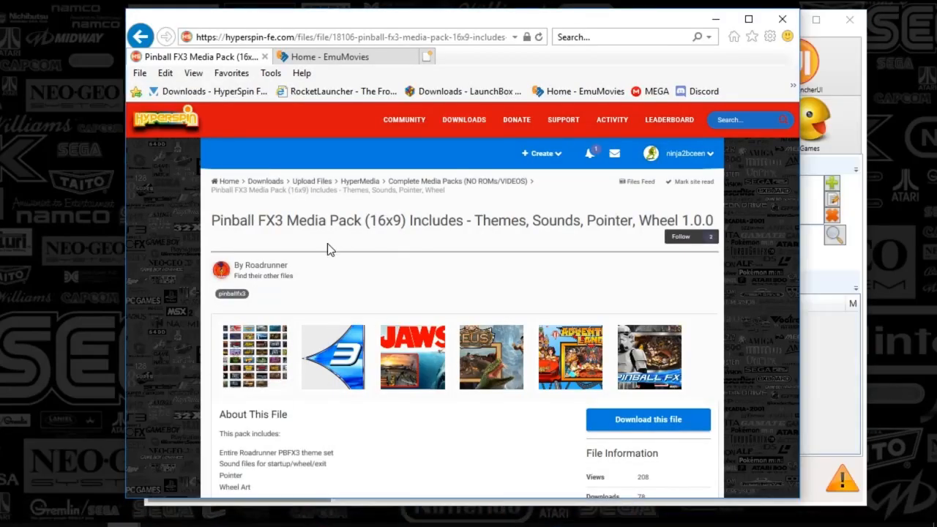
mouse_move(416, 312)
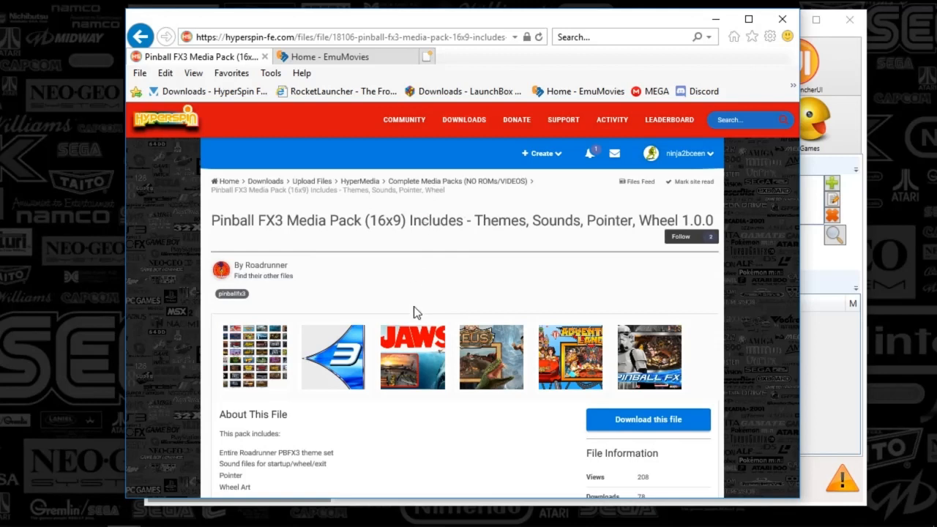
mouse_move(374, 95)
type("hyperspin")
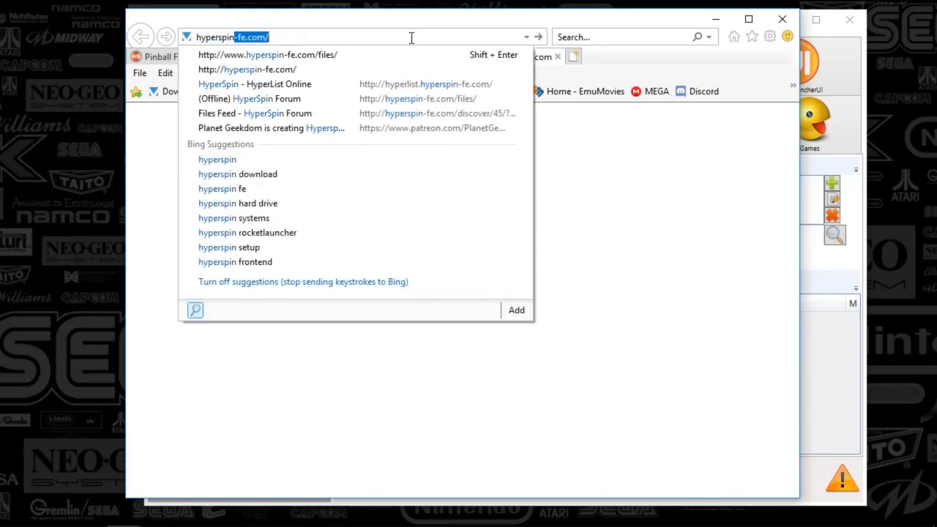
Browse HyperList Online past Pinball FX2, then open the HyperSpin folder in File Explorer
left_click(257, 54)
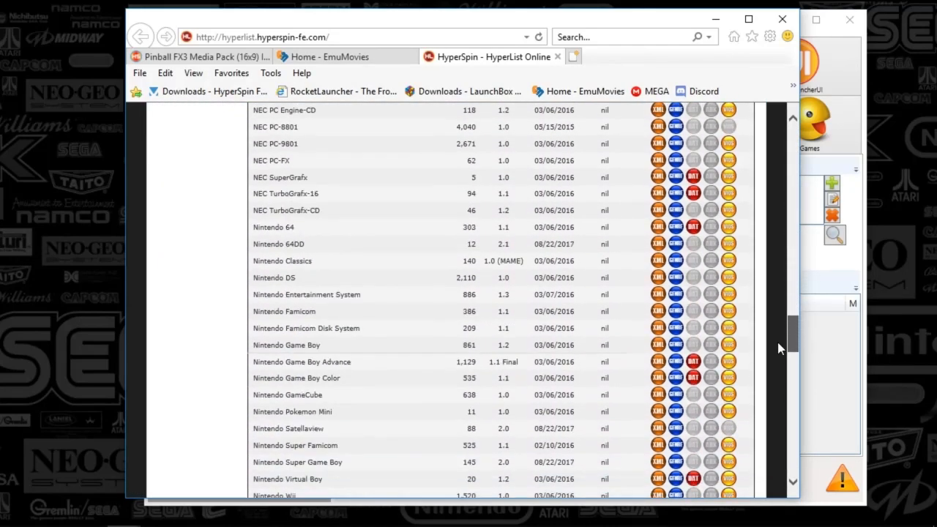
scroll("down", 3)
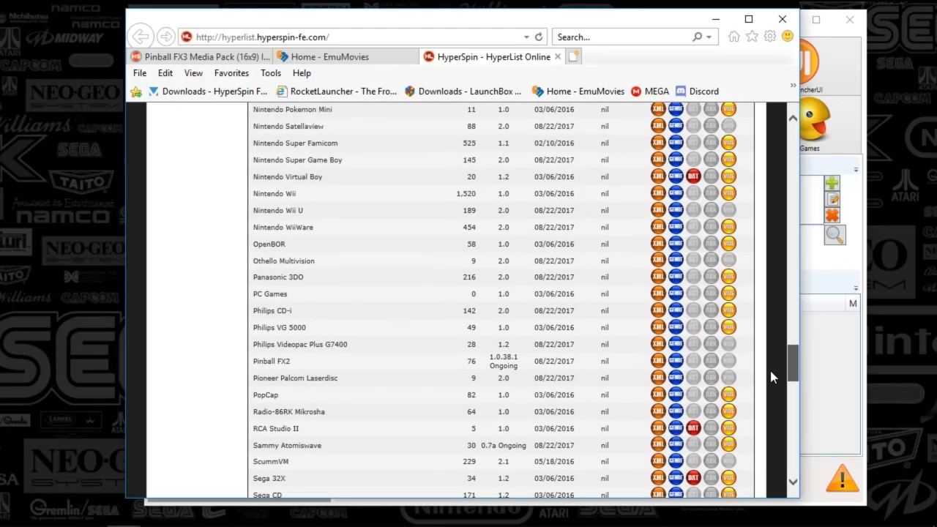
mouse_move(723, 375)
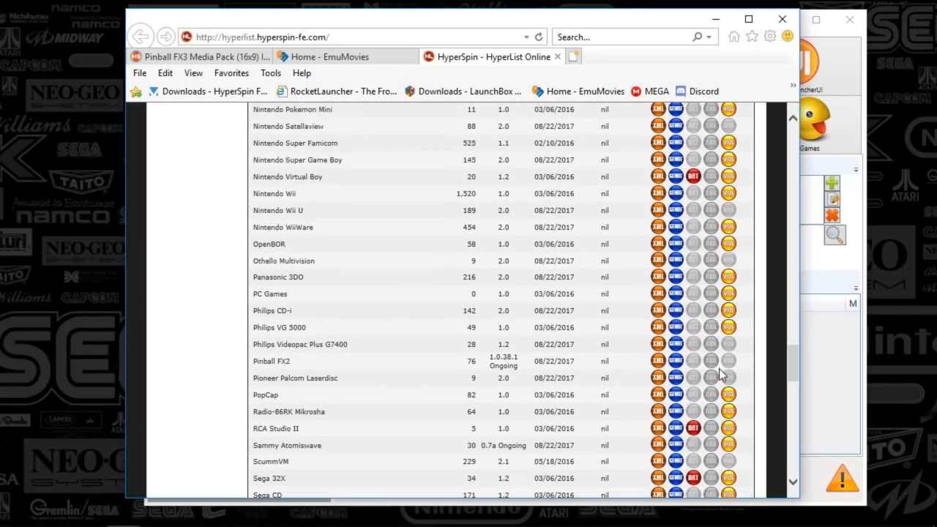
double_click(263, 361)
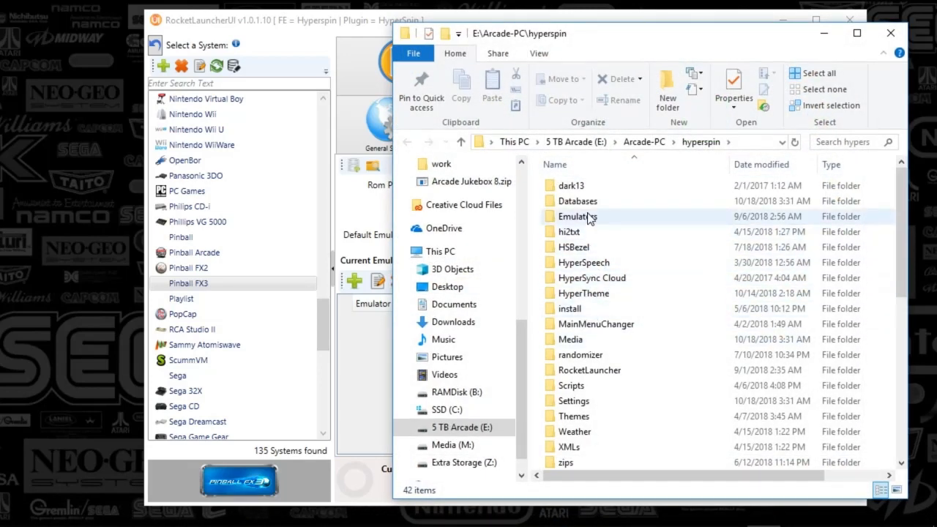
Navigate into Databases\Pinball FX3 in the HyperSpin folder
double_click(578, 200)
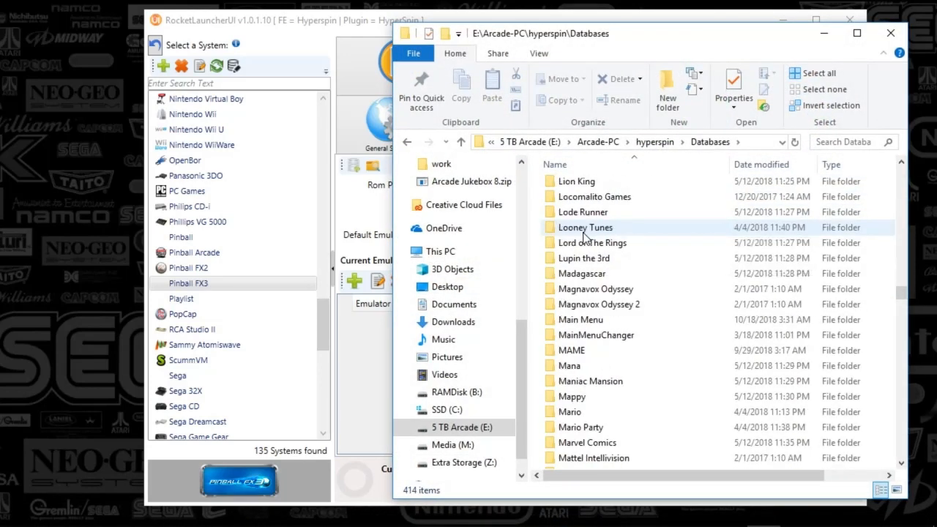
scroll("down", 3)
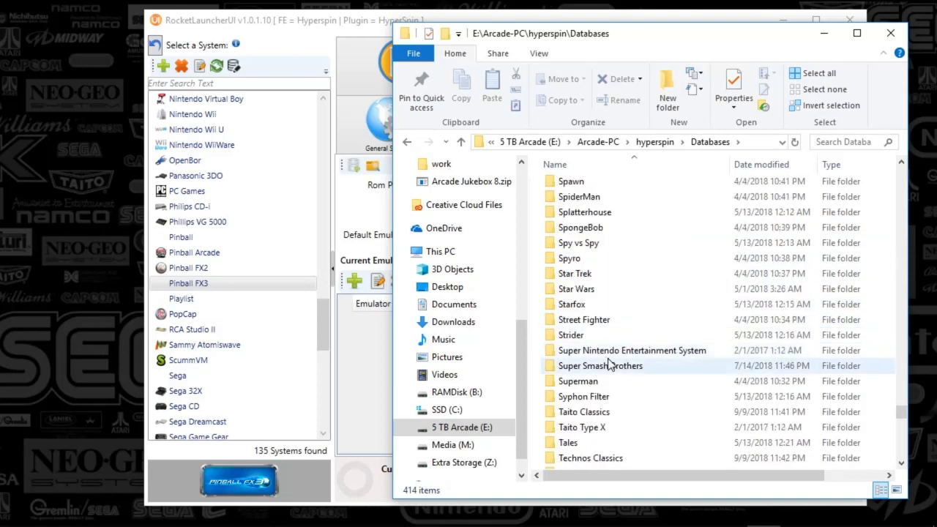
scroll("down", 3)
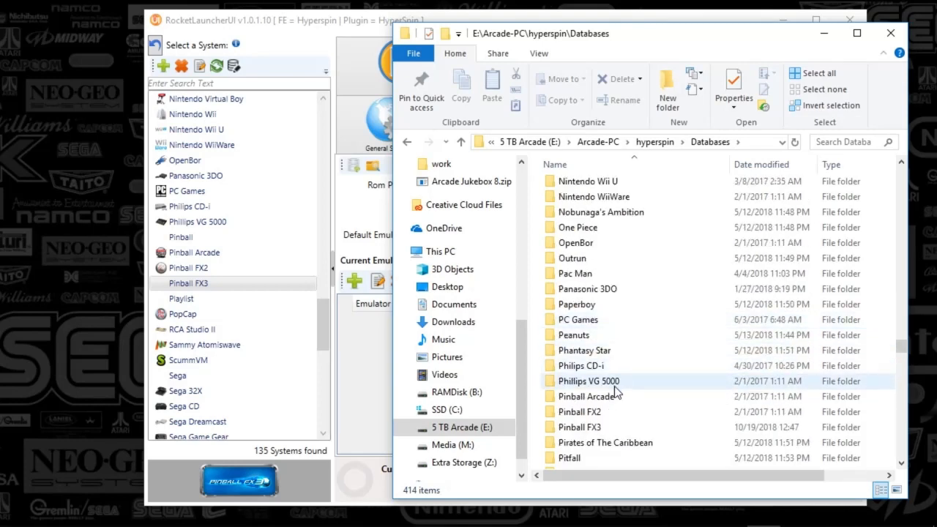
double_click(581, 427)
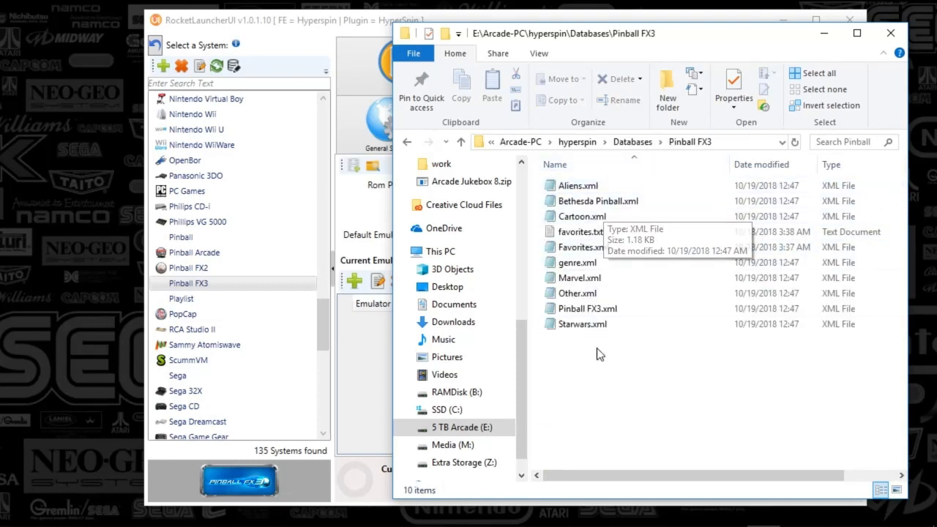
mouse_move(596, 358)
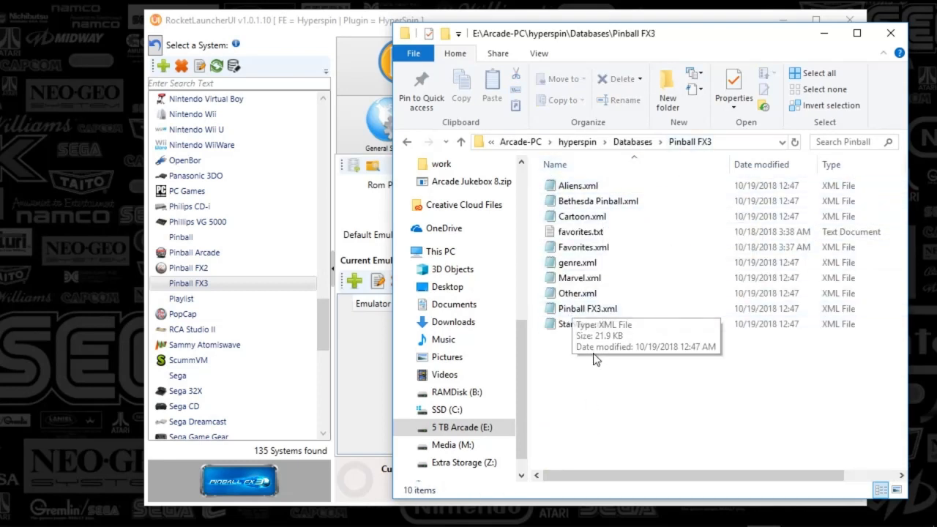
Review Bethesda Pinball.xml and favorites.txt in Notepad, closing each afterward
left_click(581, 324)
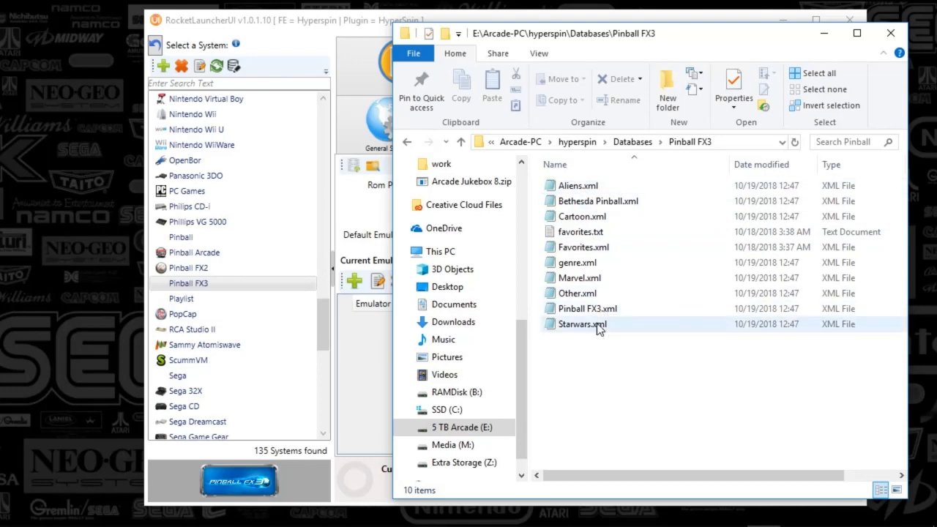
left_click(597, 201)
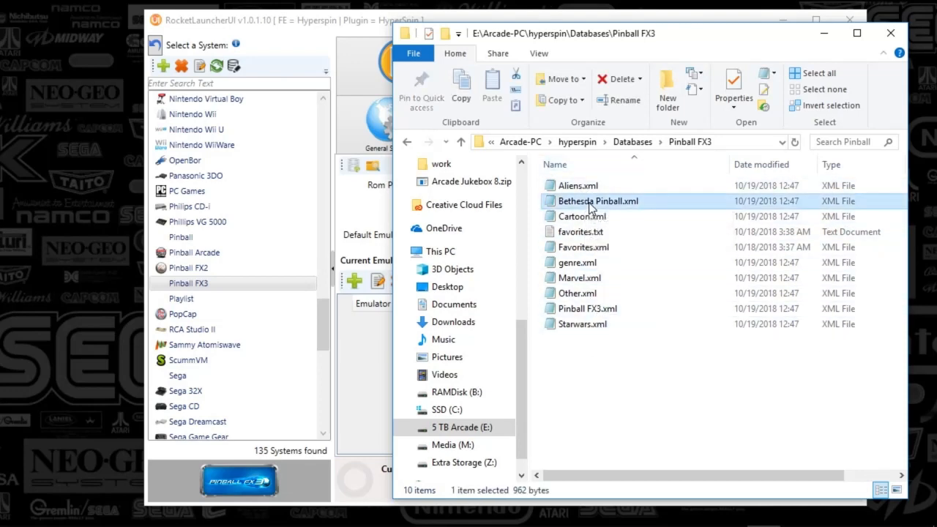
double_click(599, 201)
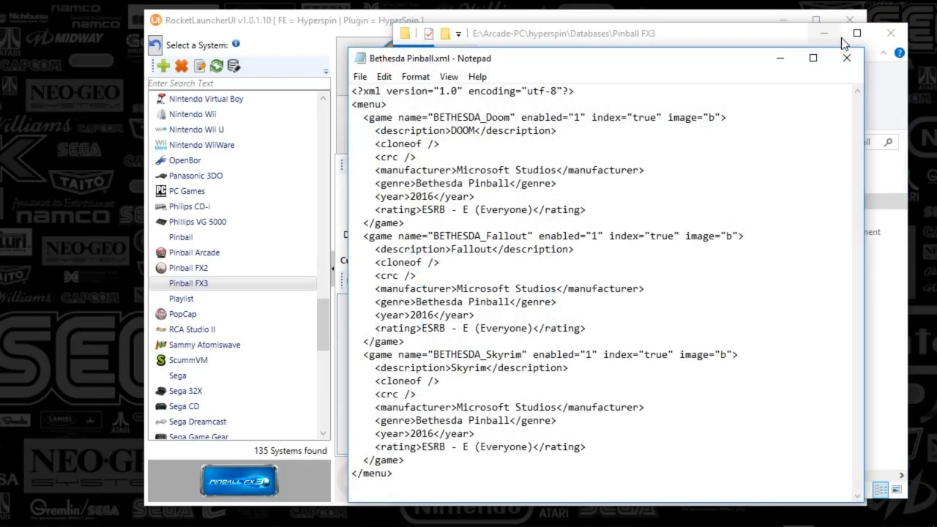
left_click(846, 58)
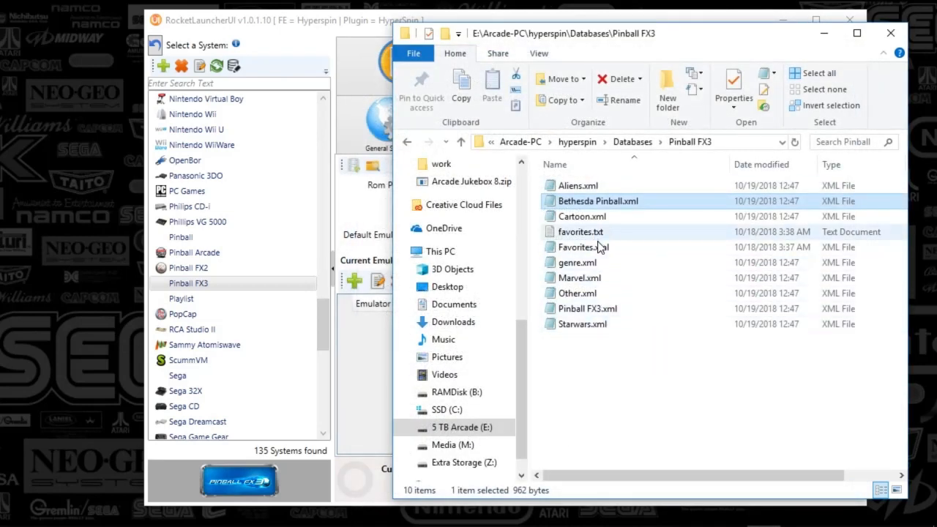
mouse_move(623, 337)
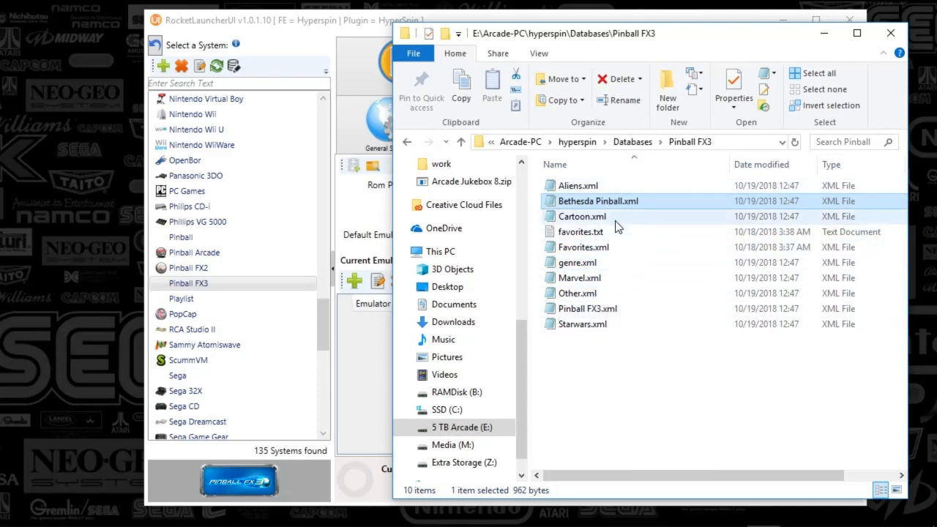
mouse_move(600, 293)
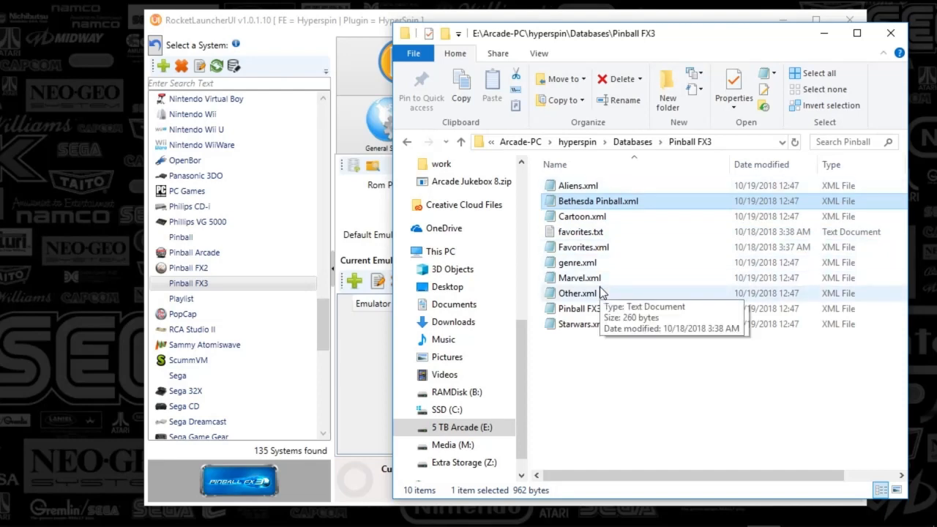
double_click(569, 231)
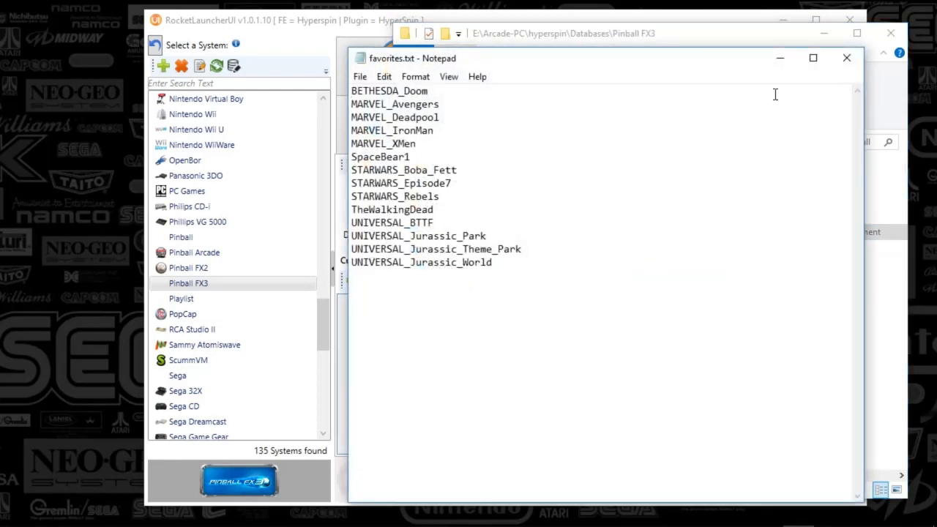
left_click(847, 57)
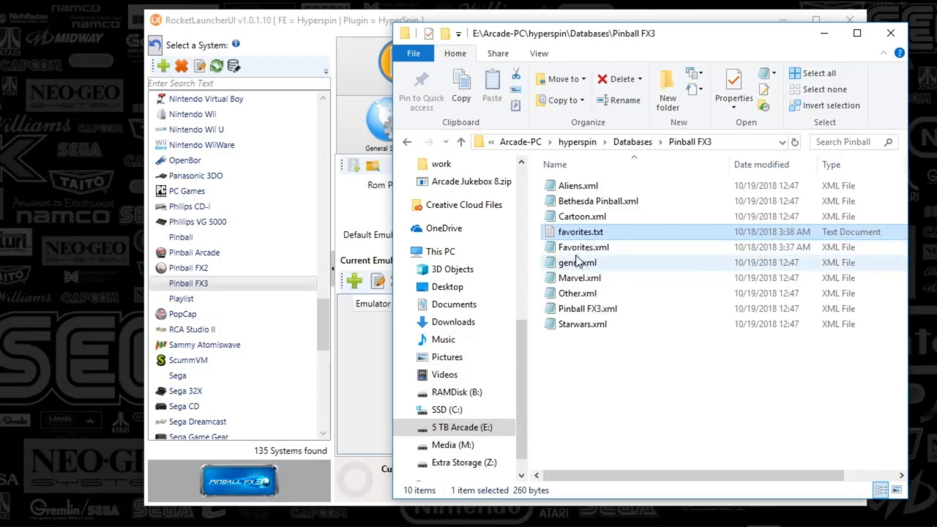
mouse_move(613, 232)
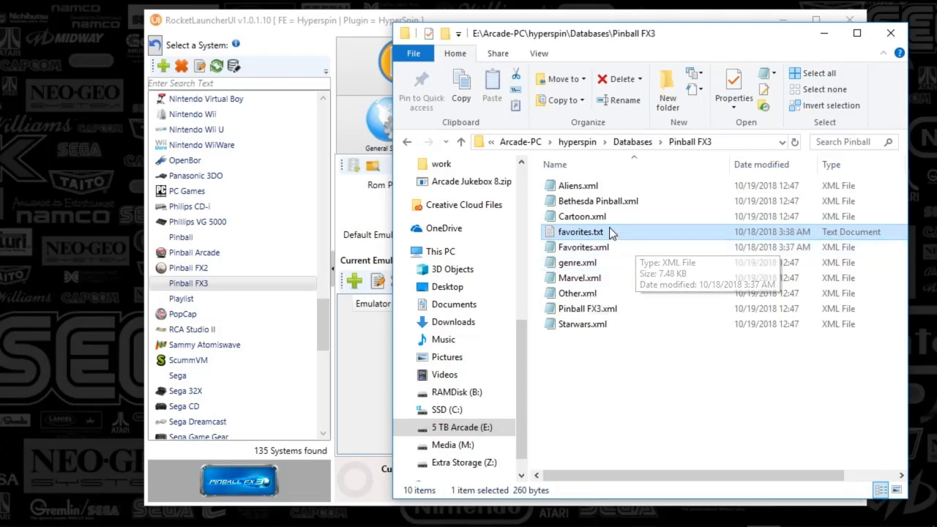
mouse_move(626, 264)
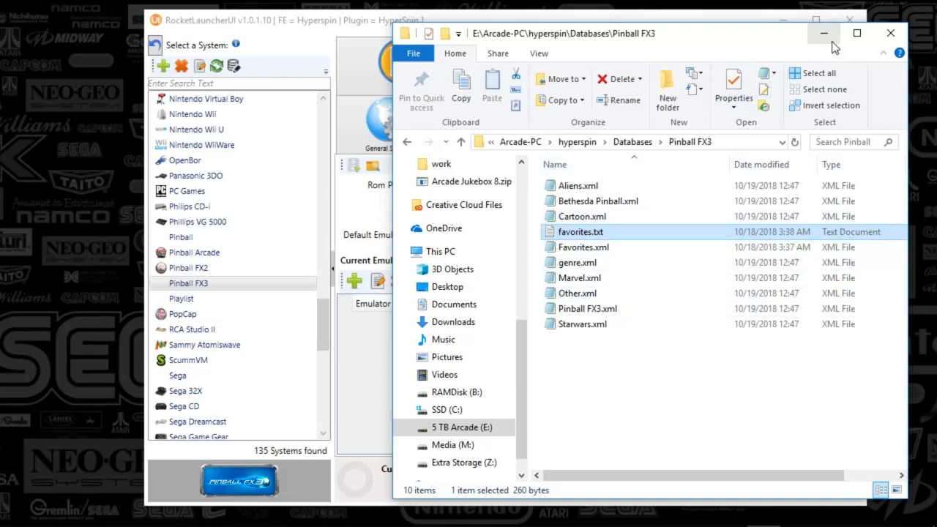
mouse_move(632, 149)
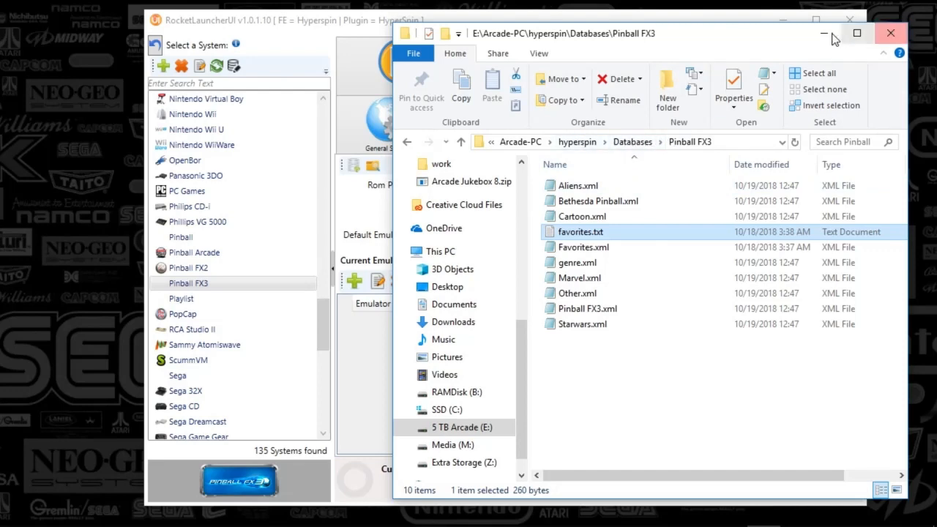
Minimize File Explorer and scroll Pinball FX3's Main Settings down to Skip Checks (False)
left_click(903, 32)
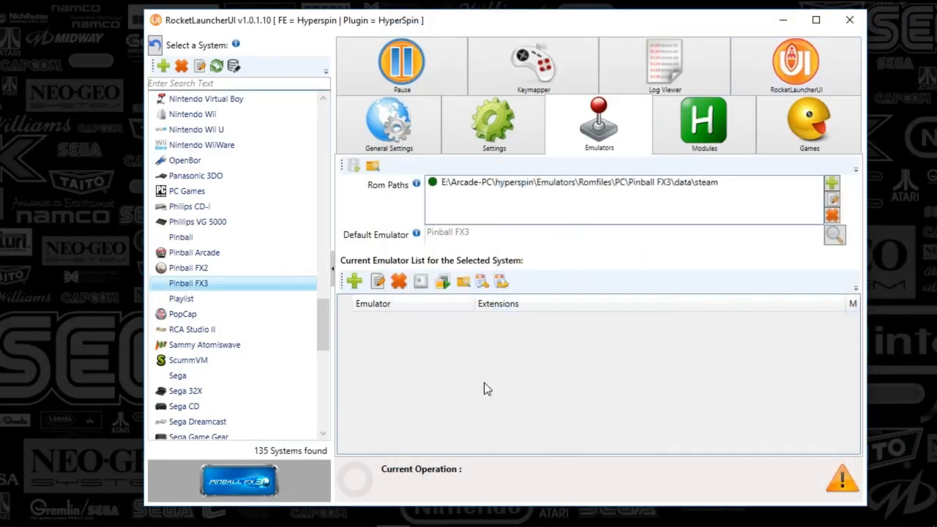
mouse_move(257, 47)
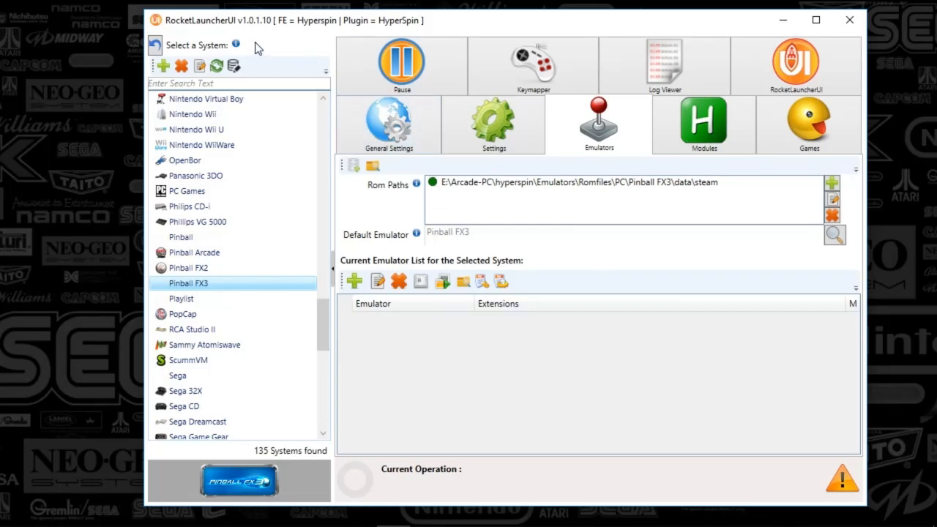
left_click(389, 123)
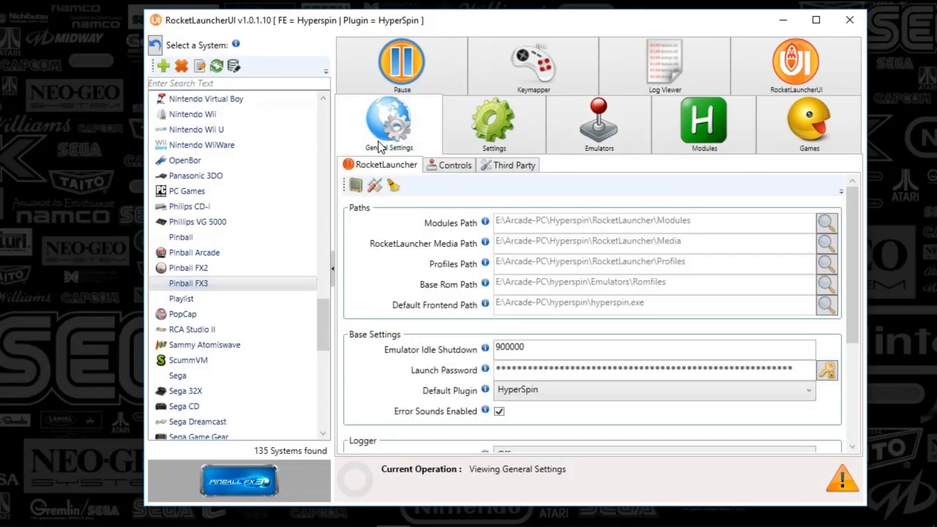
left_click(491, 123)
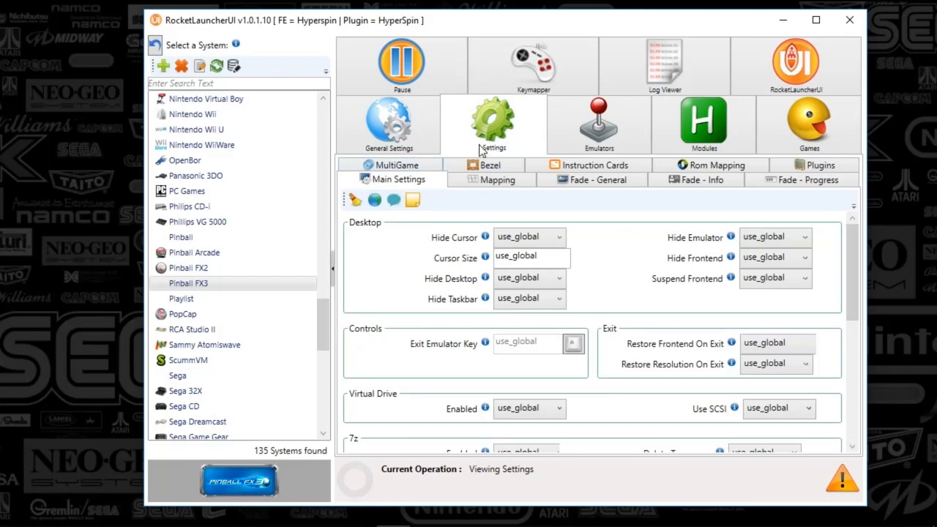
mouse_move(517, 135)
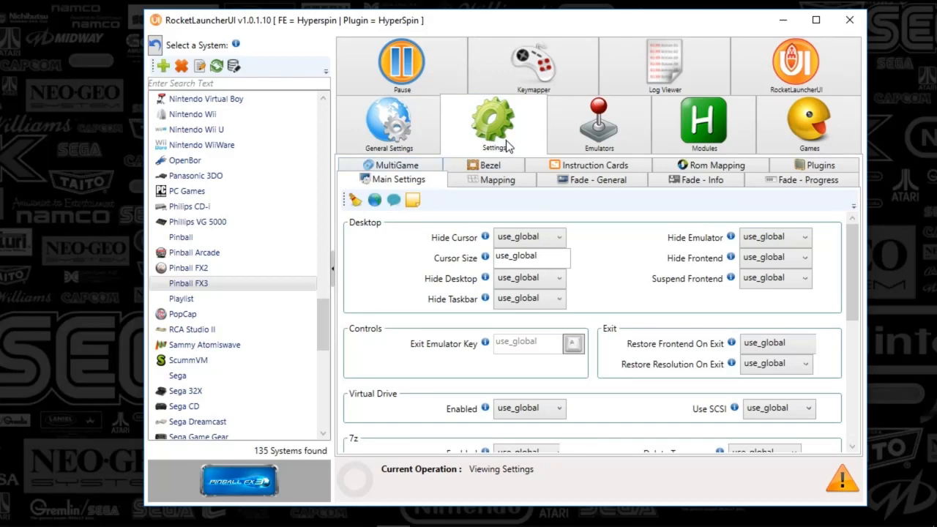
mouse_move(562, 261)
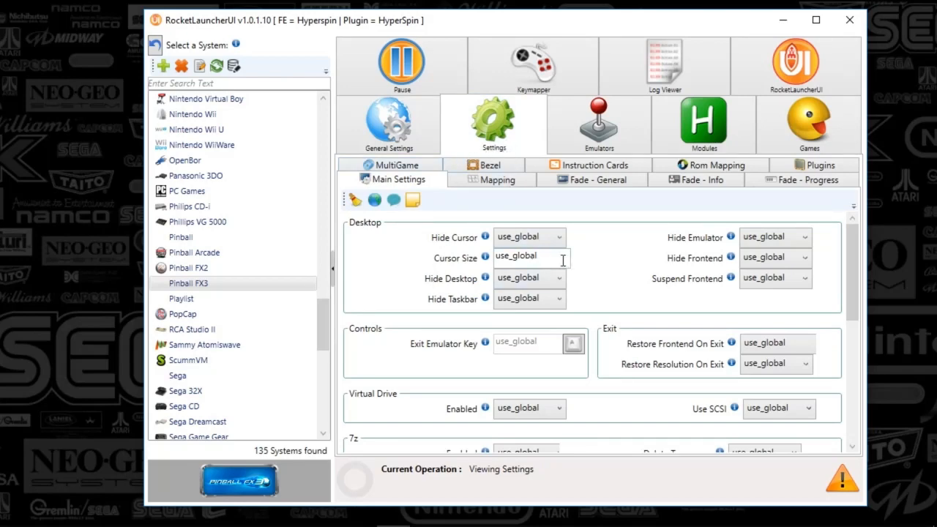
scroll("down", 3)
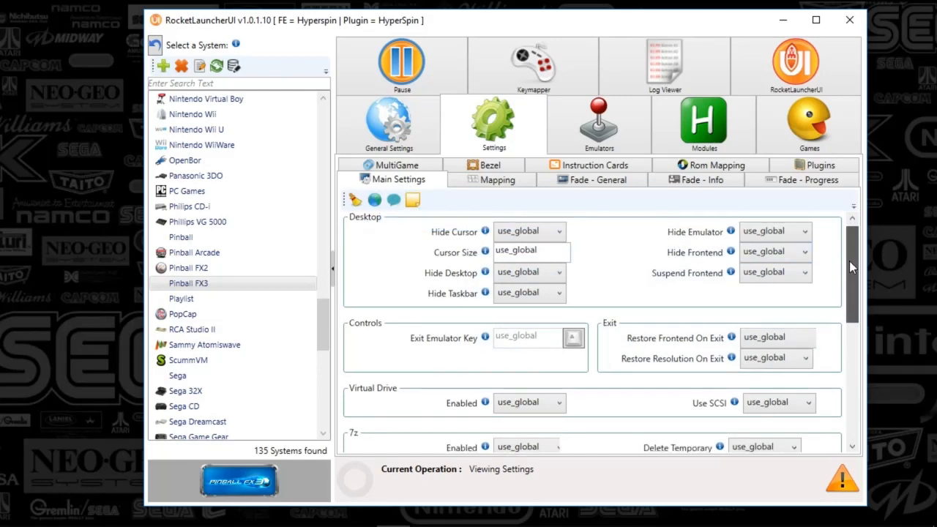
scroll("down", 3)
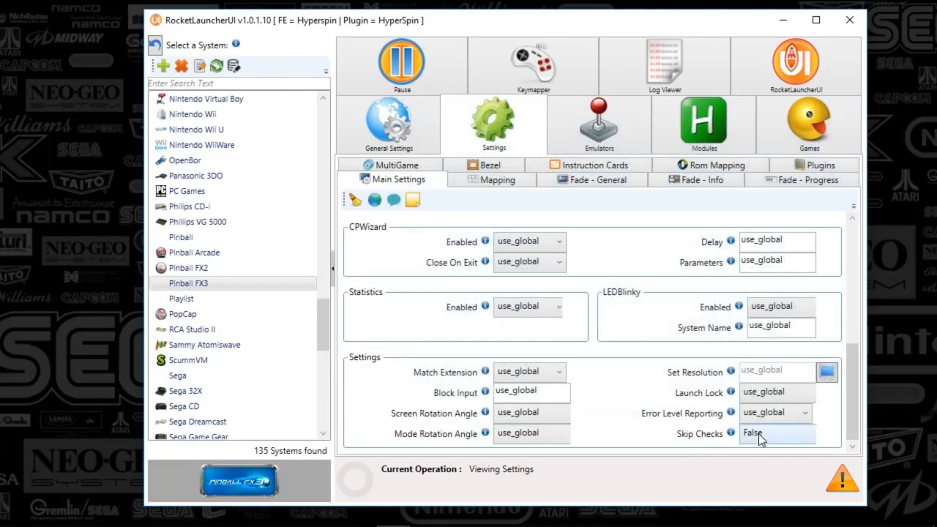
mouse_move(514, 207)
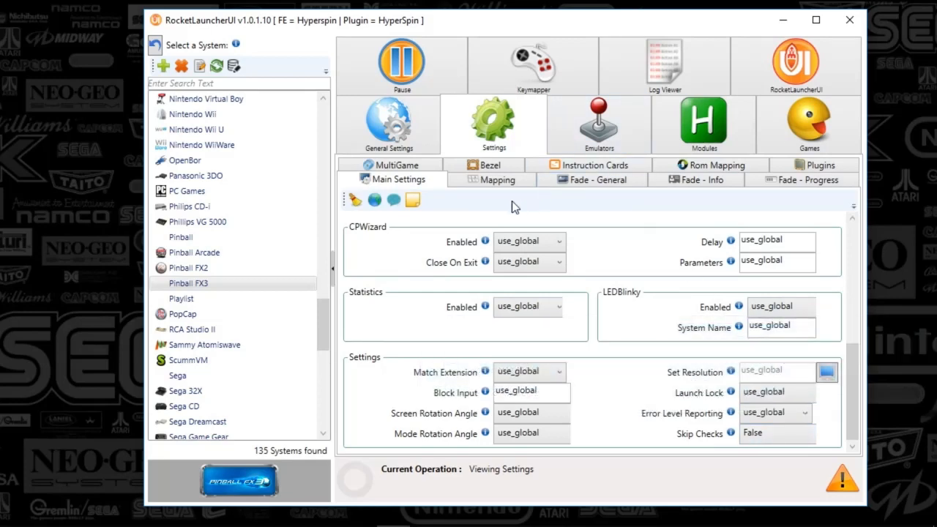
Check Pinball FX3's Bezel settings show Enabled false, then scroll its Fade - General options
left_click(485, 164)
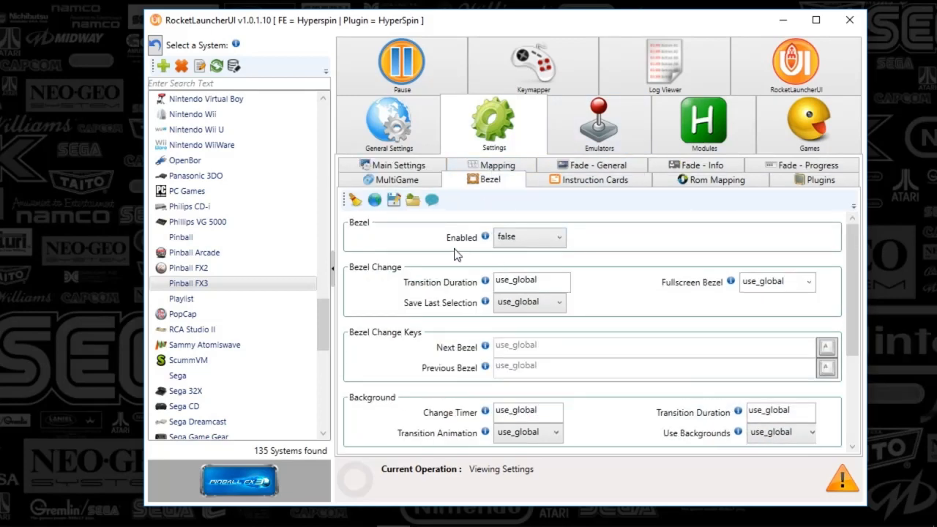
mouse_move(579, 261)
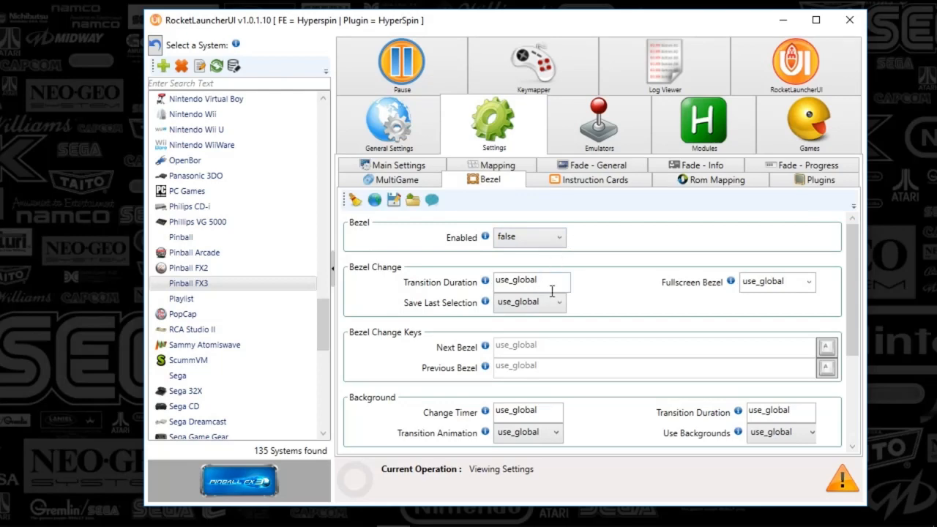
scroll("down", 3)
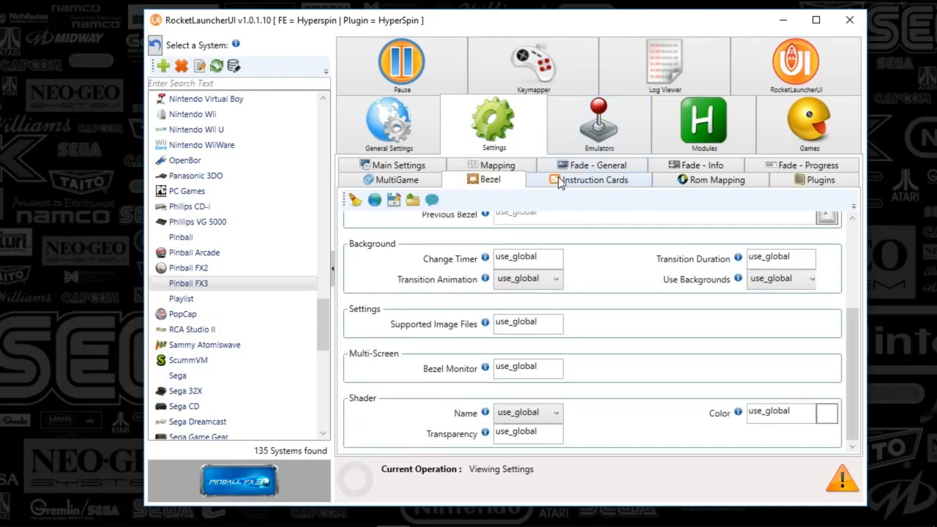
left_click(597, 180)
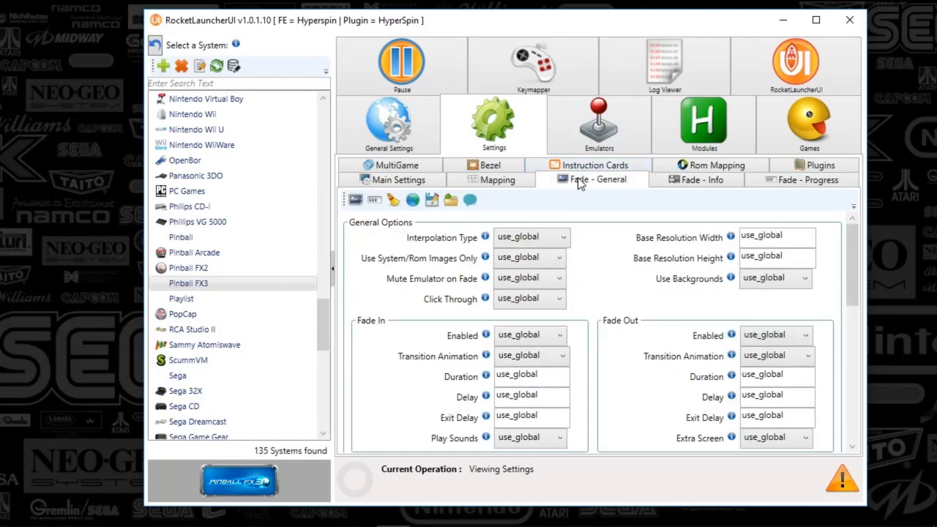
mouse_move(554, 198)
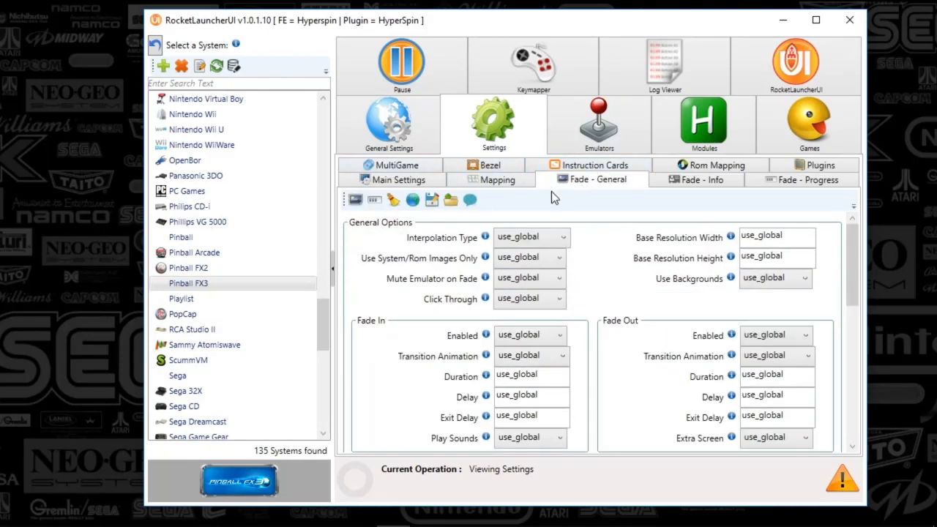
scroll("down", 3)
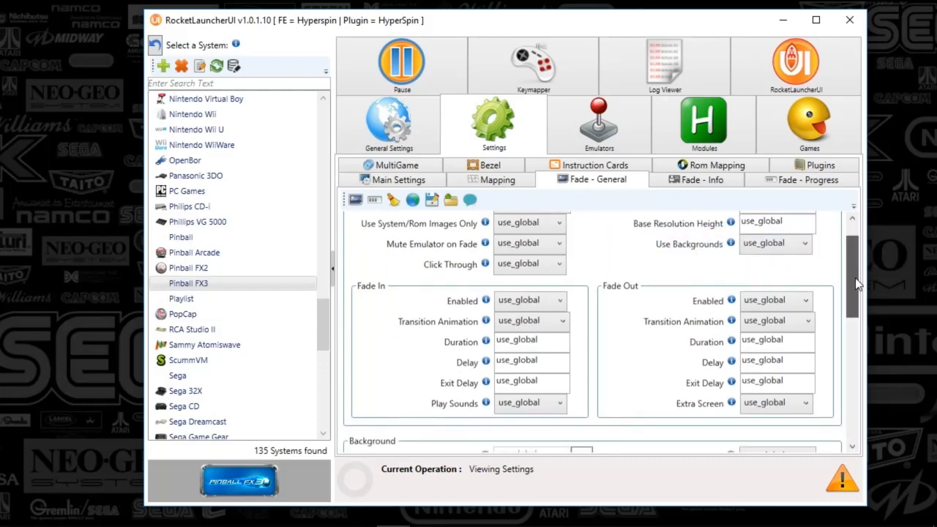
scroll("down", 3)
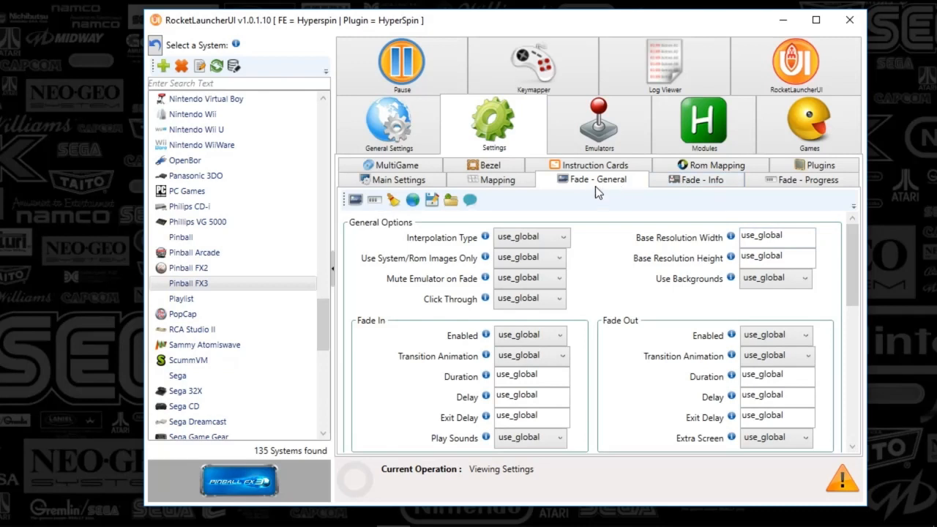
mouse_move(612, 128)
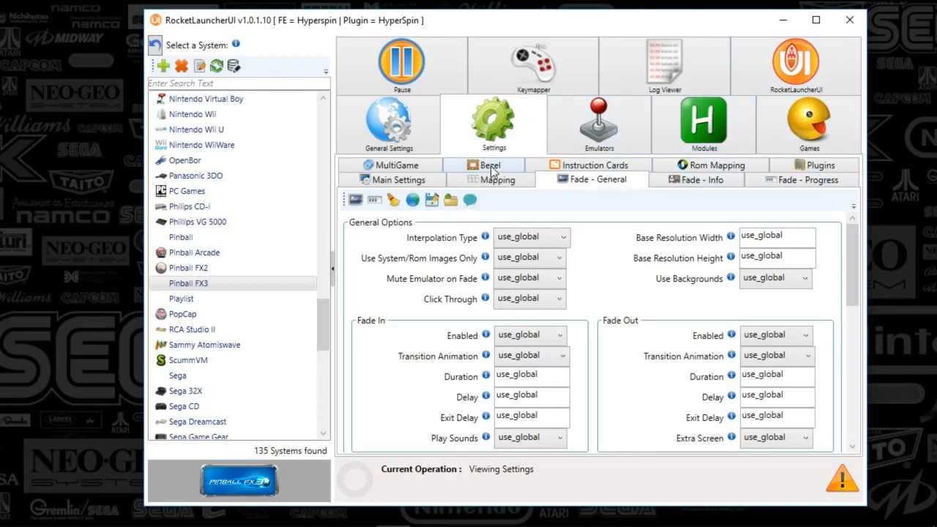
Set Pinball FX3's pause screen Enabled option to false, matching Pinball FX2
left_click(402, 64)
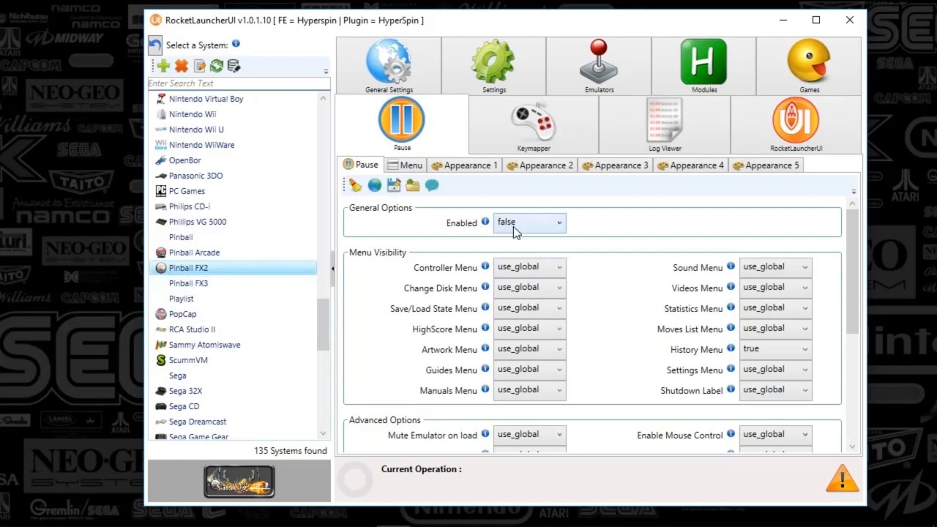
mouse_move(489, 233)
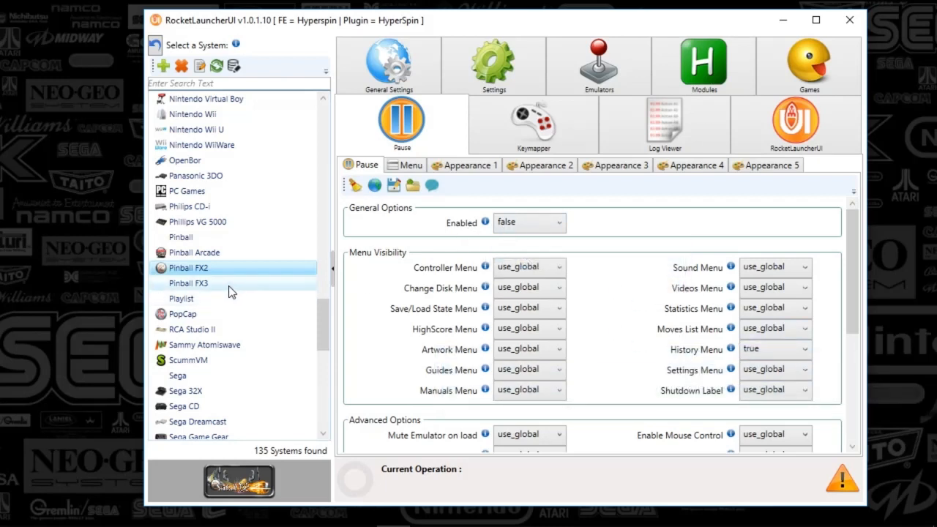
left_click(187, 283)
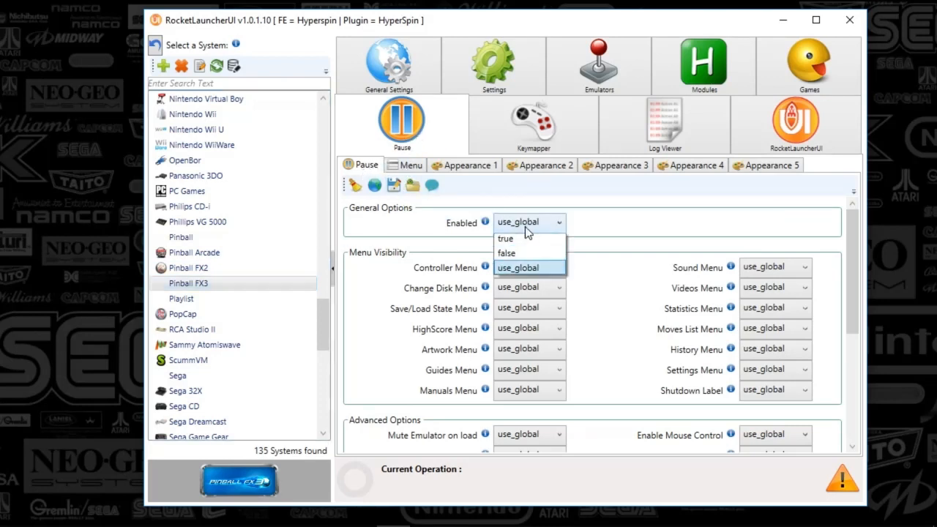
left_click(506, 253)
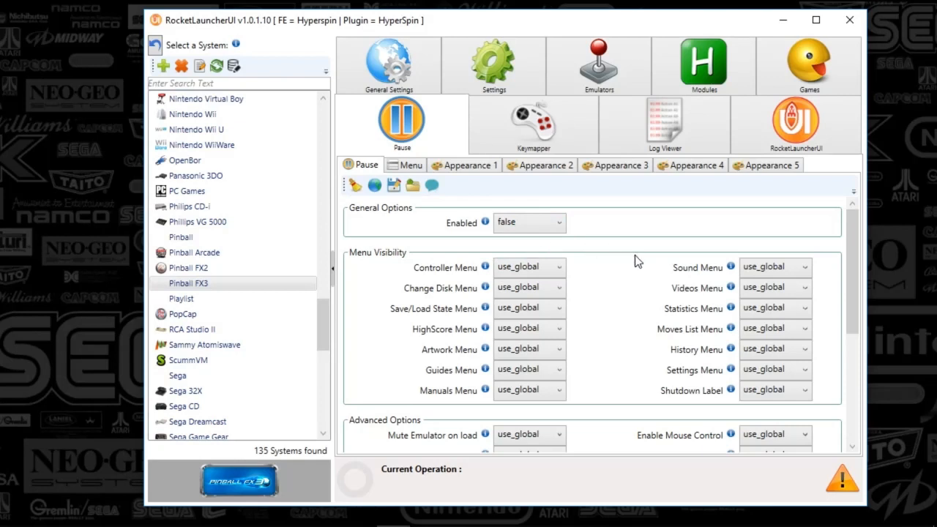
mouse_move(625, 260)
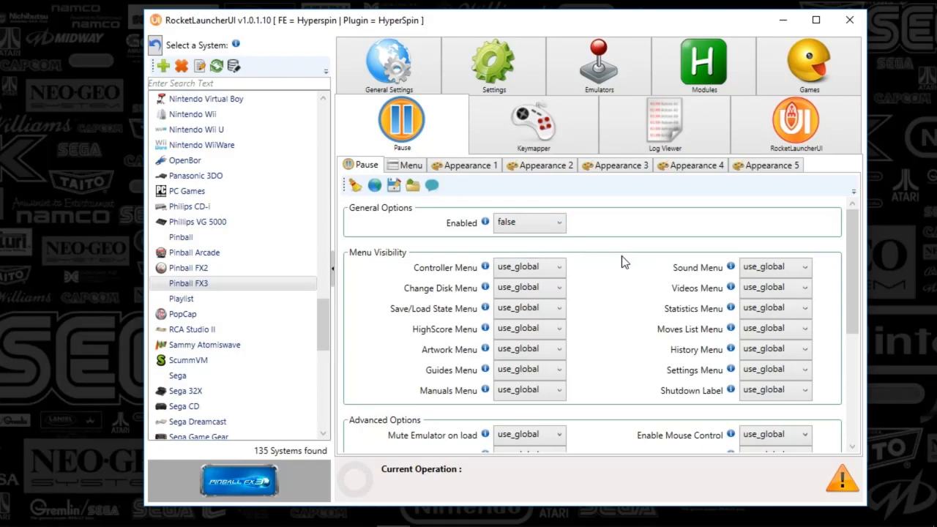
mouse_move(230, 275)
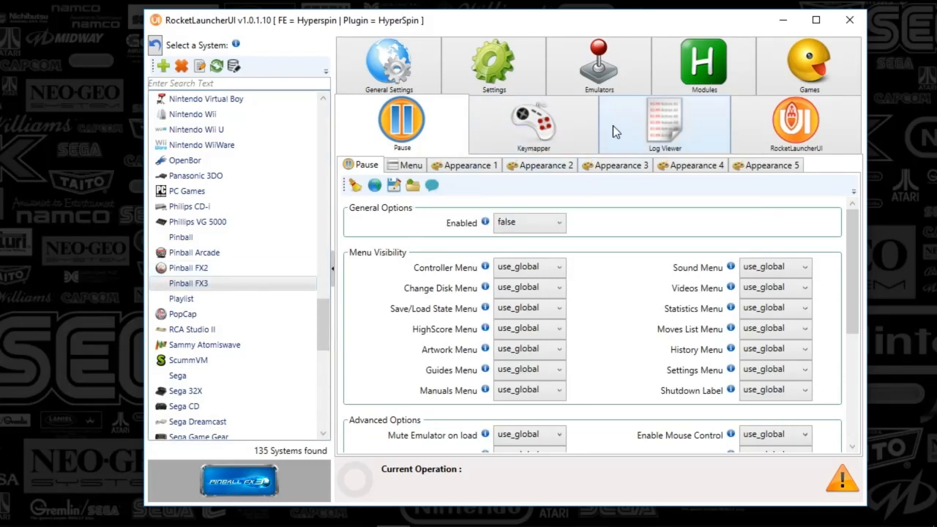
mouse_move(389, 114)
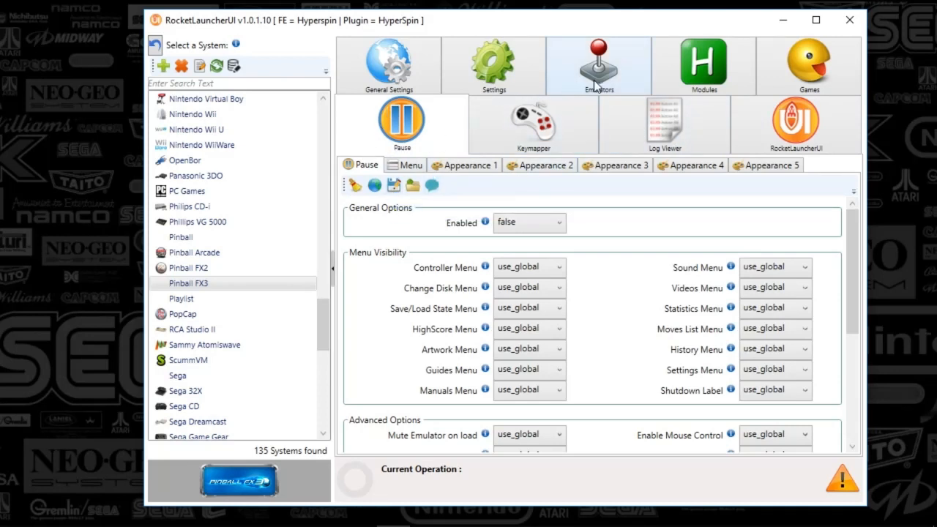
left_click(492, 64)
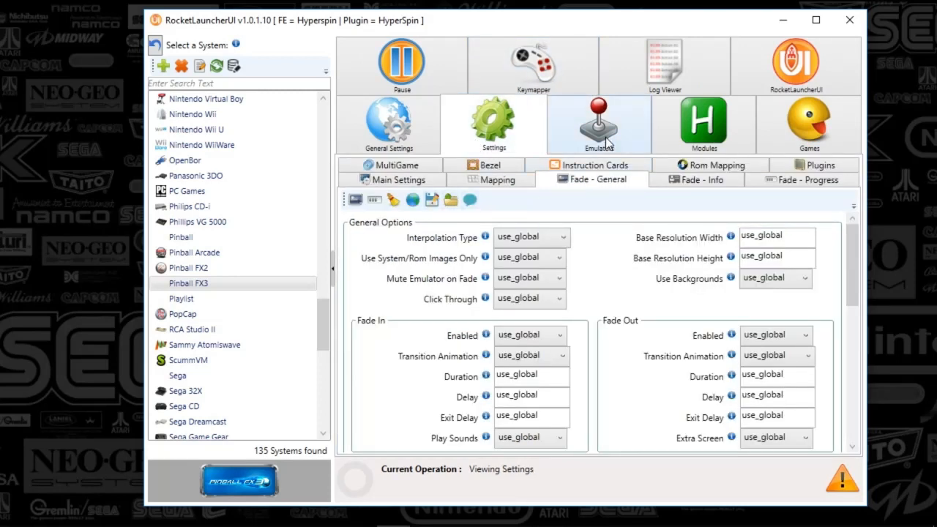
left_click(599, 124)
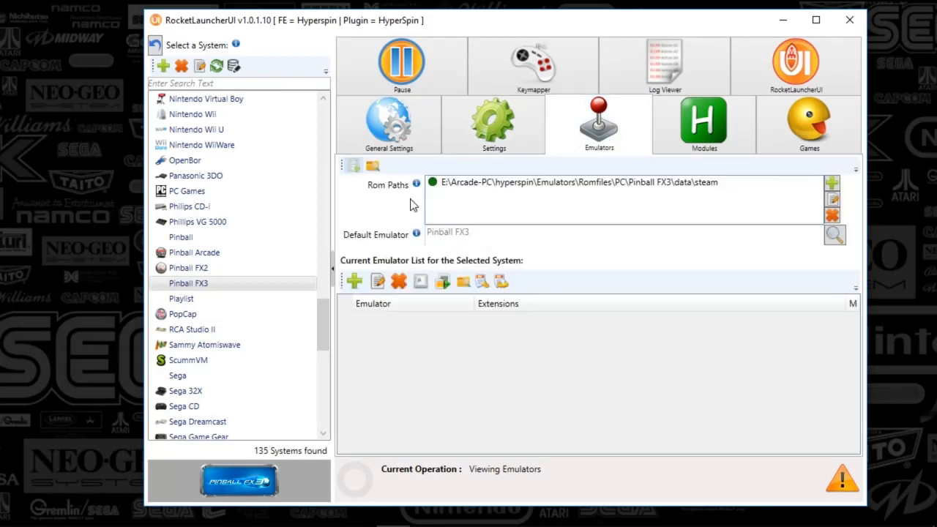
mouse_move(586, 191)
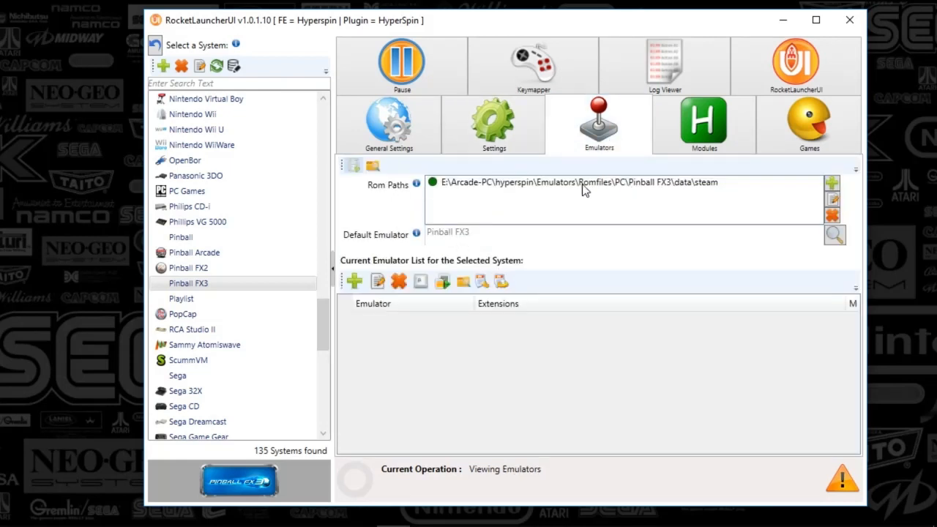
mouse_move(667, 196)
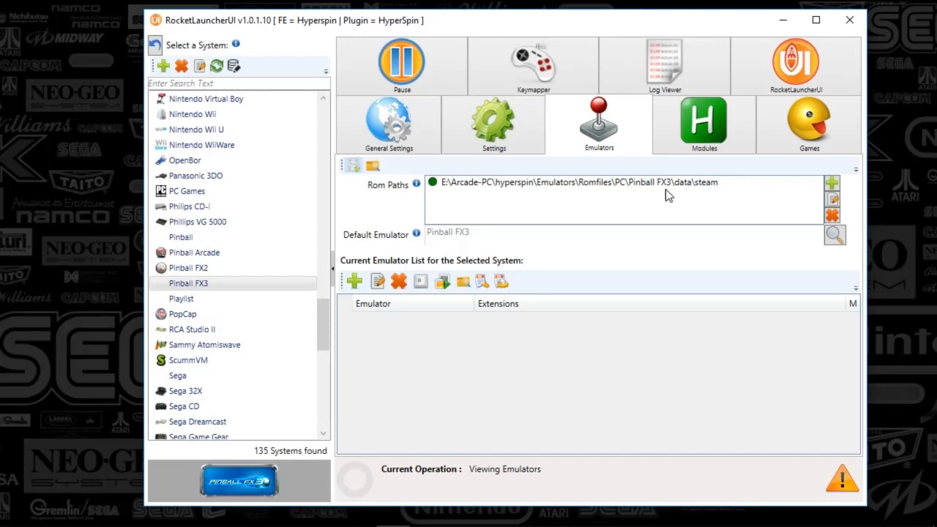
mouse_move(673, 192)
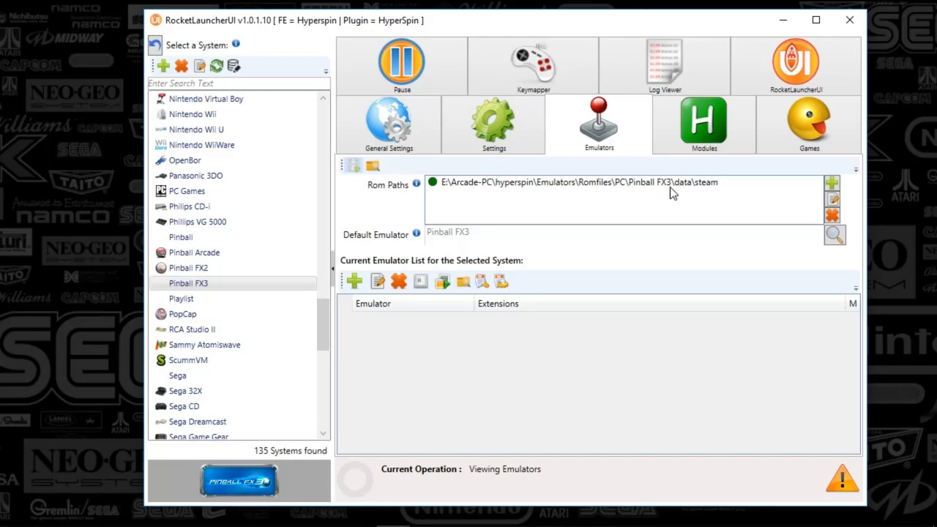
mouse_move(730, 192)
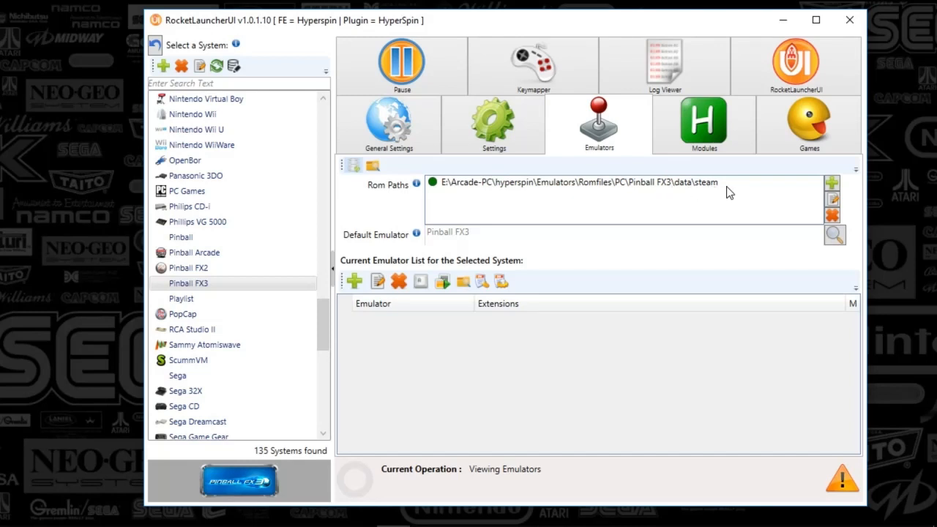
mouse_move(734, 191)
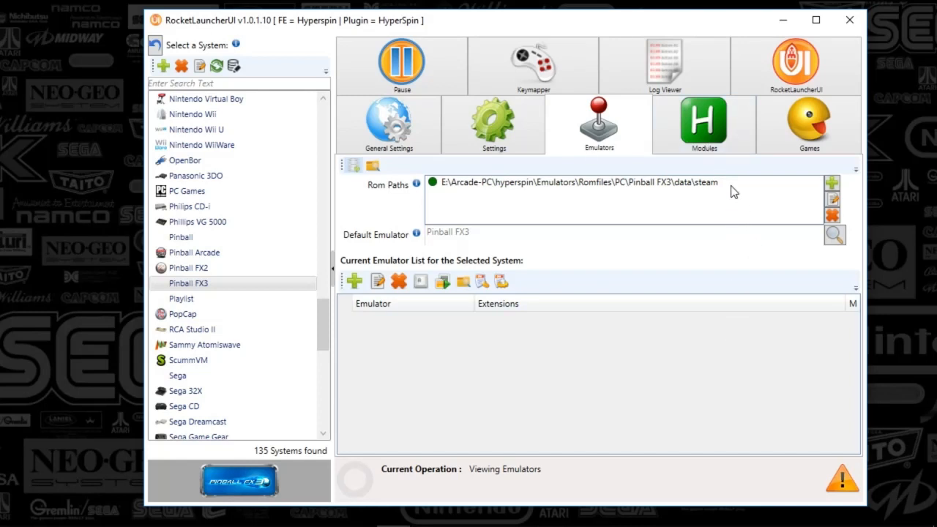
mouse_move(414, 242)
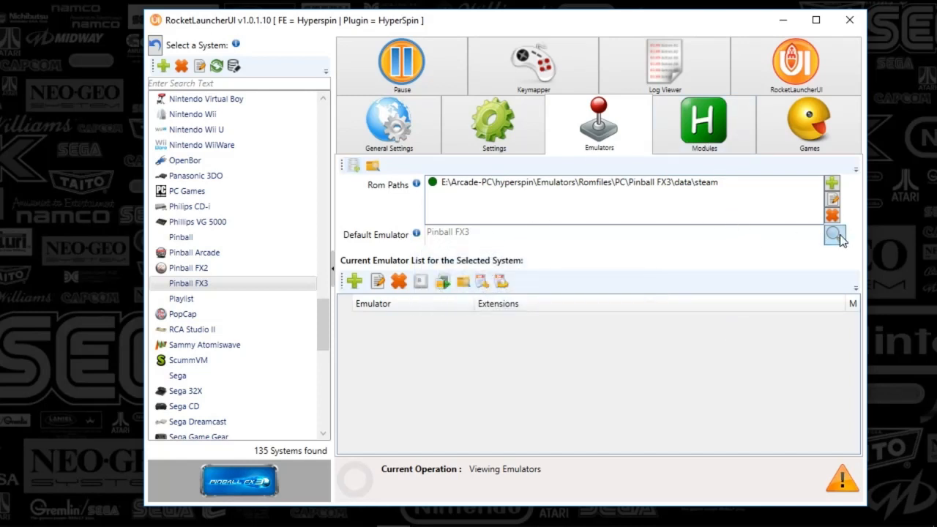
left_click(832, 234)
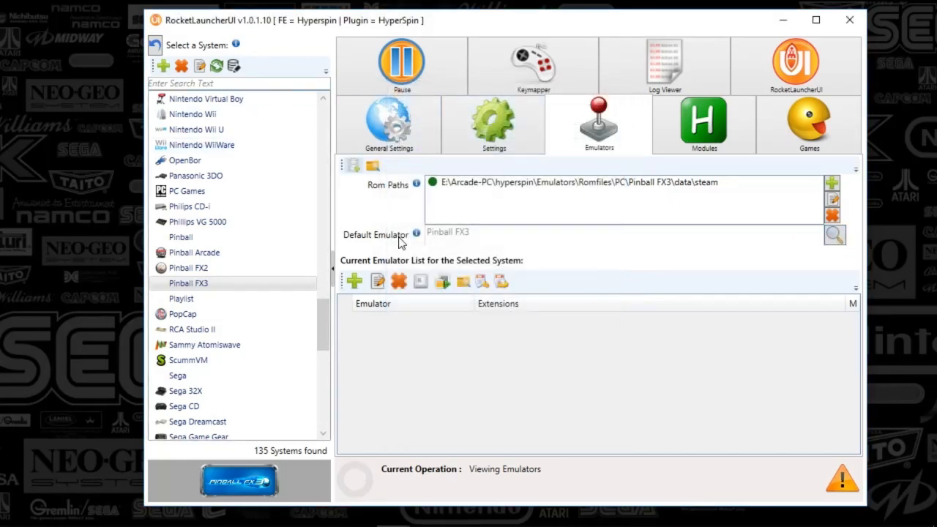
mouse_move(685, 178)
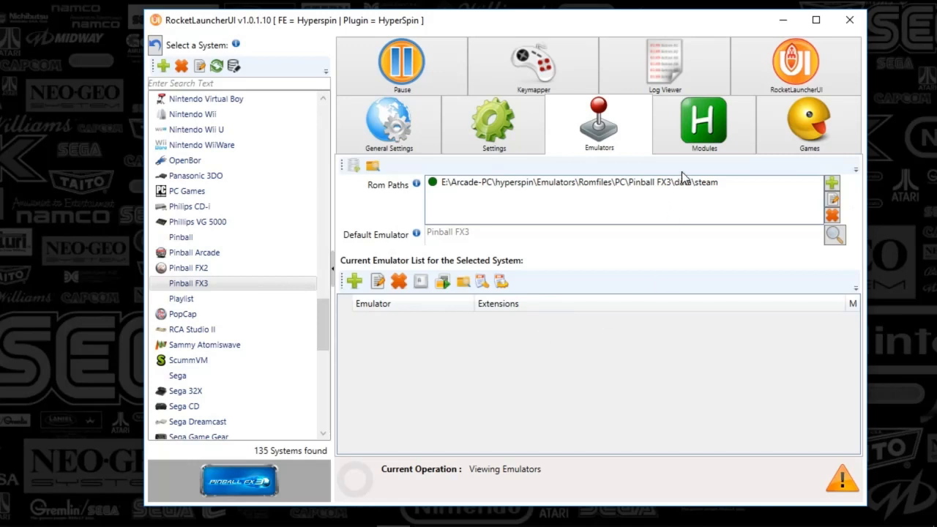
Review the Pinball FX3.ahk global module settings, with Offline_Mode true, then close the editor
left_click(703, 123)
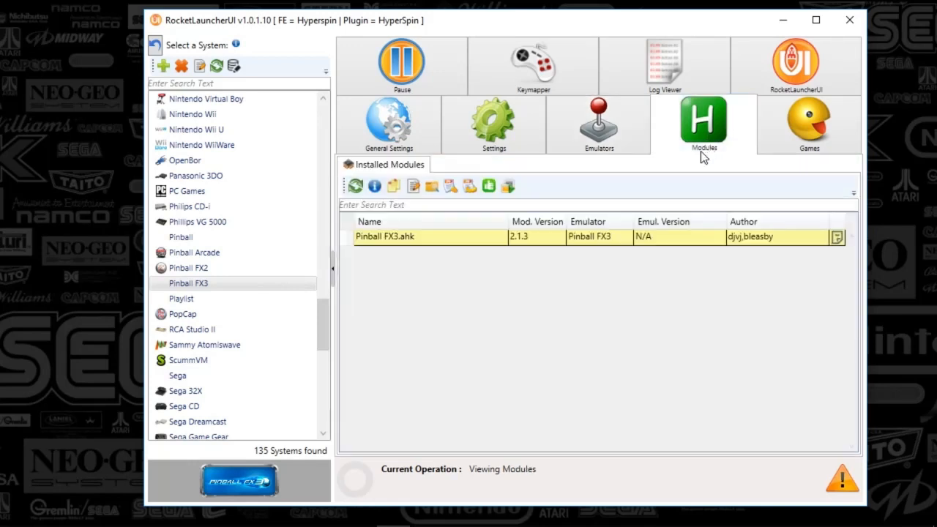
mouse_move(450, 186)
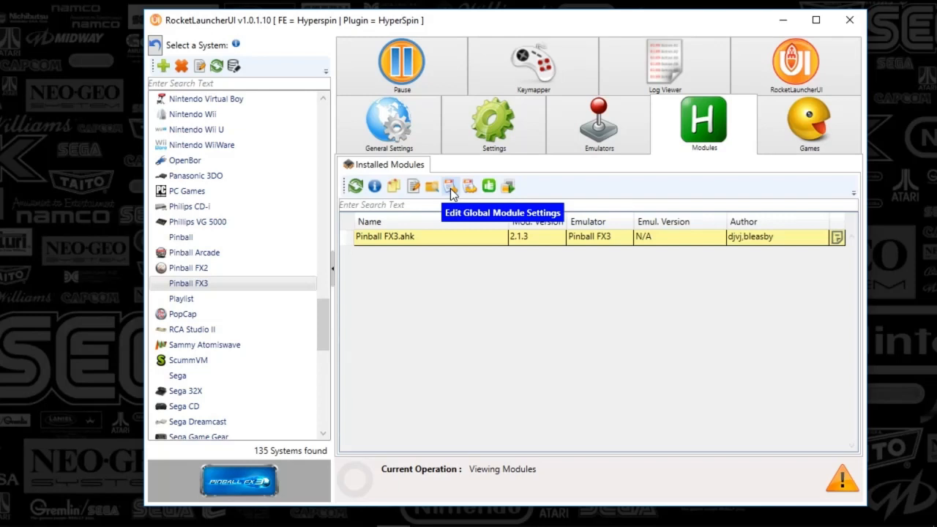
mouse_move(422, 258)
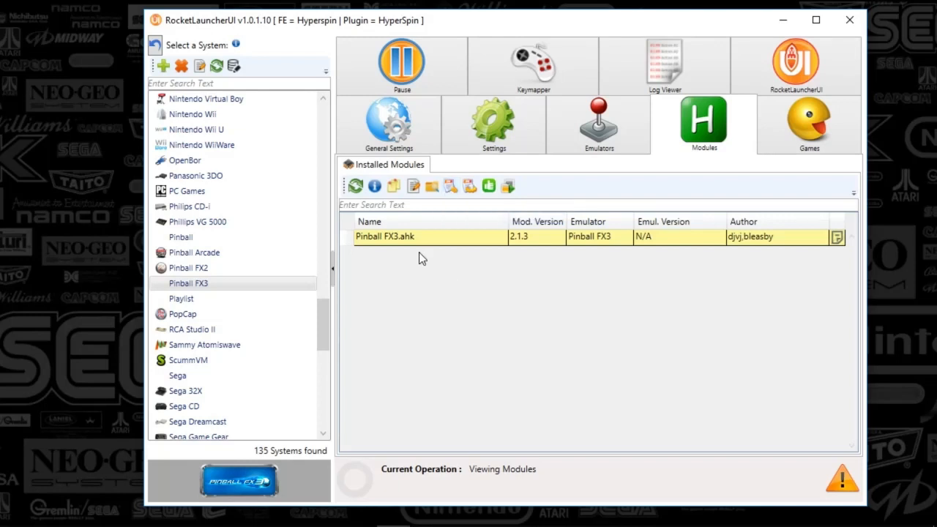
mouse_move(333, 196)
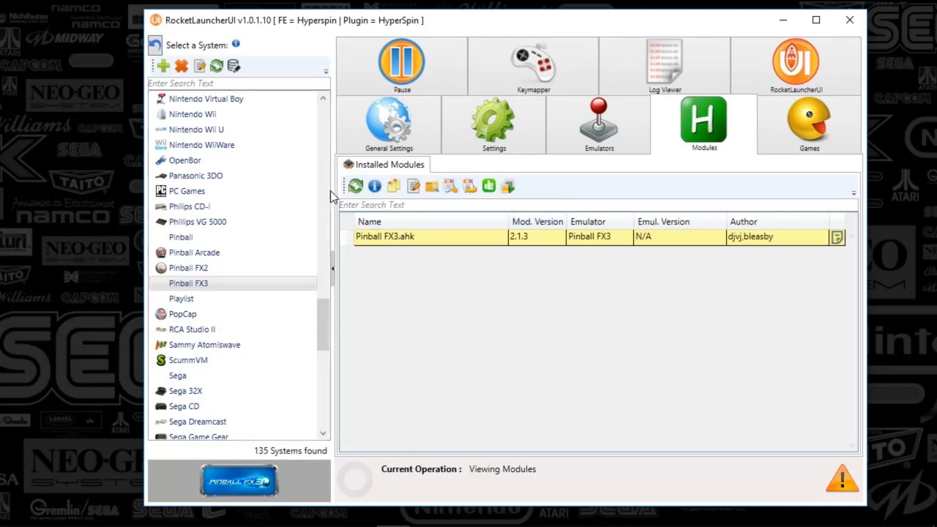
mouse_move(354, 186)
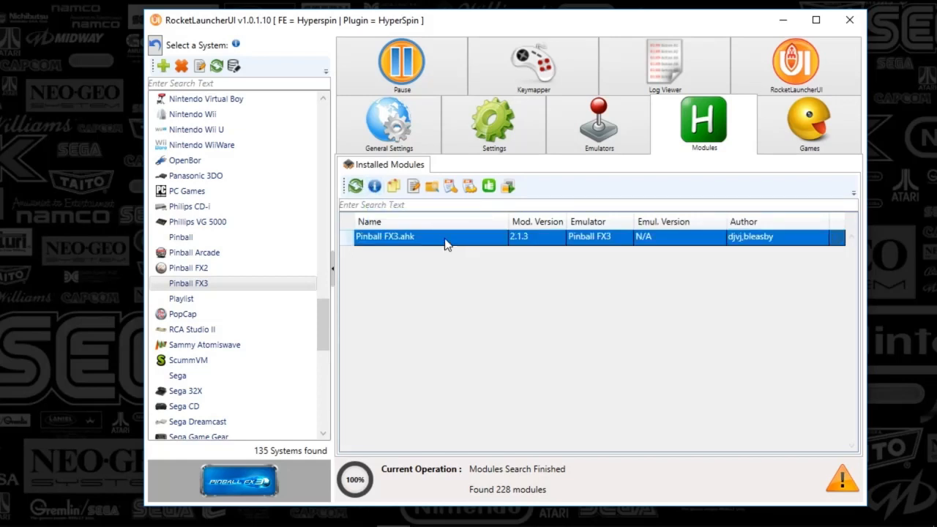
mouse_move(451, 188)
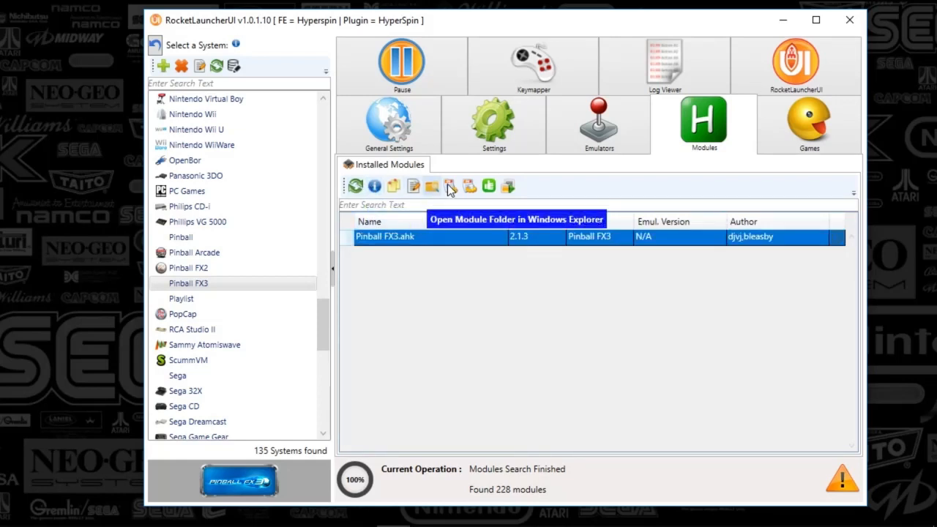
mouse_move(452, 186)
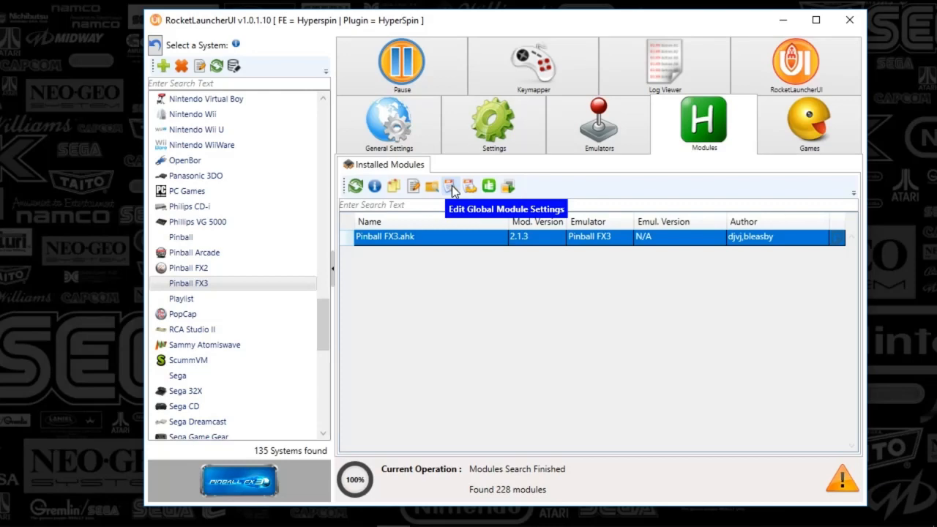
left_click(450, 186)
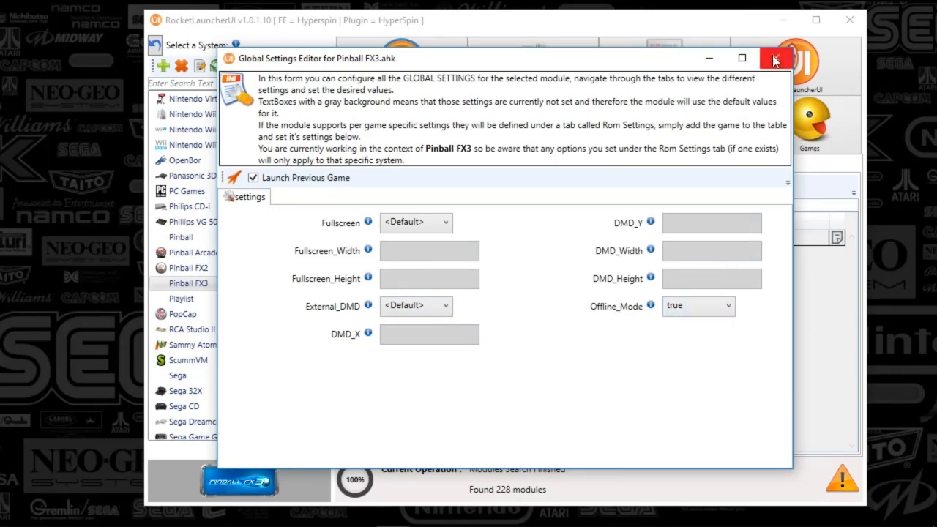
left_click(776, 58)
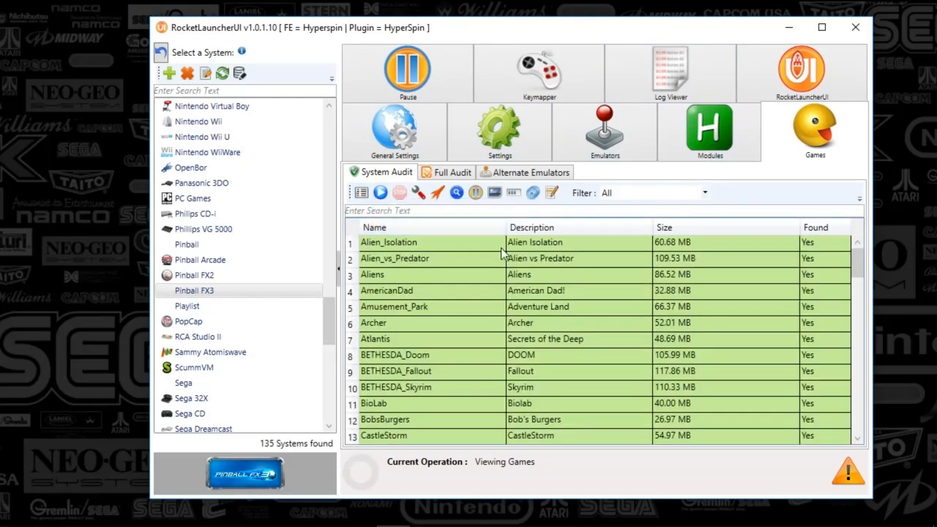
mouse_move(489, 311)
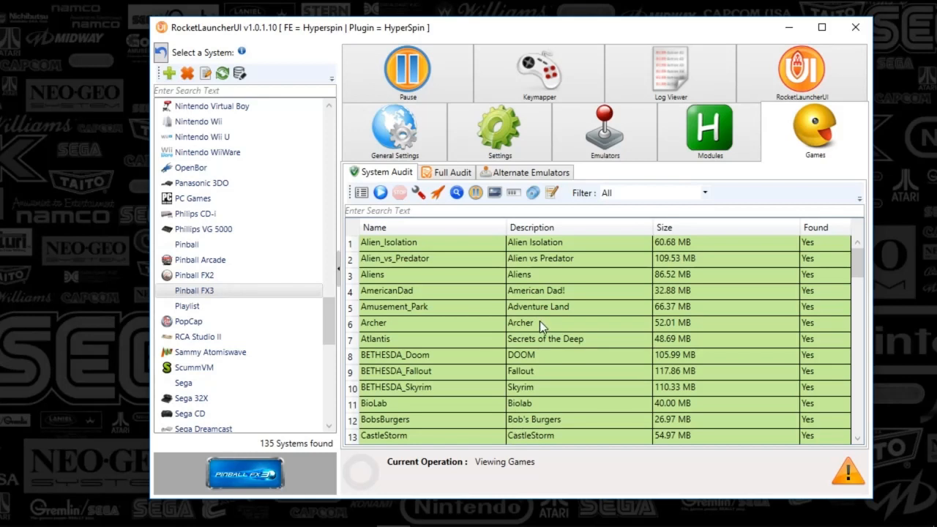
mouse_move(460, 307)
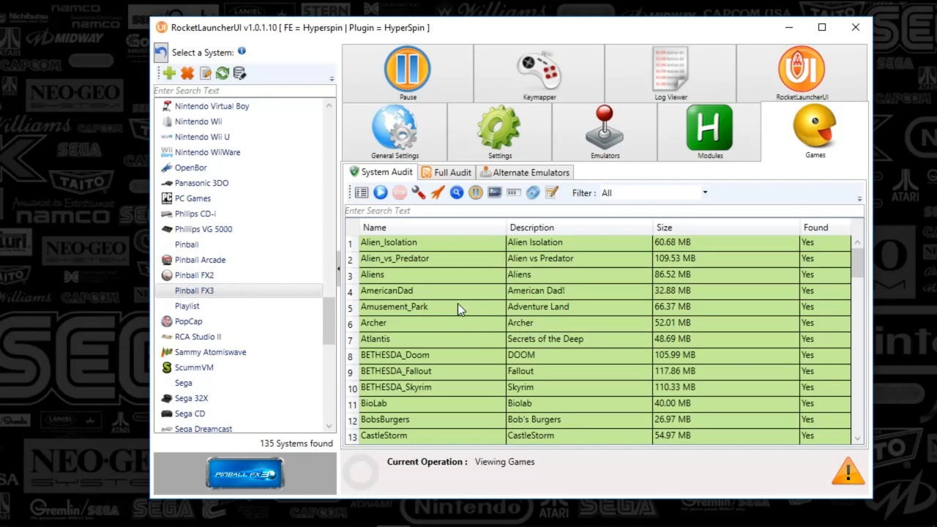
mouse_move(480, 303)
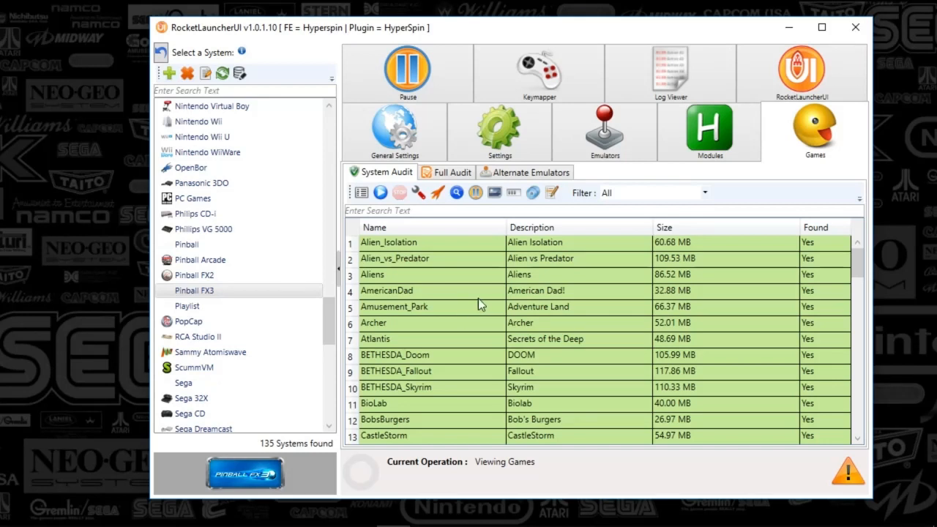
mouse_move(477, 310)
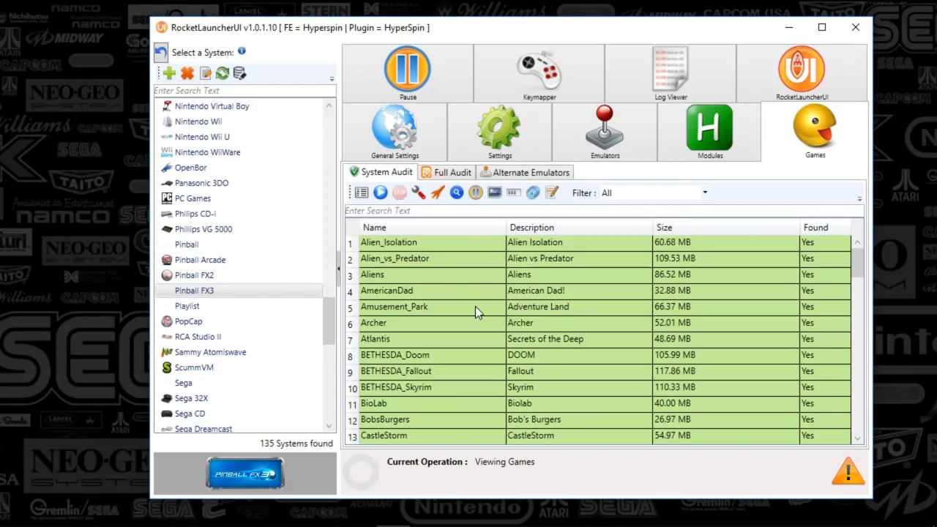
mouse_move(459, 314)
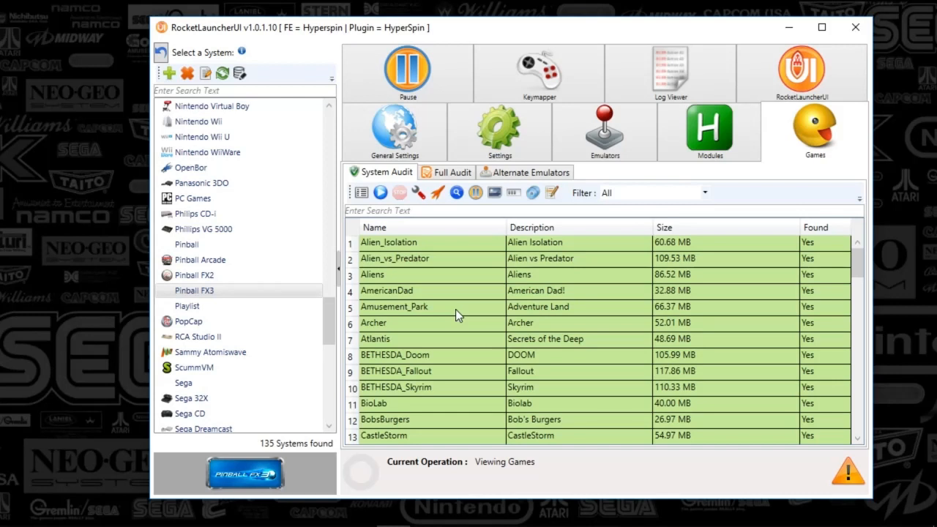
mouse_move(408, 332)
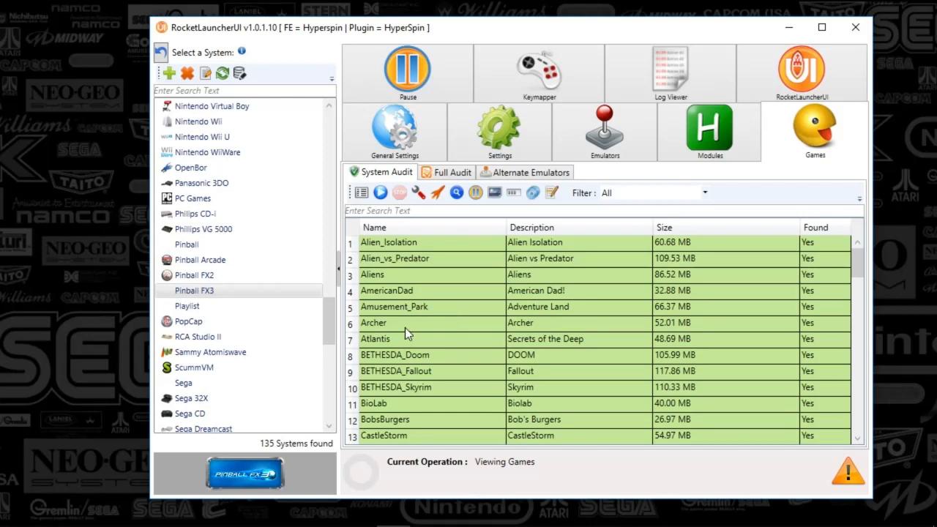
mouse_move(397, 333)
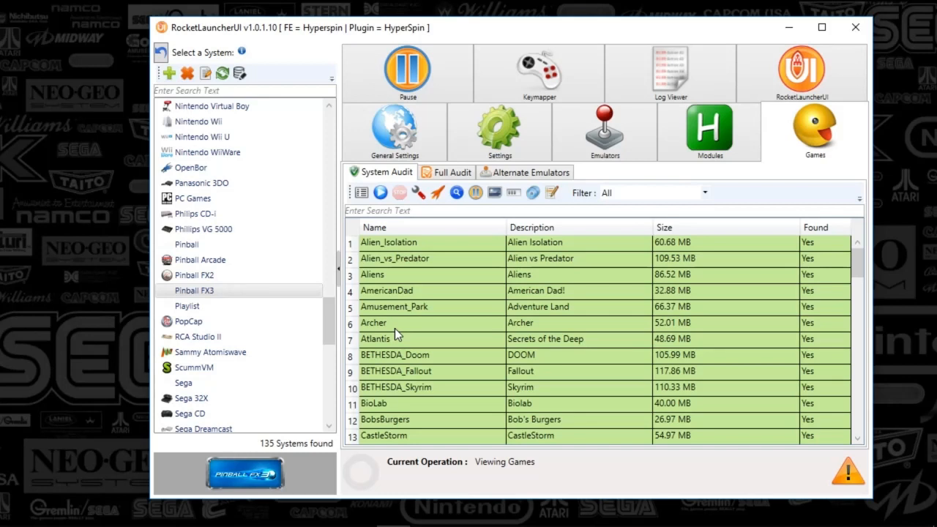
mouse_move(432, 330)
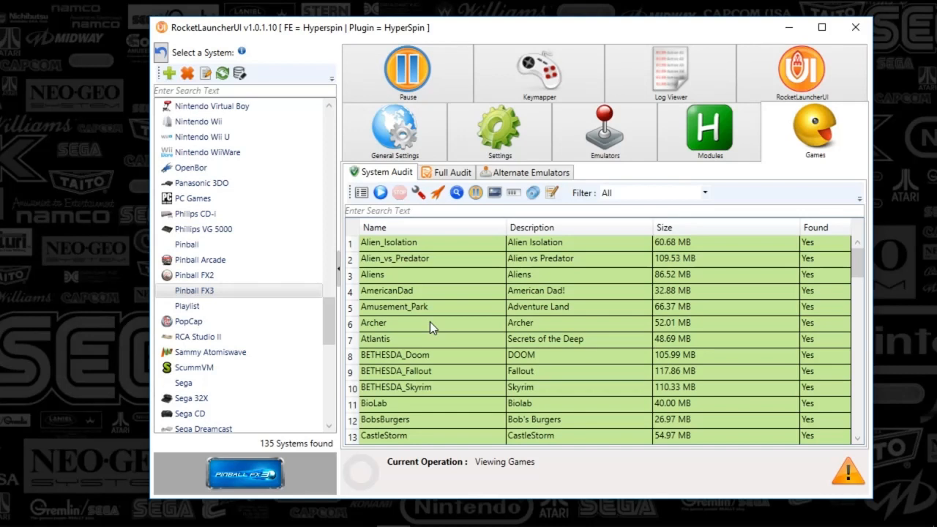
mouse_move(527, 296)
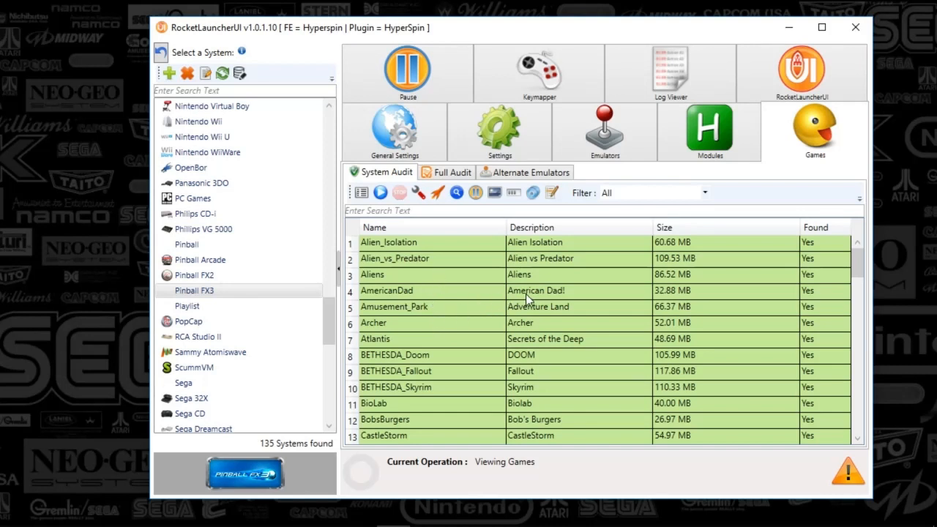
mouse_move(490, 320)
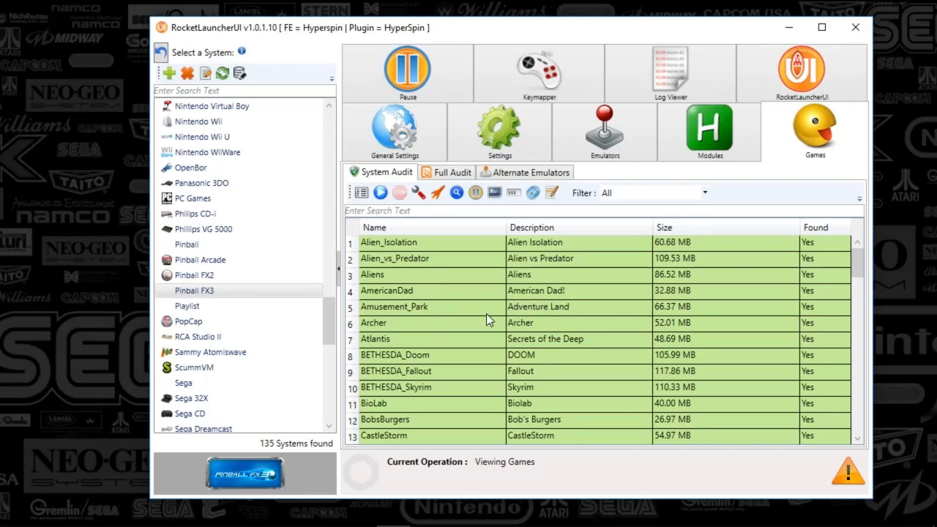
mouse_move(449, 309)
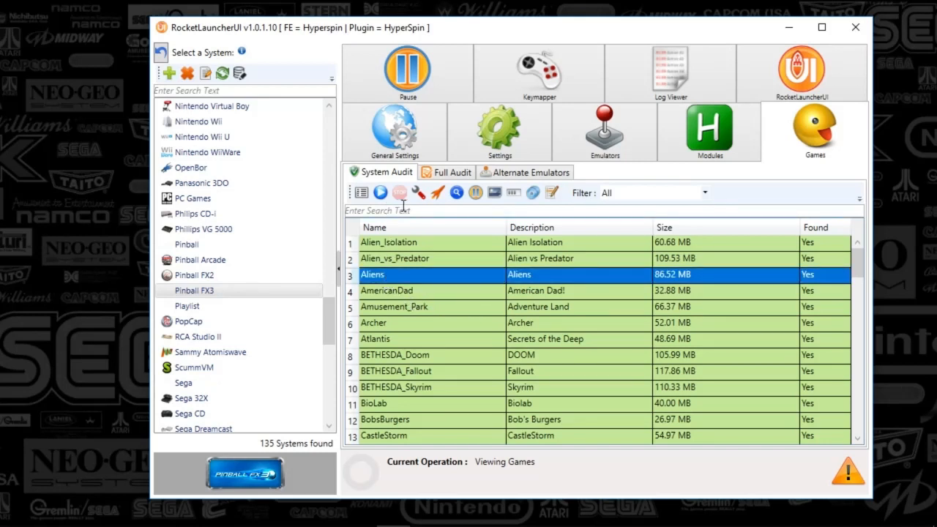
mouse_move(437, 193)
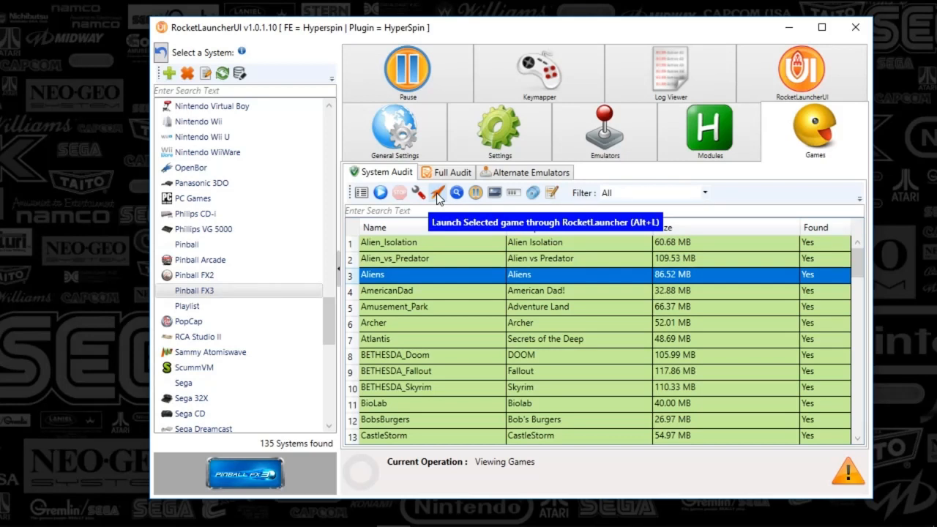
mouse_move(429, 229)
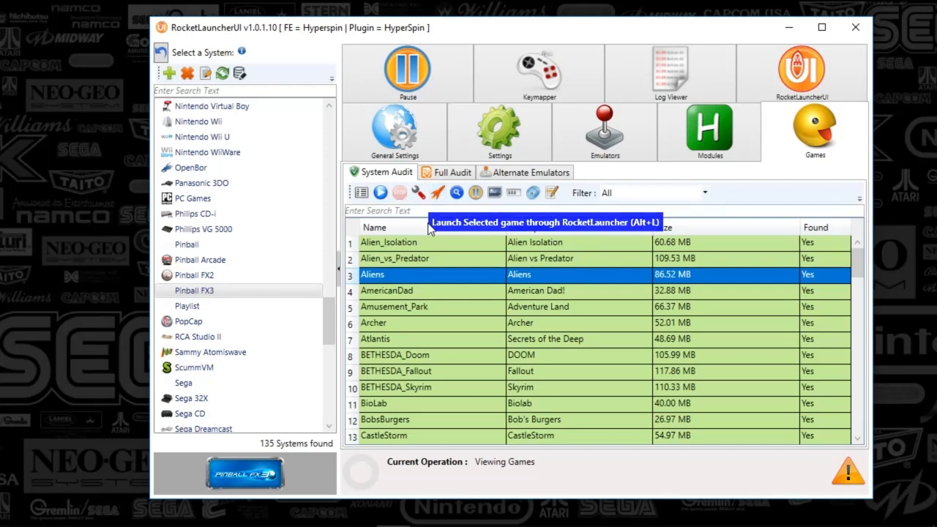
mouse_move(309, 311)
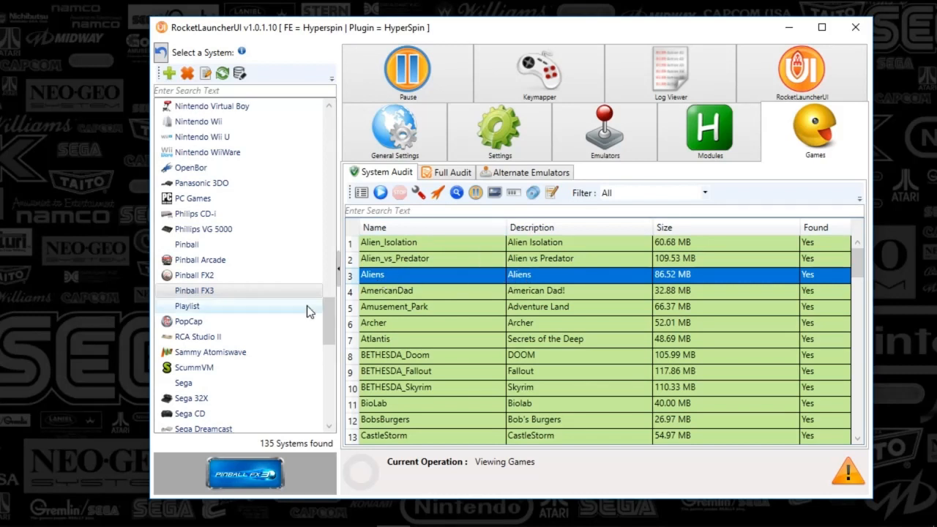
mouse_move(219, 287)
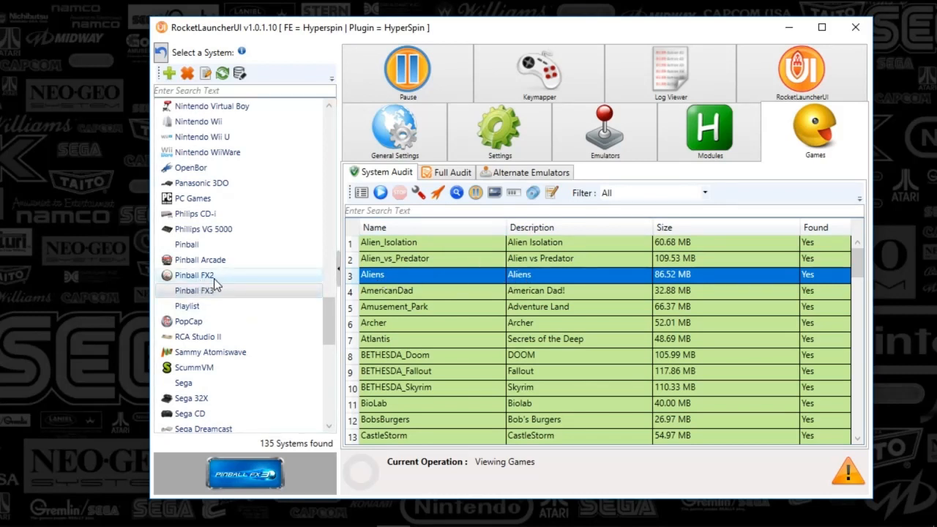
mouse_move(478, 295)
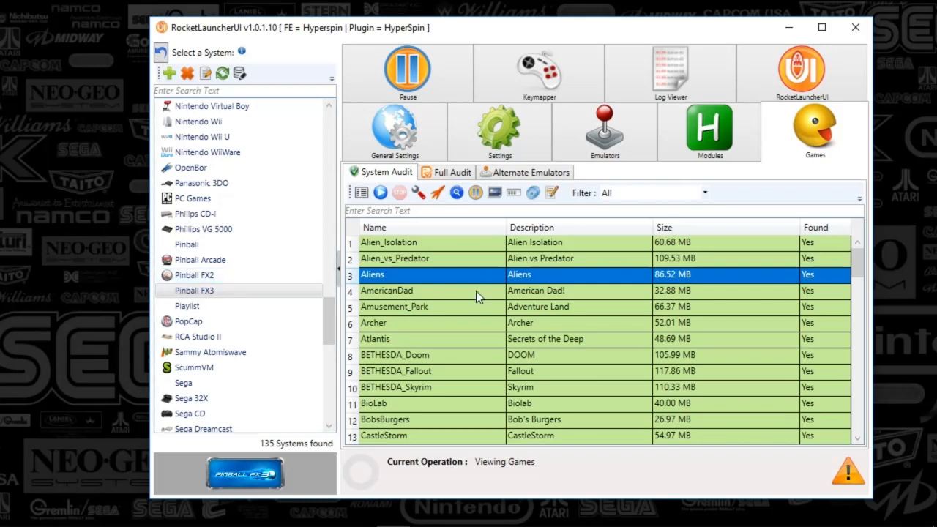
mouse_move(423, 261)
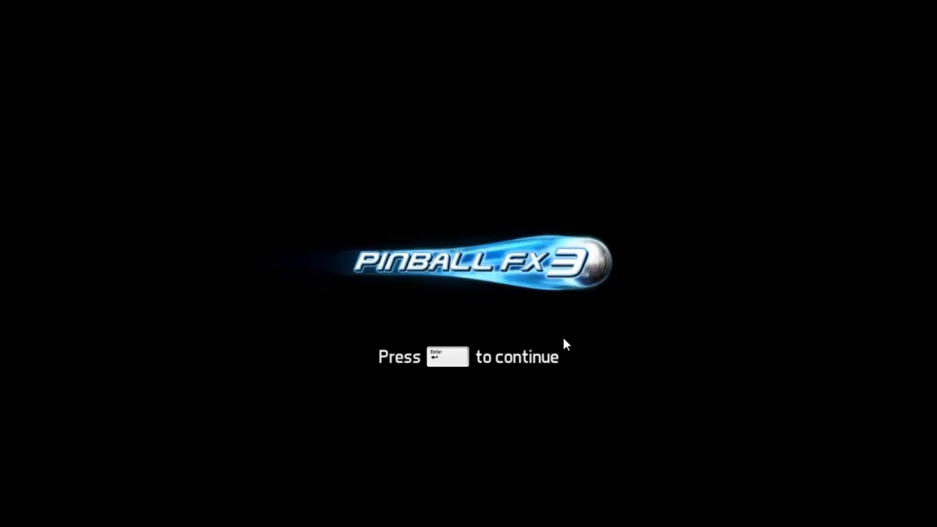
View Pinball FX3's cabinet activation code prompt without entering a code, then exit the game
key("enter")
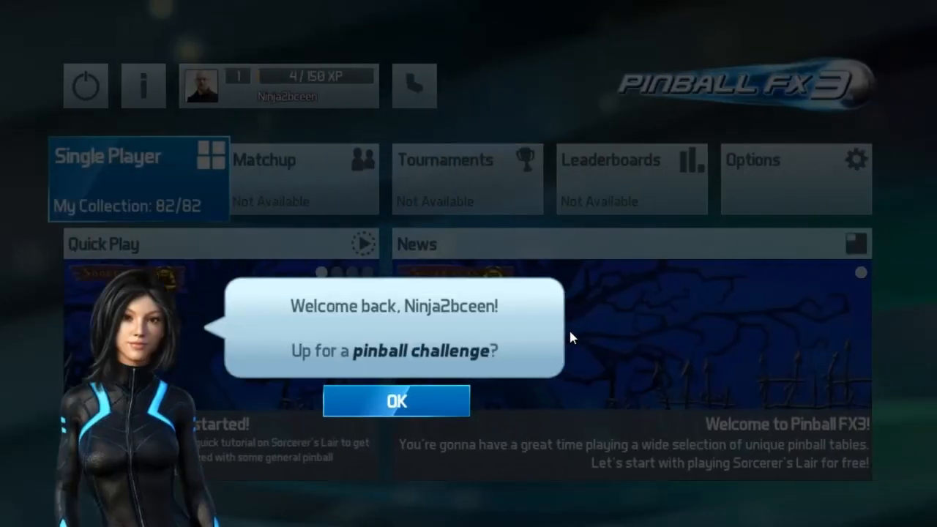
left_click(397, 401)
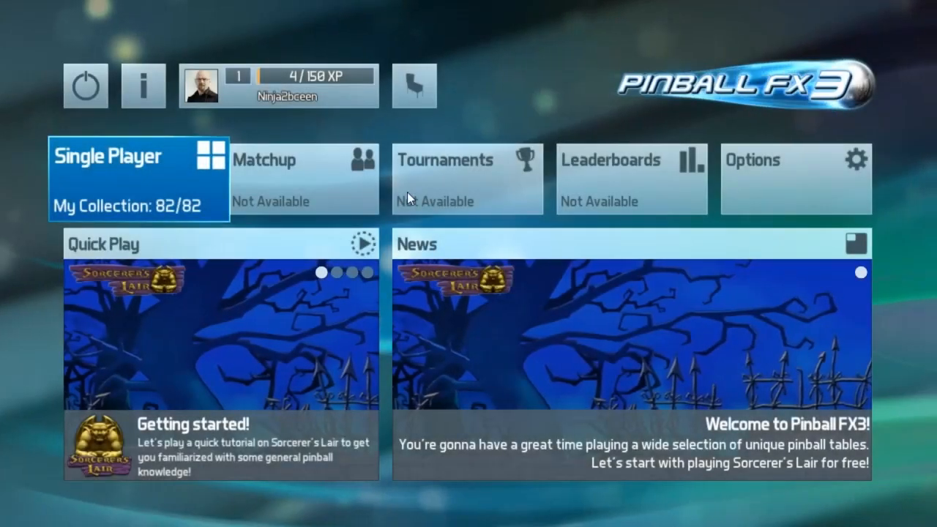
mouse_move(421, 93)
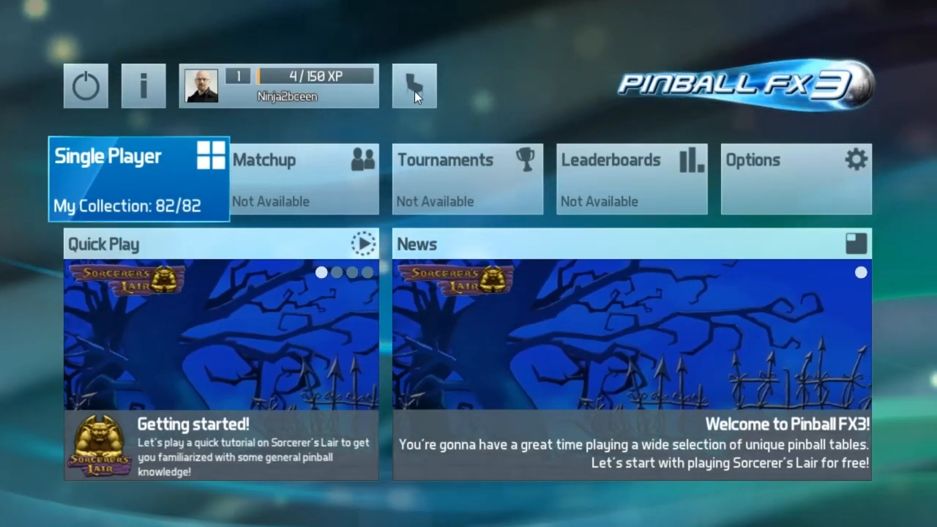
left_click(414, 85)
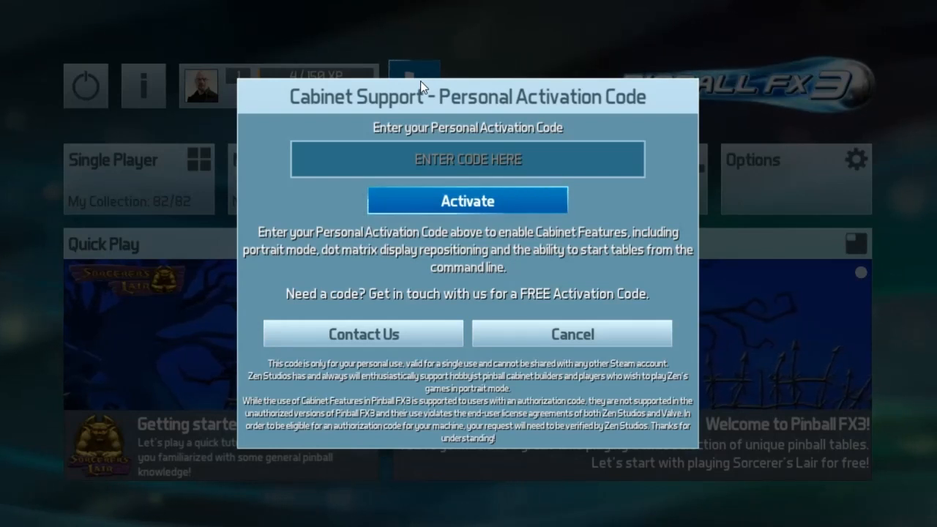
left_click(467, 159)
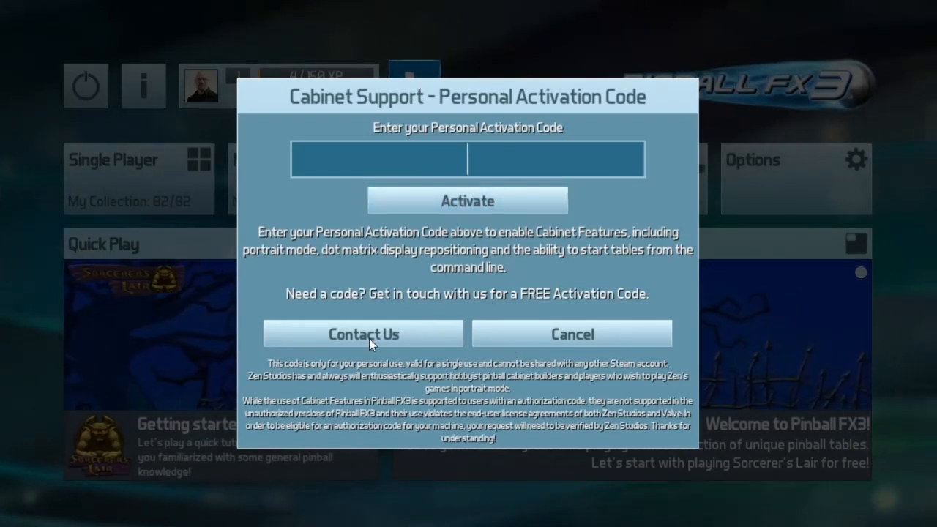
left_click(572, 333)
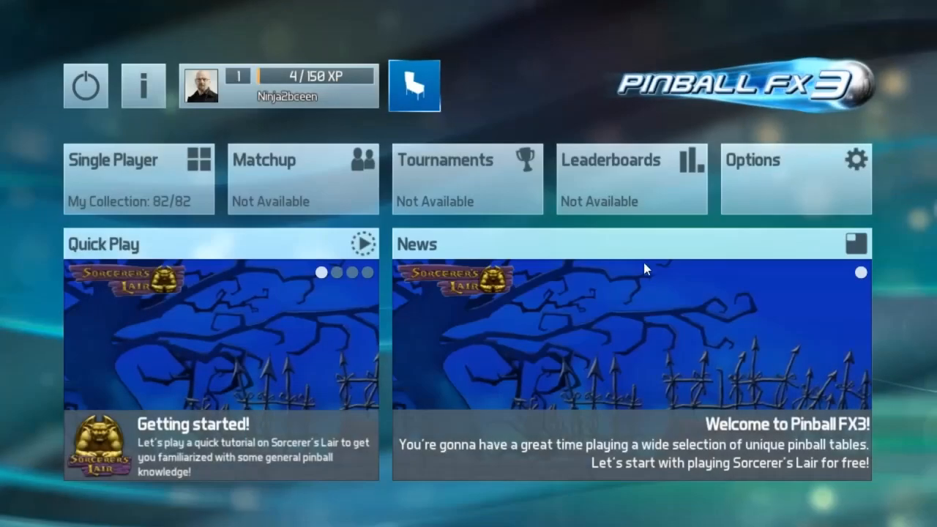
left_click(85, 87)
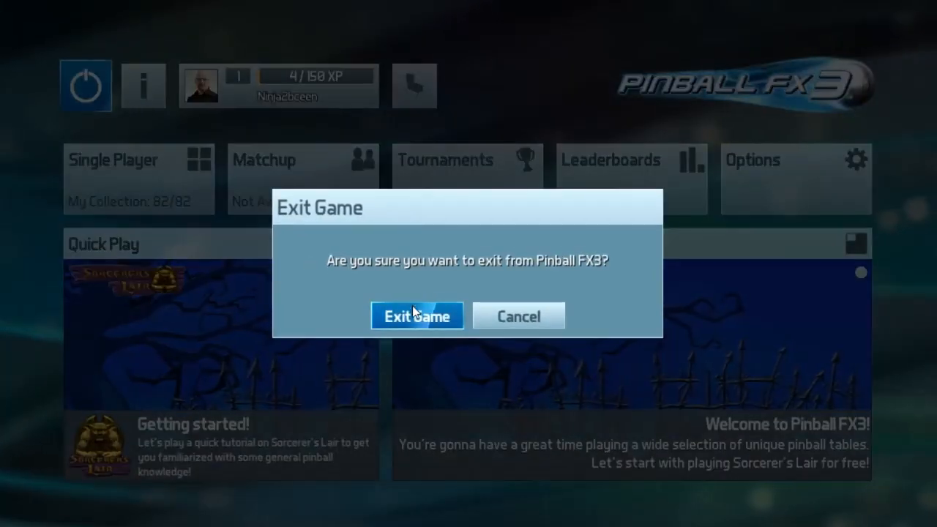
left_click(417, 316)
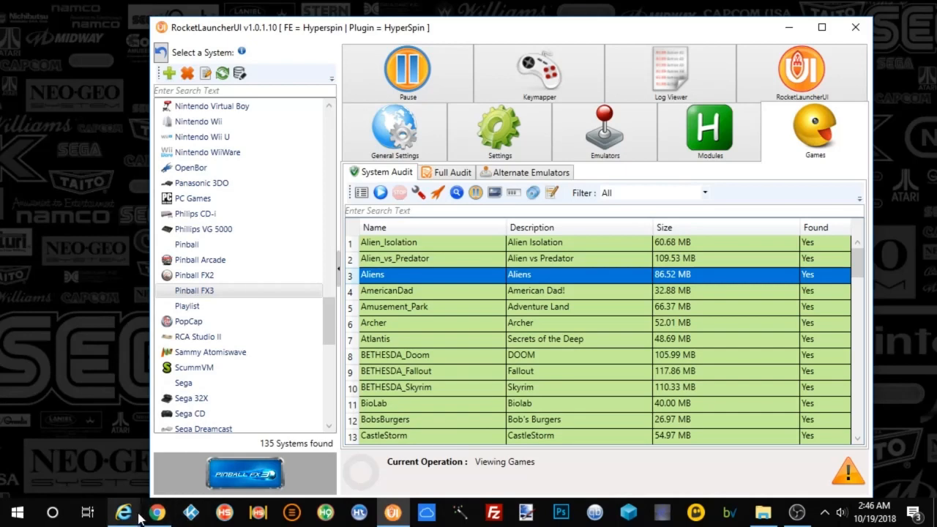
mouse_move(124, 513)
type("pinball fx3 cab")
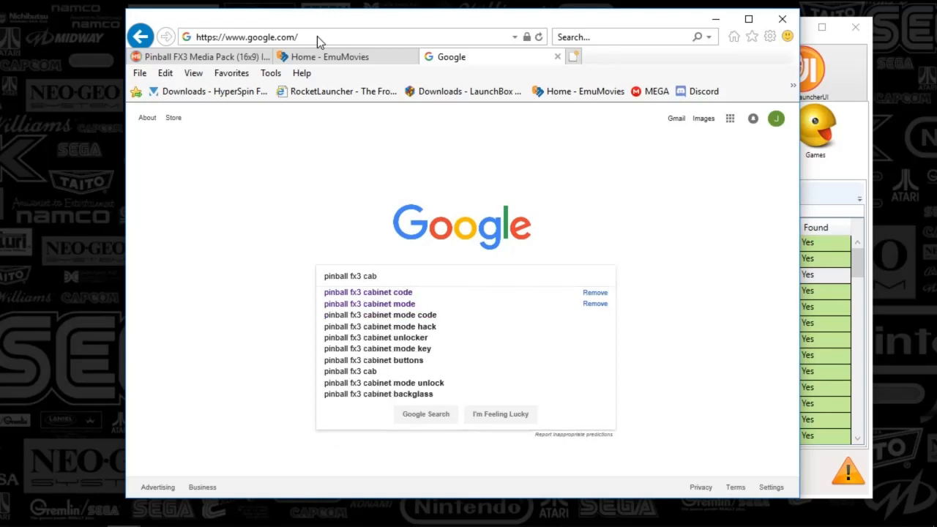
Search 'pinball fx3 cabinet code', open Zen Studios' Cabinet Mode FAQ, and read down to backglass image sources
left_click(368, 292)
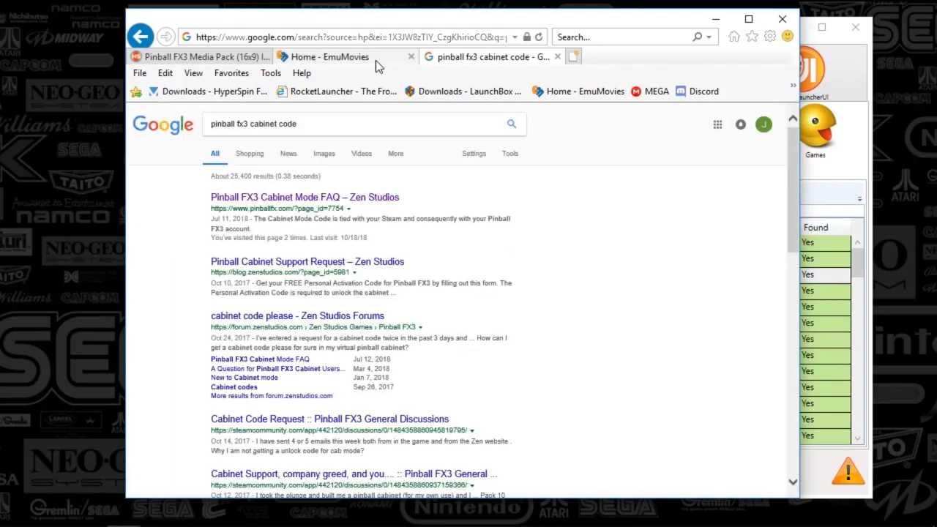
left_click(301, 197)
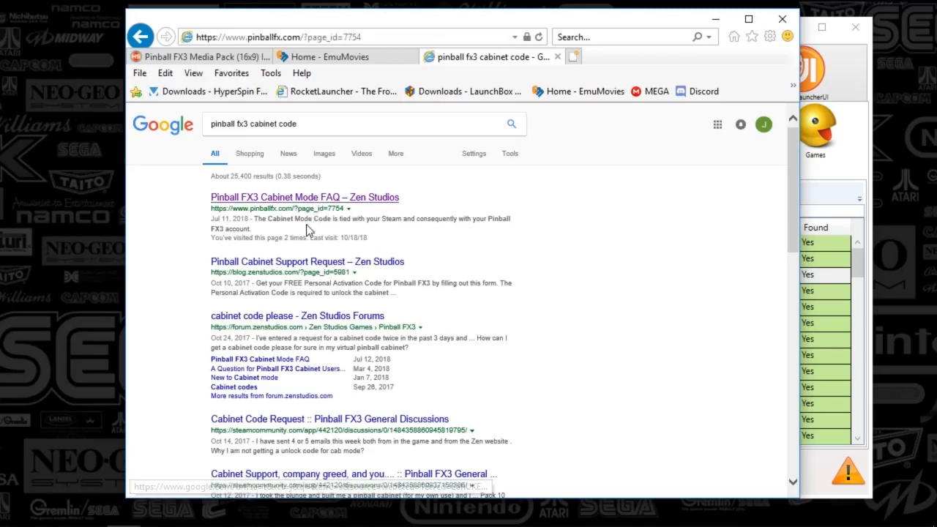
left_click(303, 197)
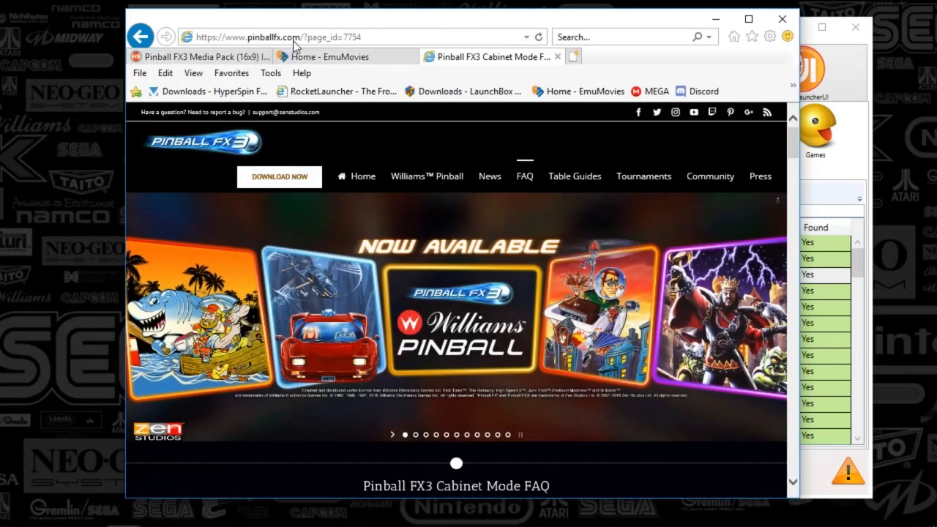
mouse_move(376, 36)
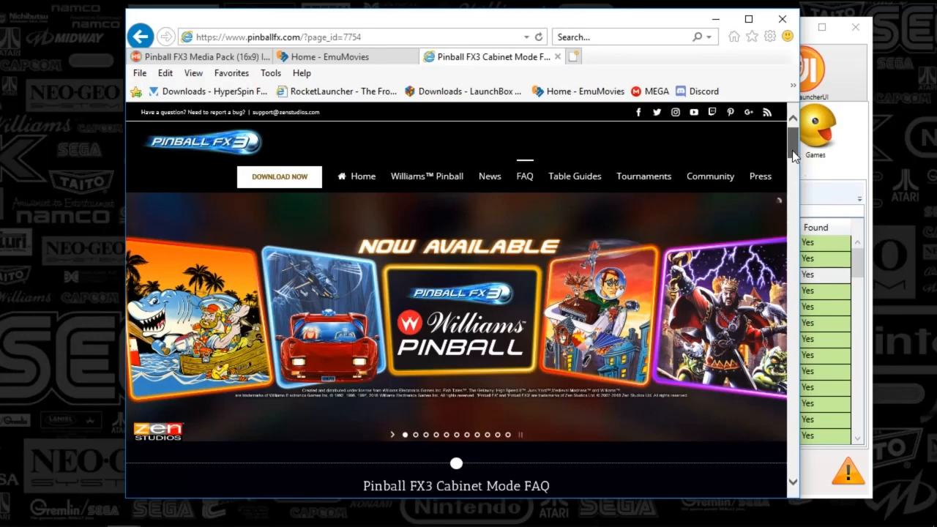
scroll("down", 3)
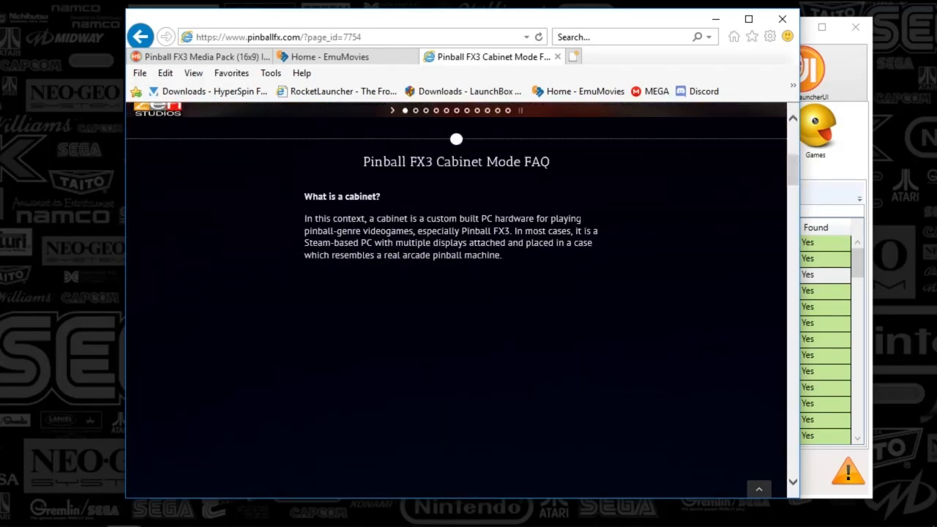
scroll("down", 3)
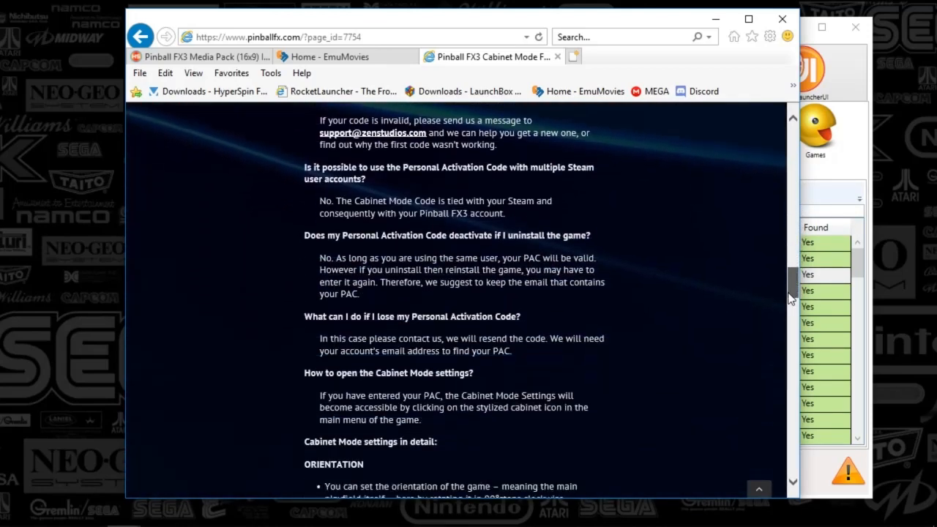
scroll("down", 3)
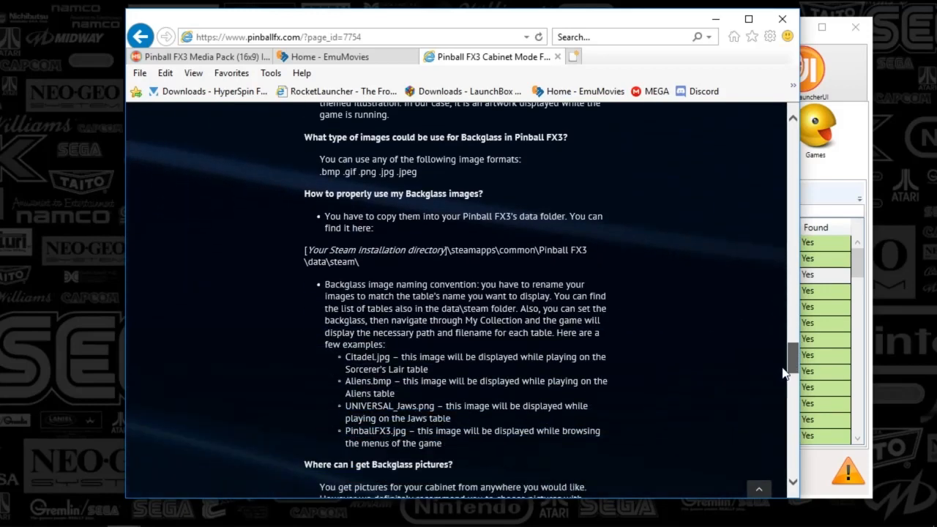
scroll("down", 3)
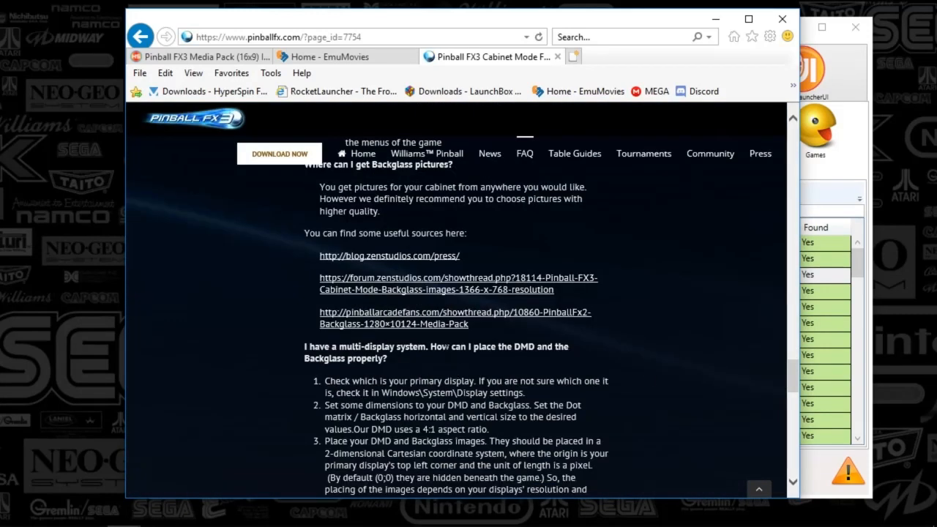
mouse_move(777, 422)
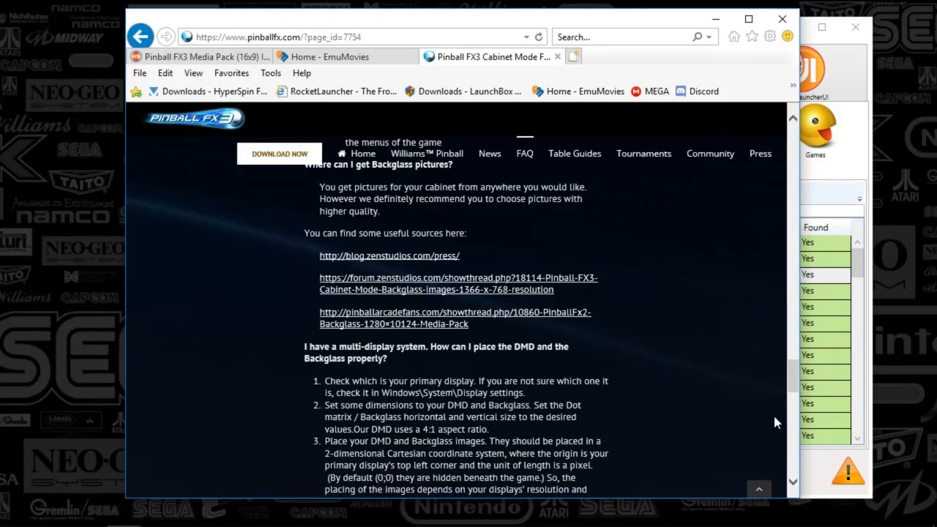
mouse_move(797, 400)
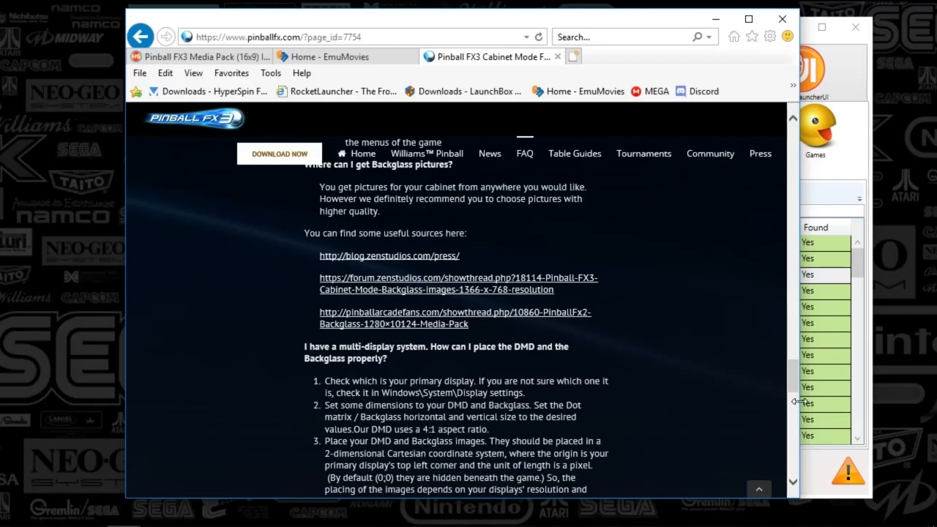